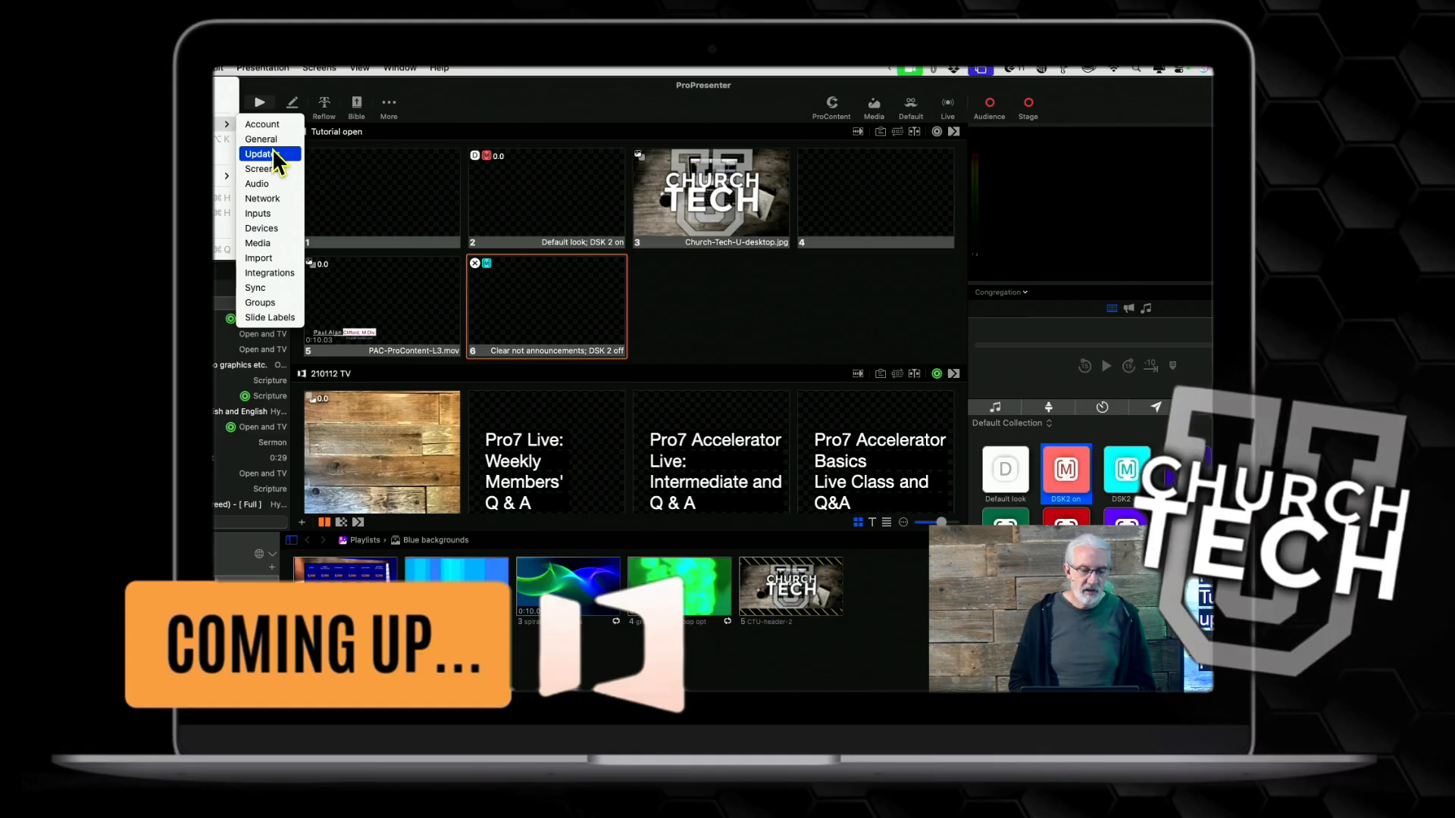
mouse_move(270, 184)
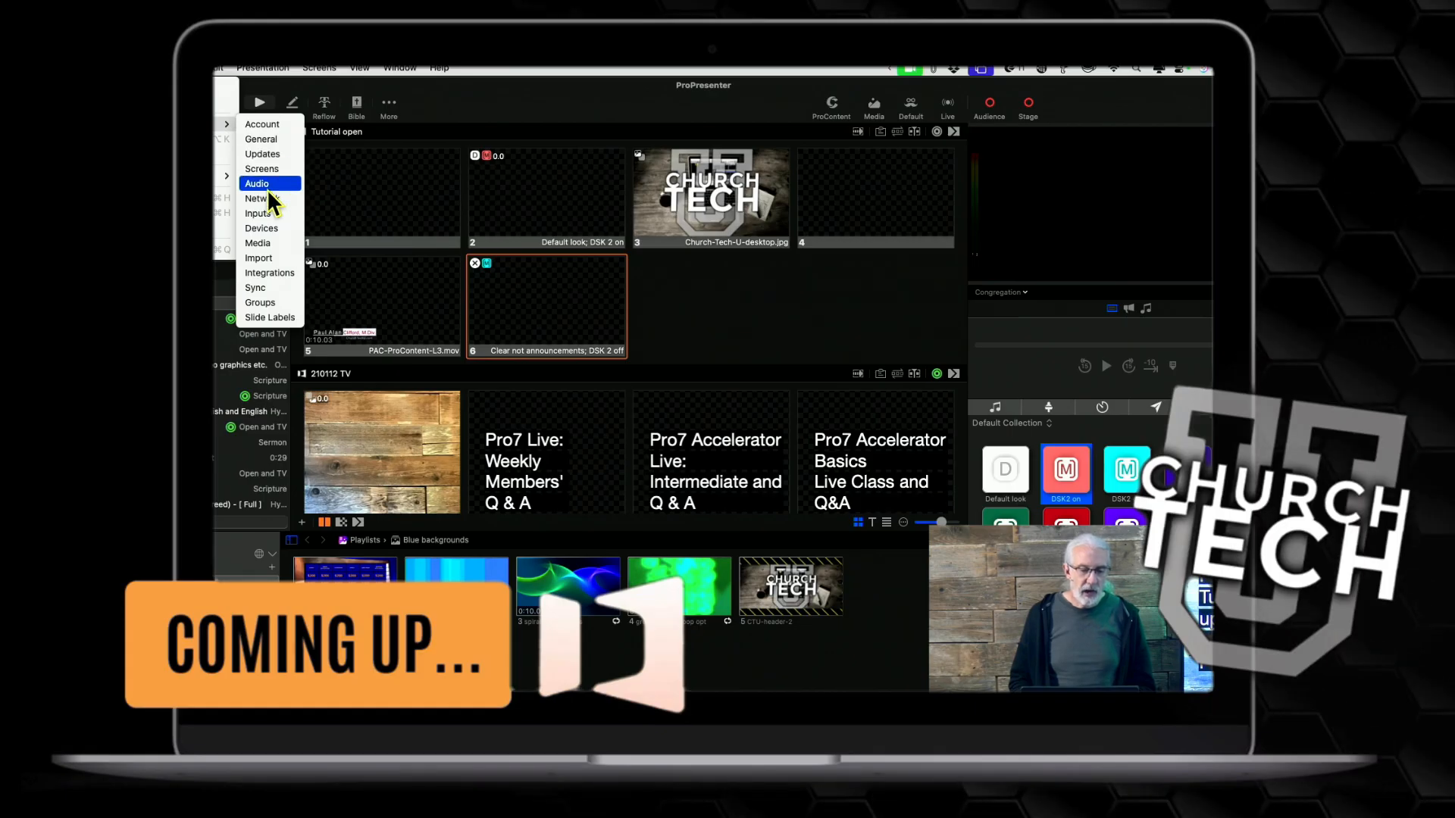
Reach the Media settings page, then reopen the ProPresenter menu's settings categories
click(257, 243)
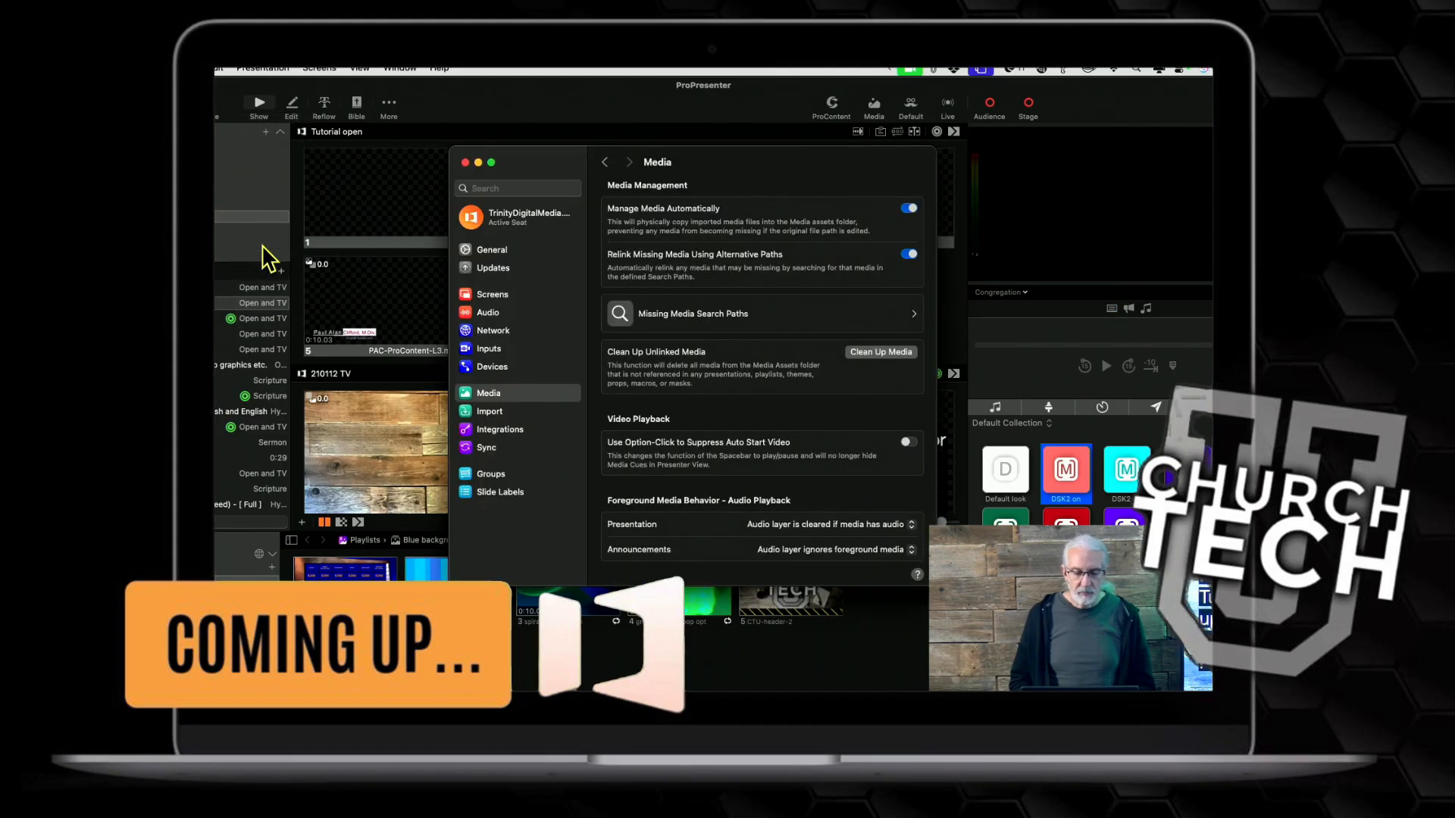
mouse_move(831, 334)
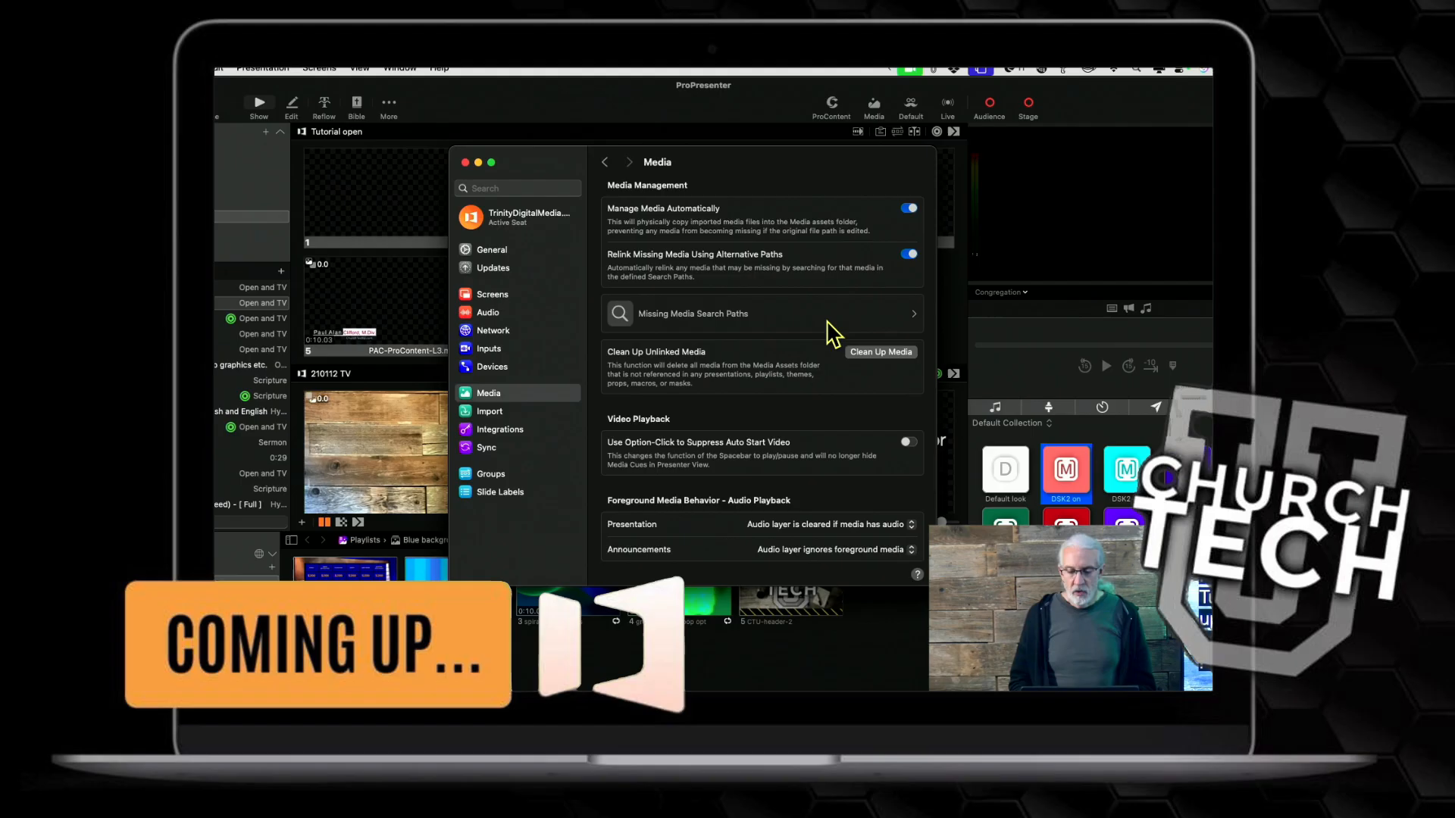
mouse_move(887, 376)
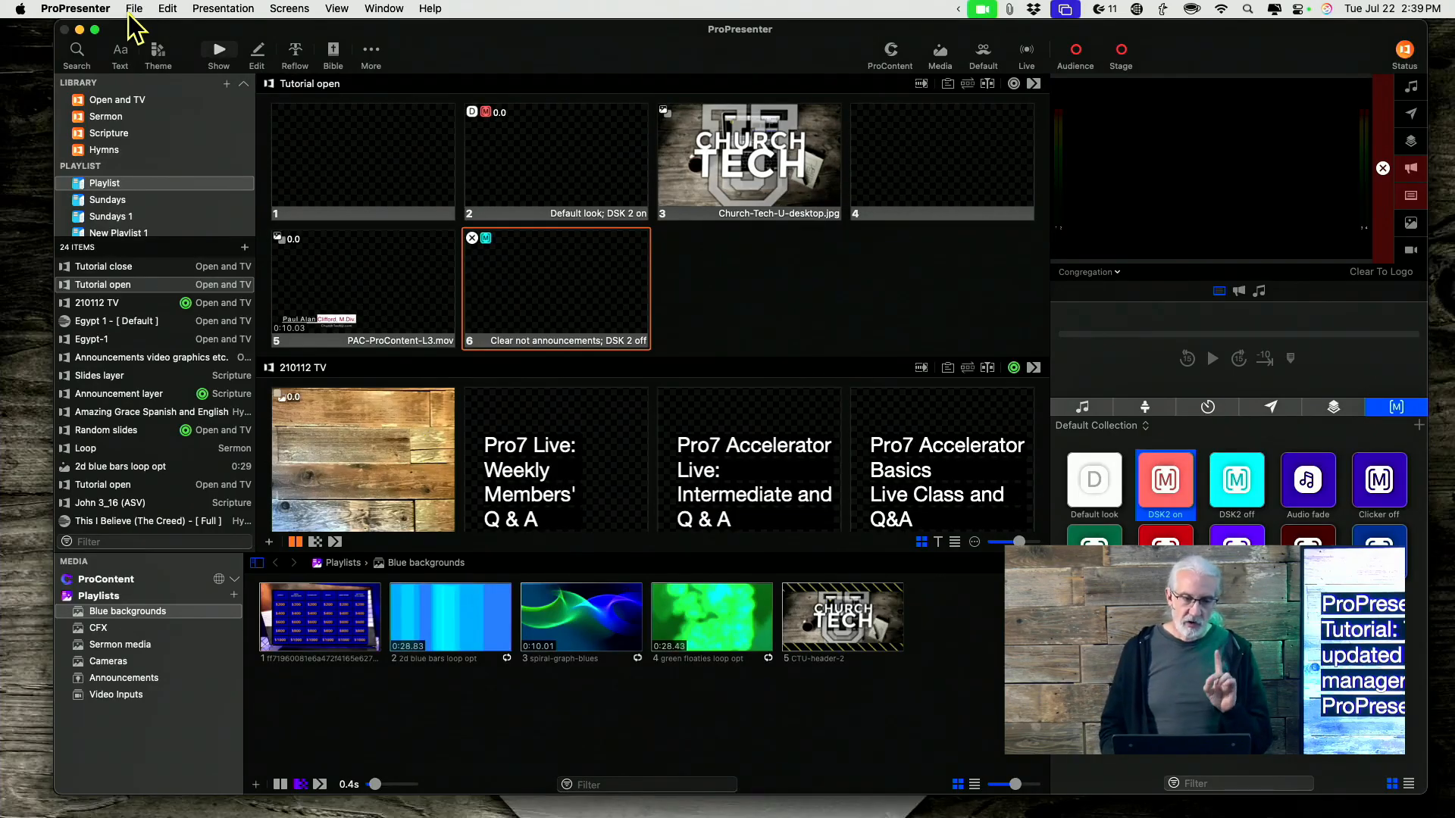
click(76, 9)
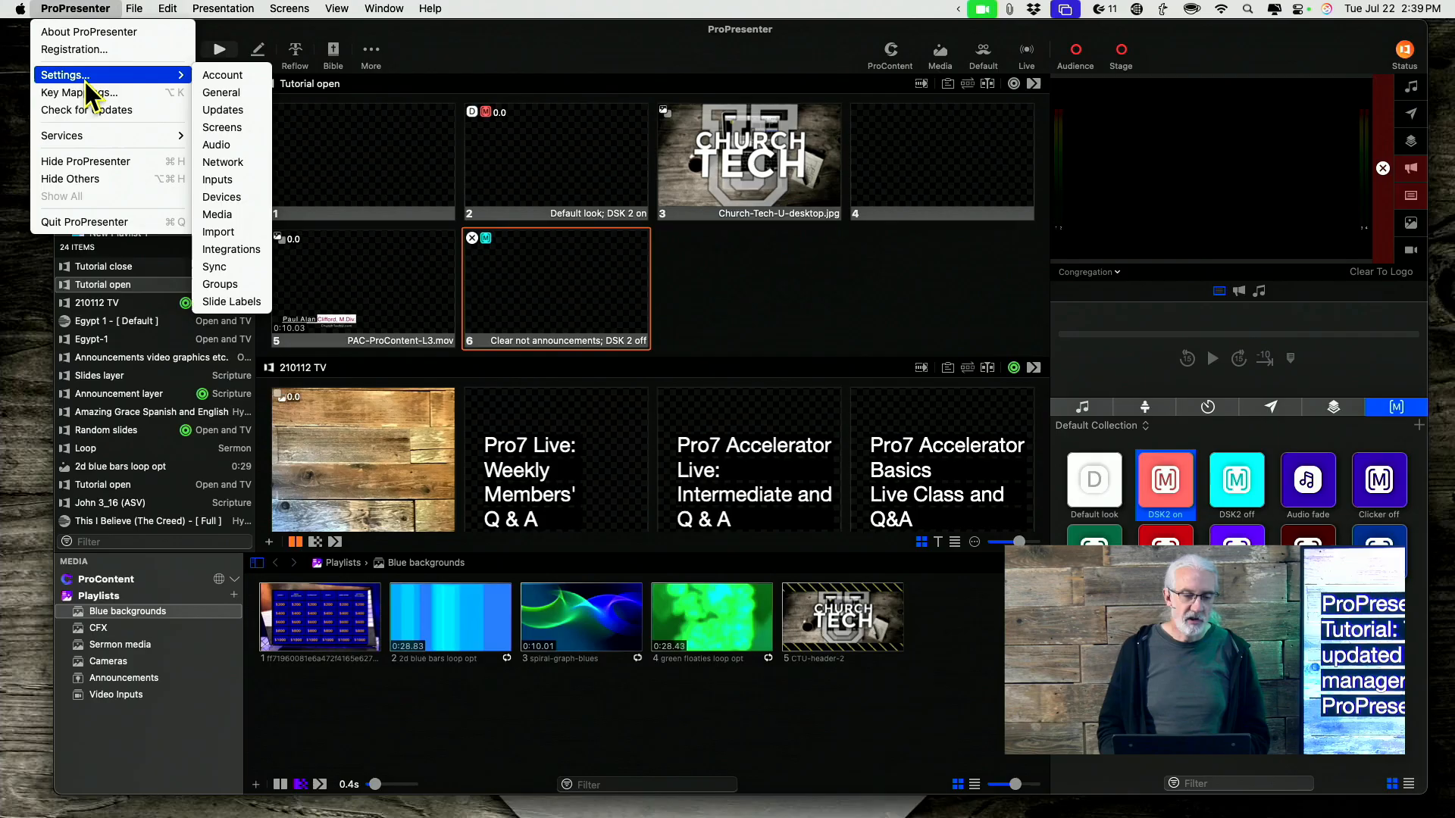
mouse_move(244, 131)
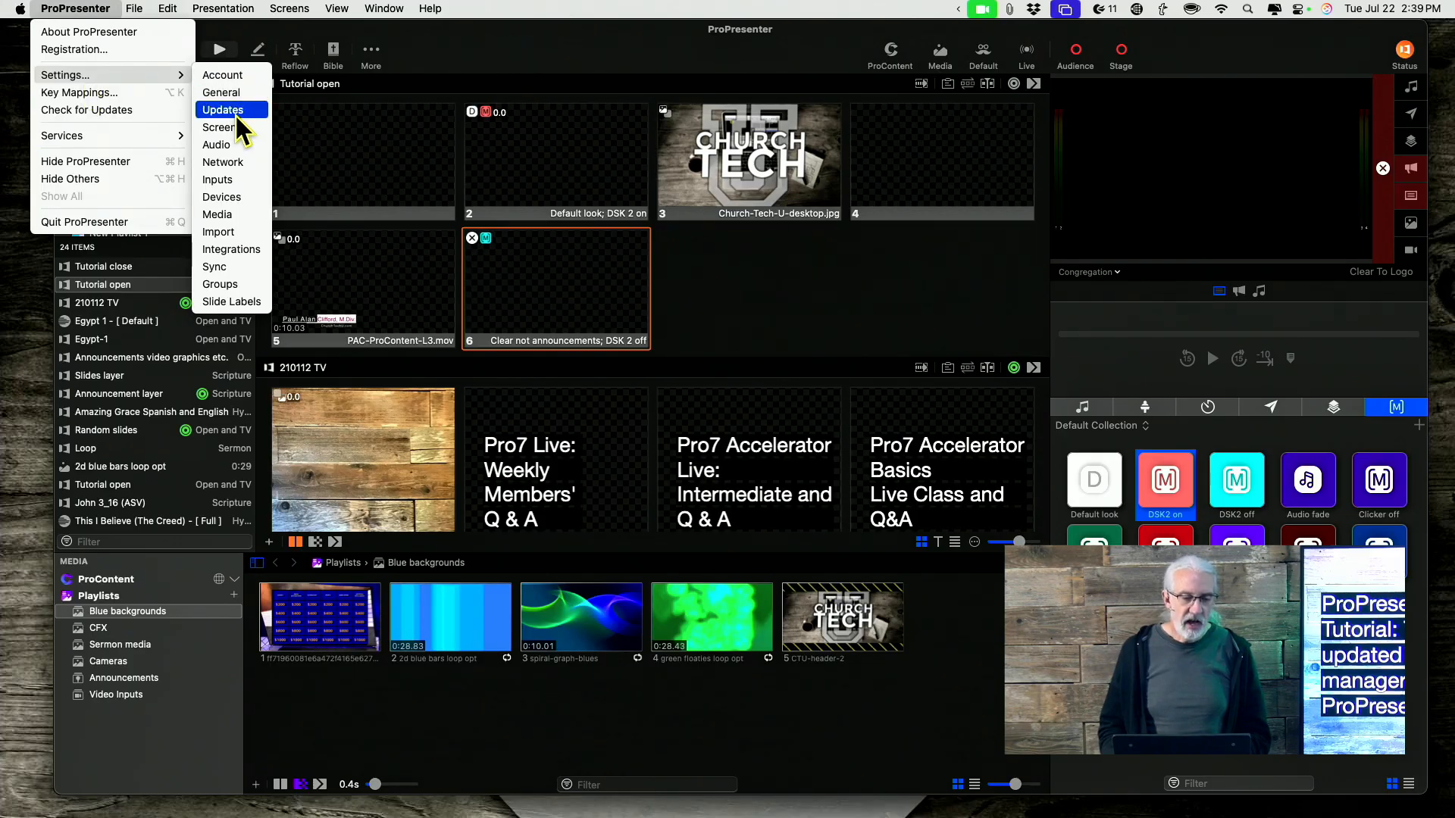
mouse_move(221, 197)
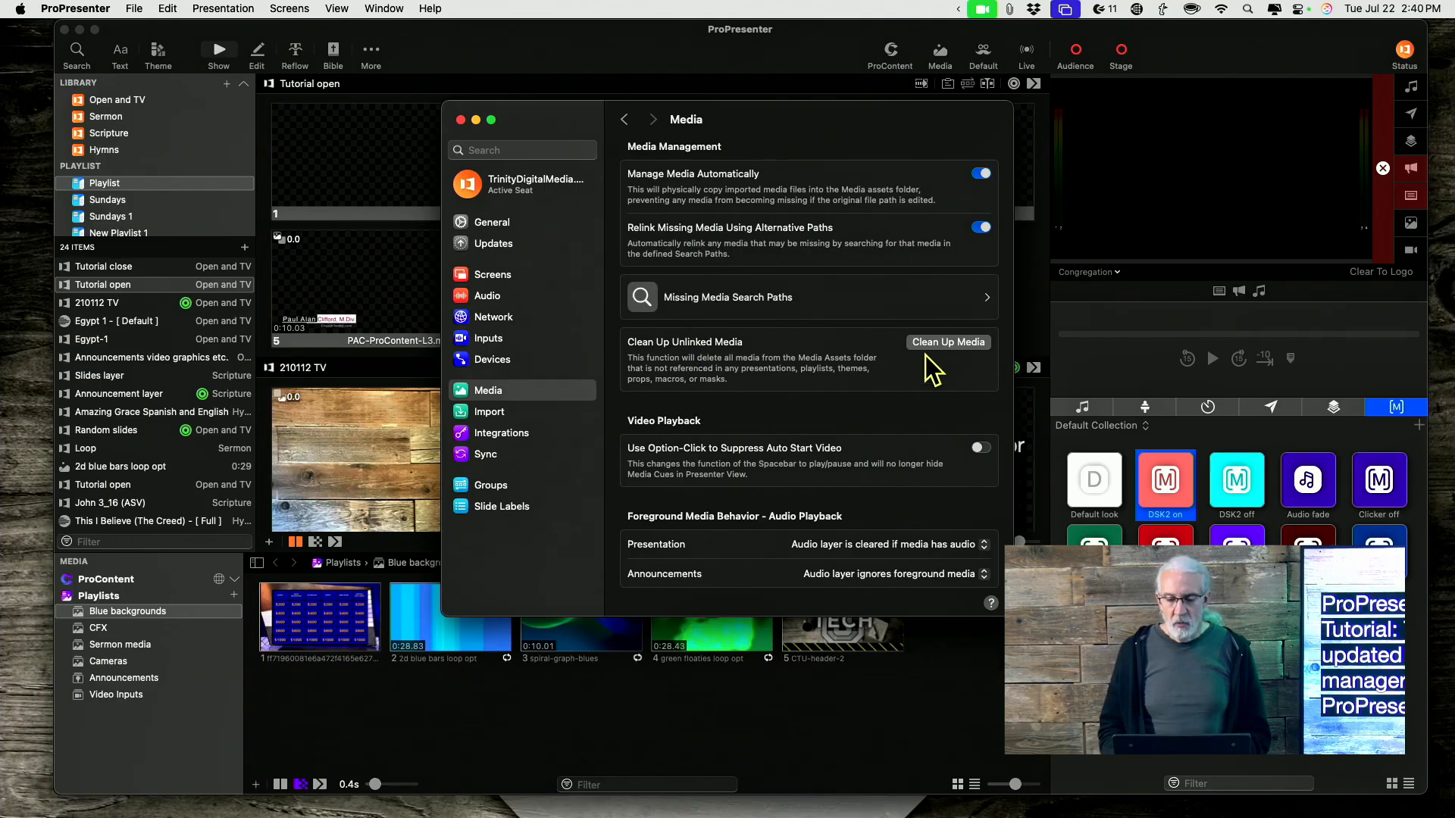
mouse_move(954, 371)
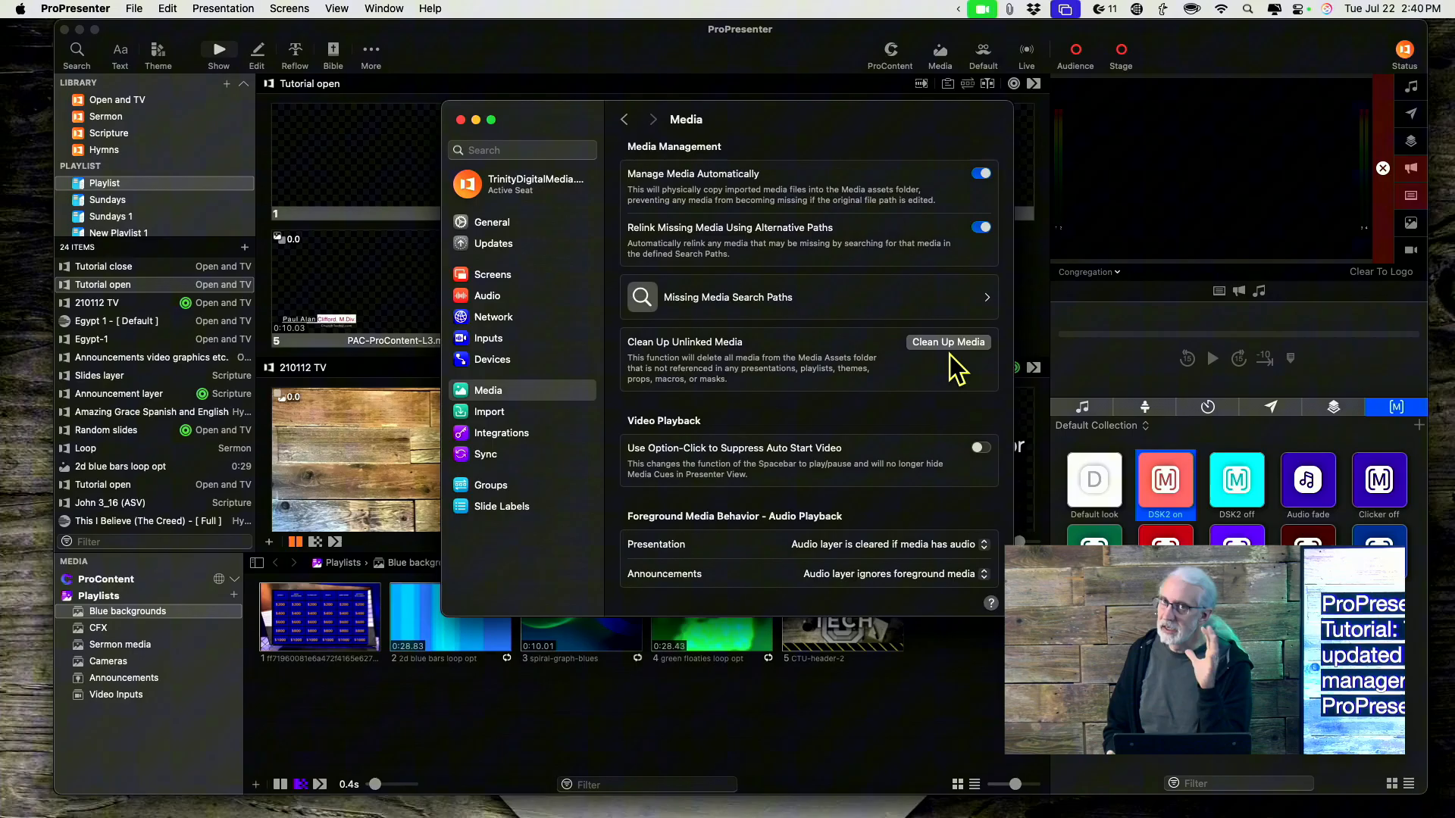
mouse_move(945, 357)
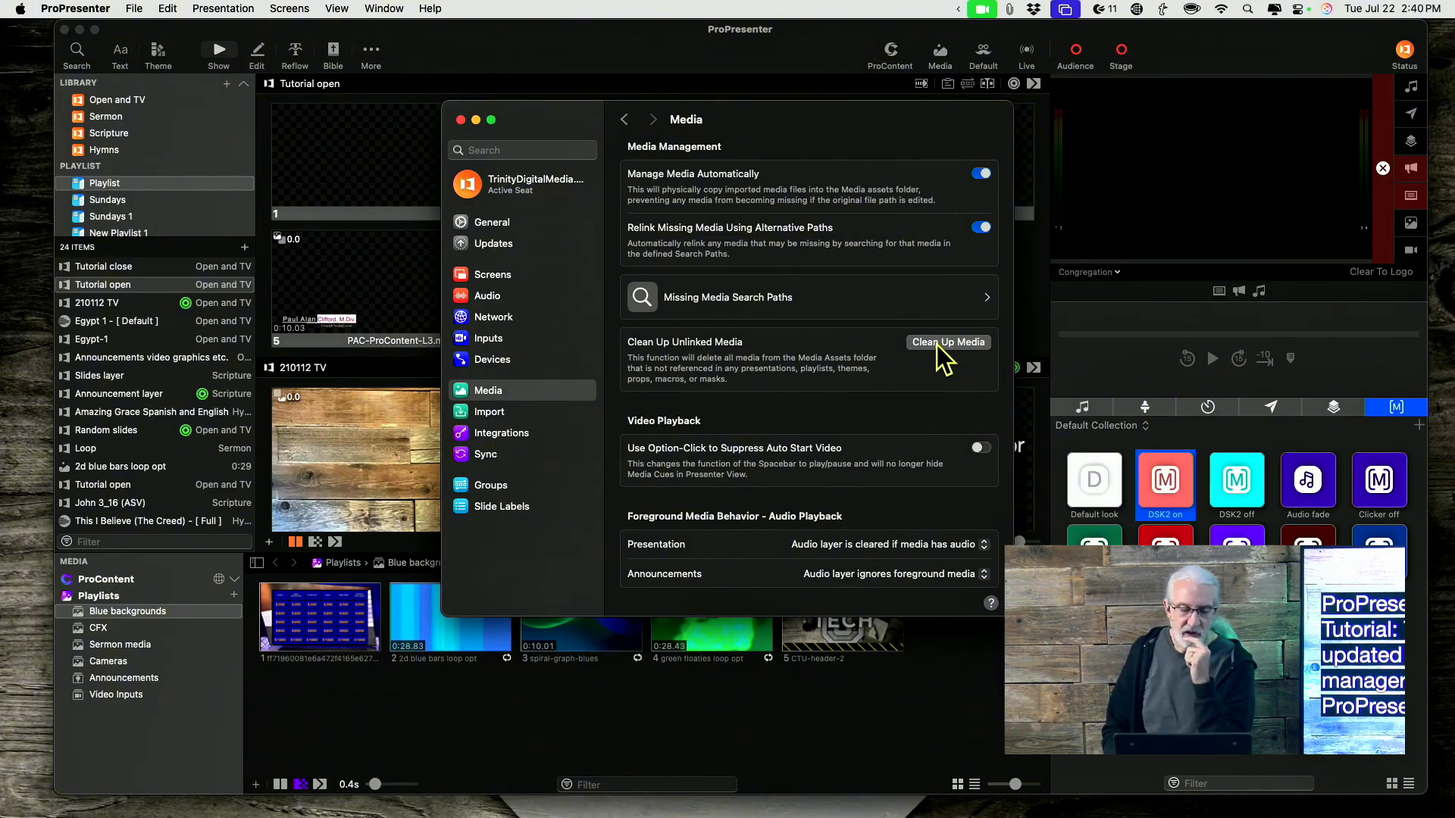
mouse_move(468, 139)
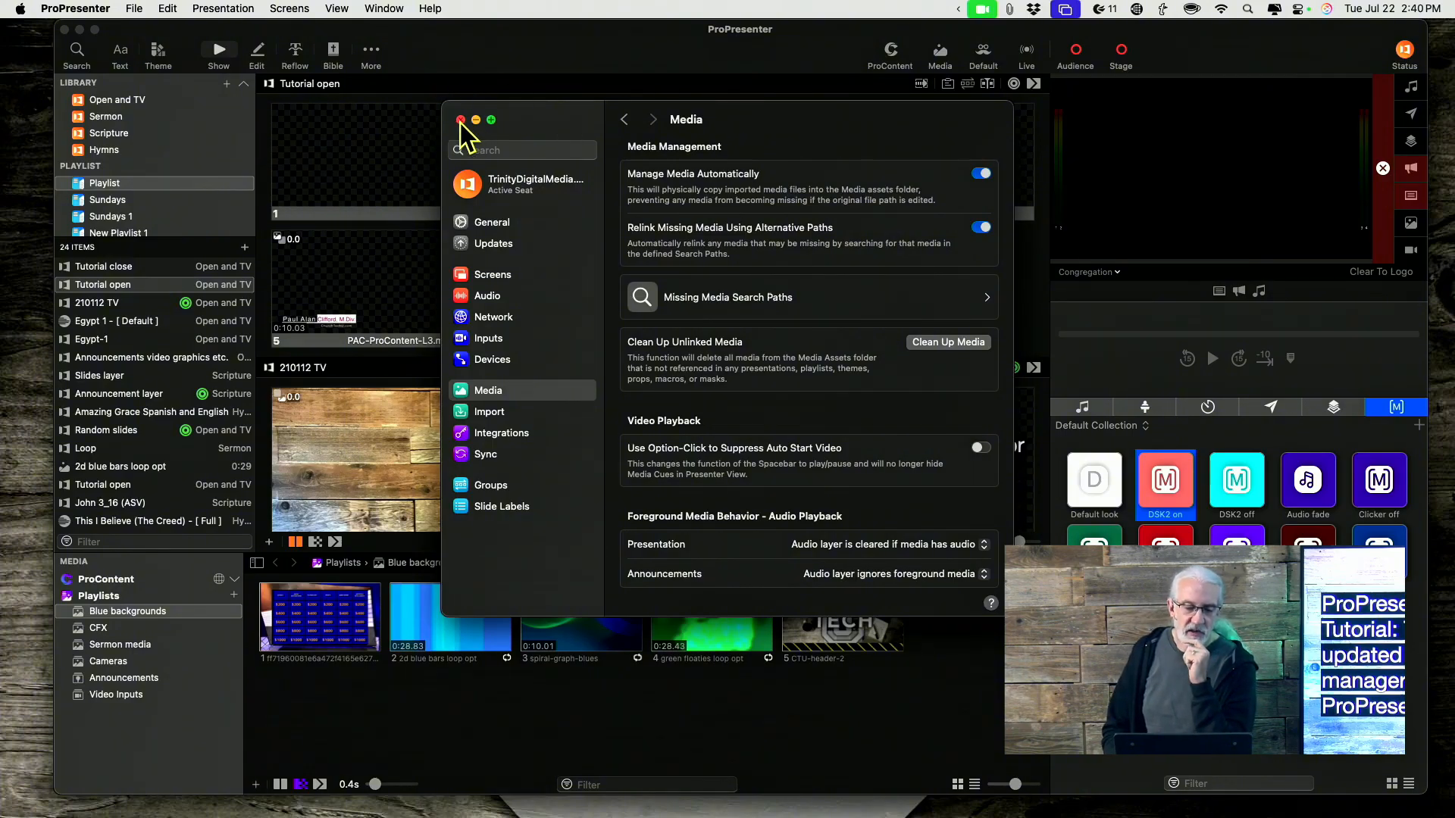
Close Settings and delete the 2d blue bars loop library item
click(461, 120)
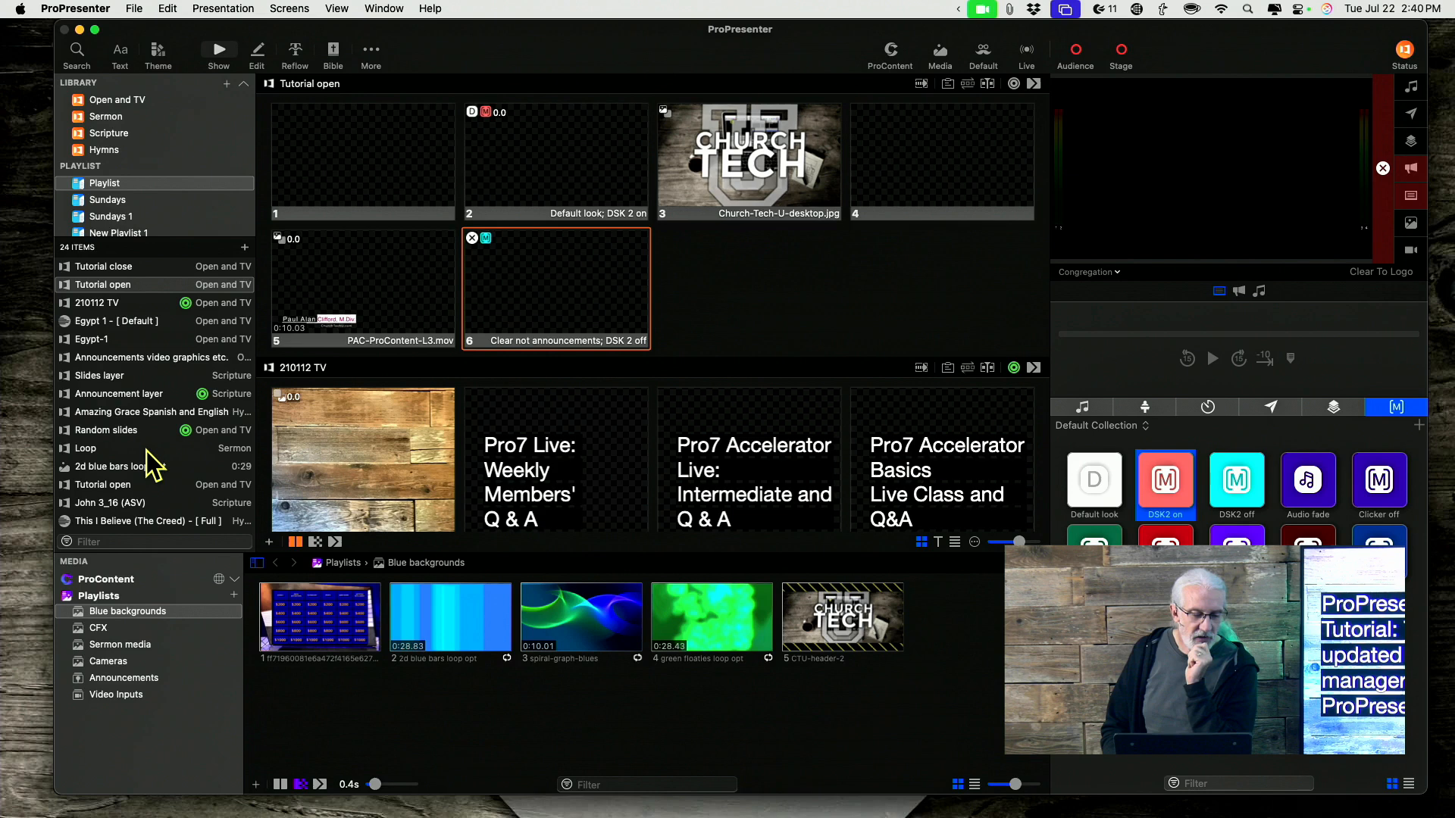
click(122, 466)
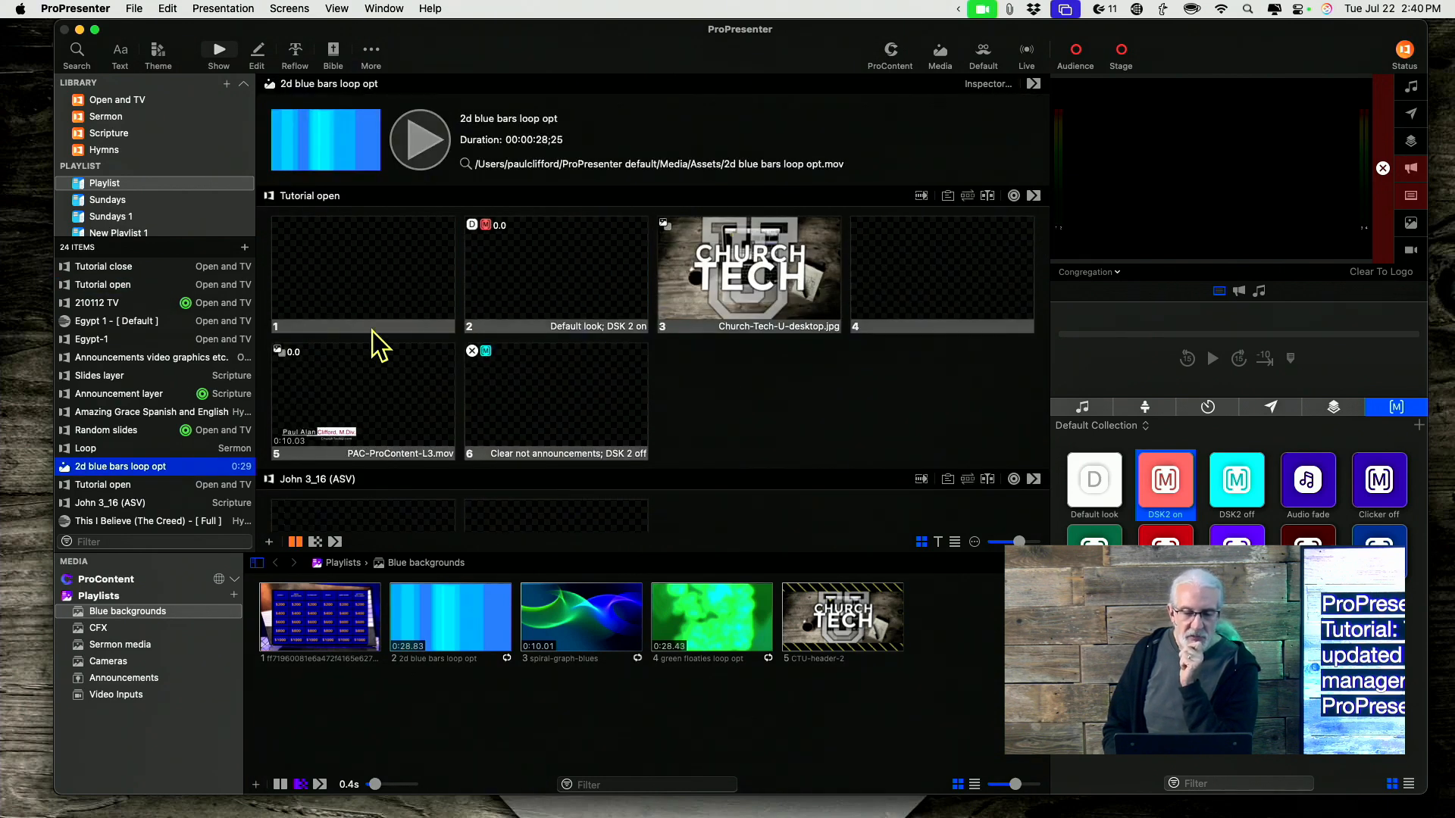
right_click(118, 466)
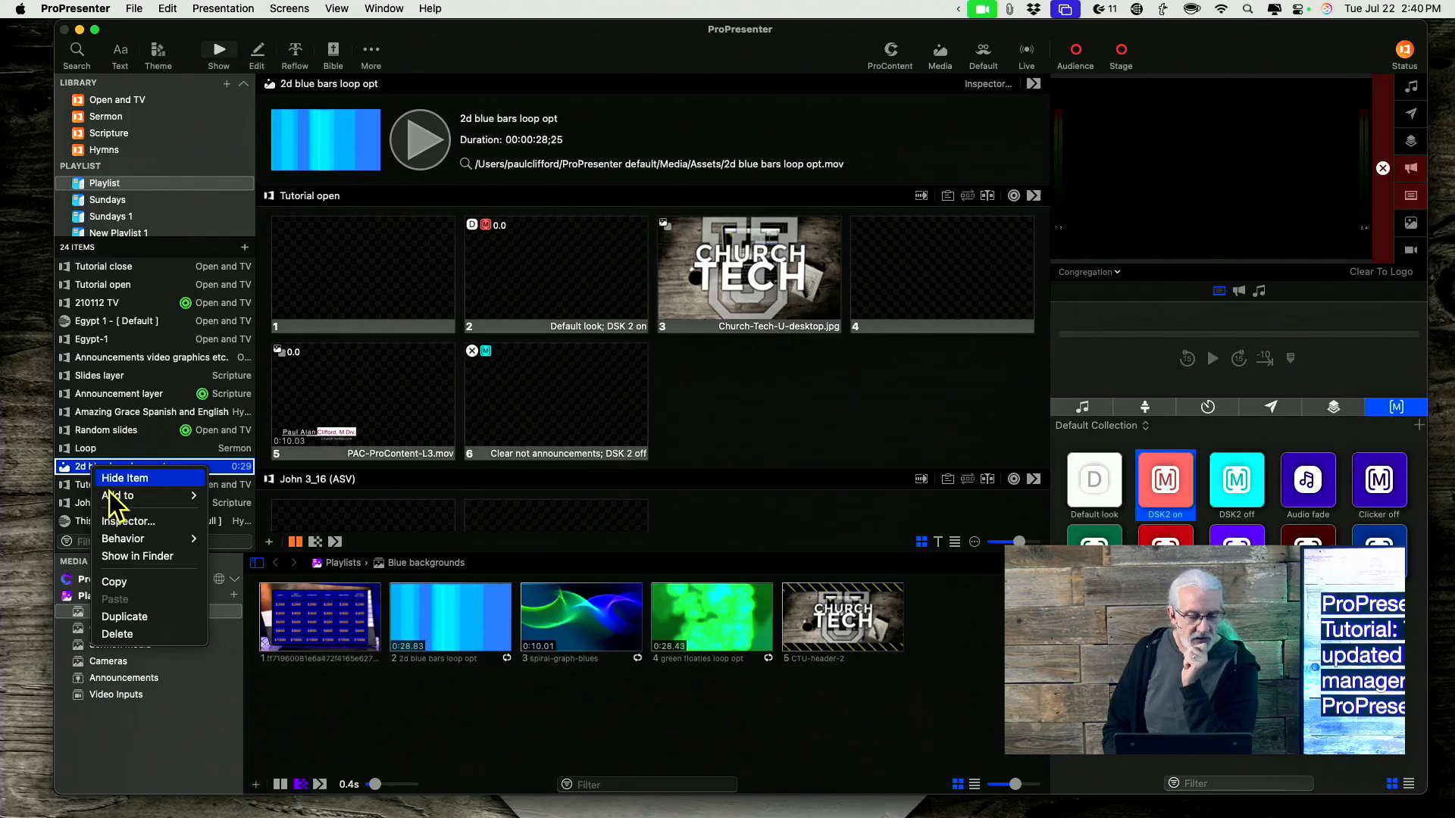
mouse_move(118, 639)
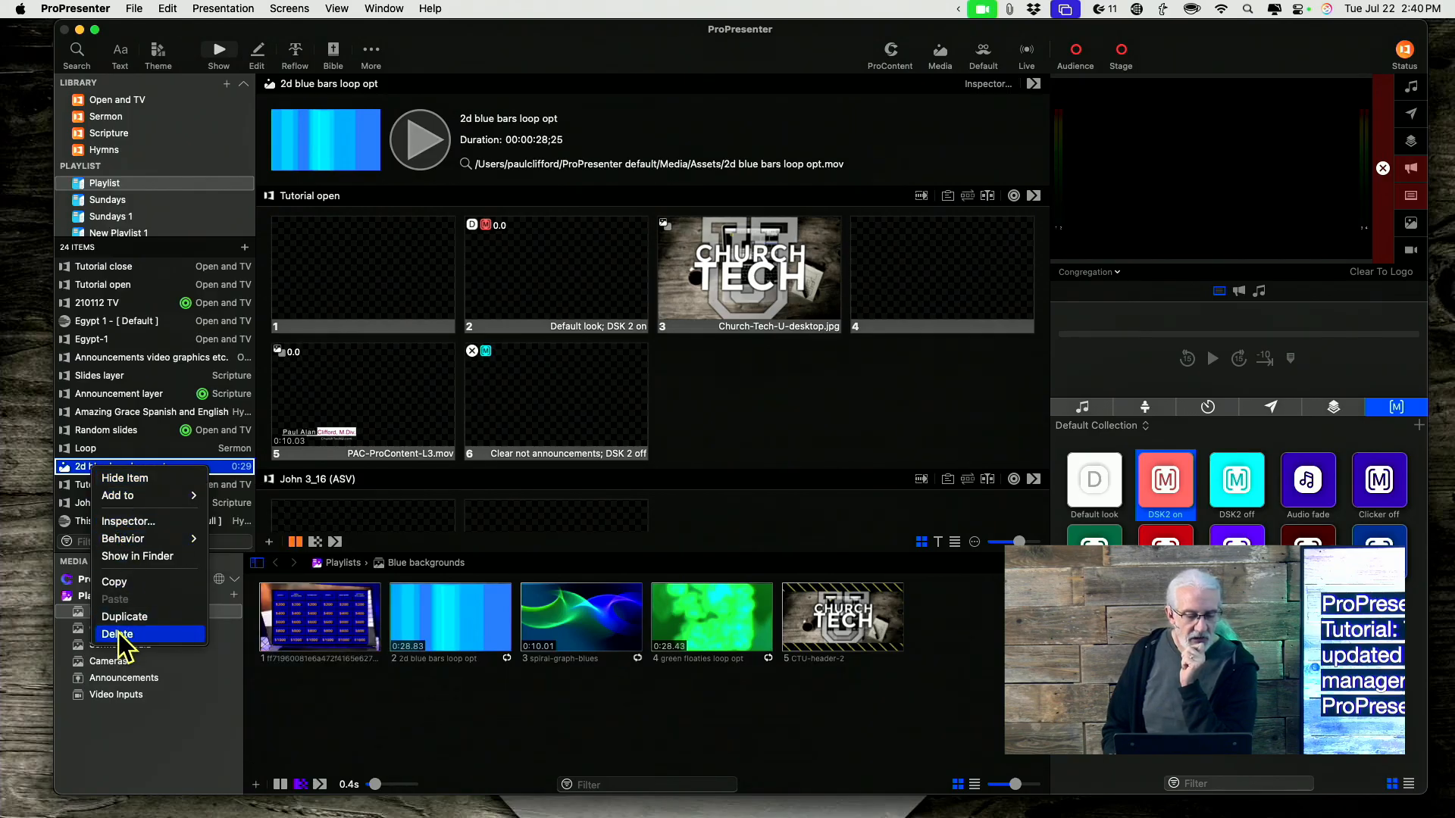
click(118, 633)
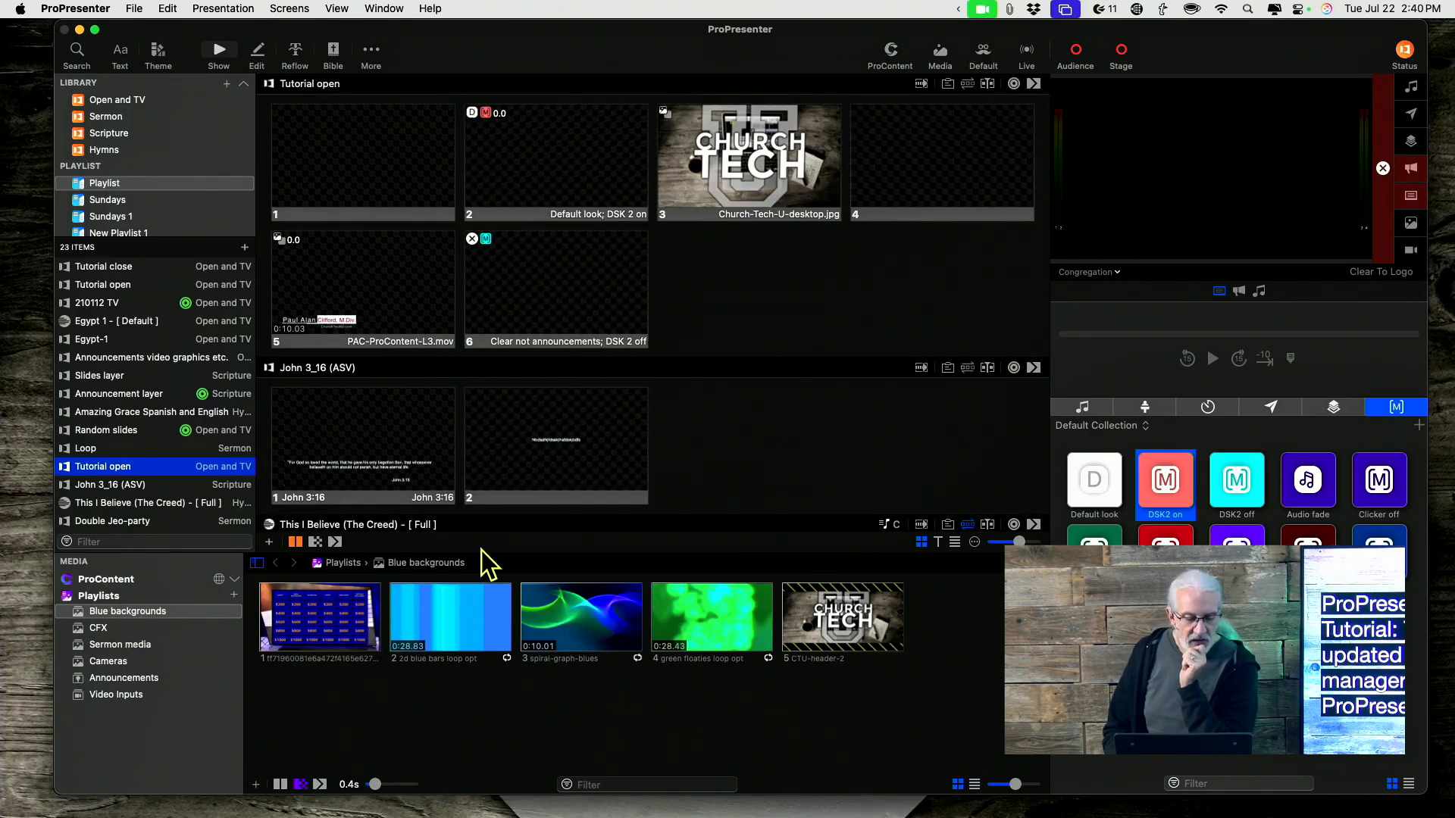
Delete the 2d blue bars media cue and the first media clip from the playlist
right_click(450, 615)
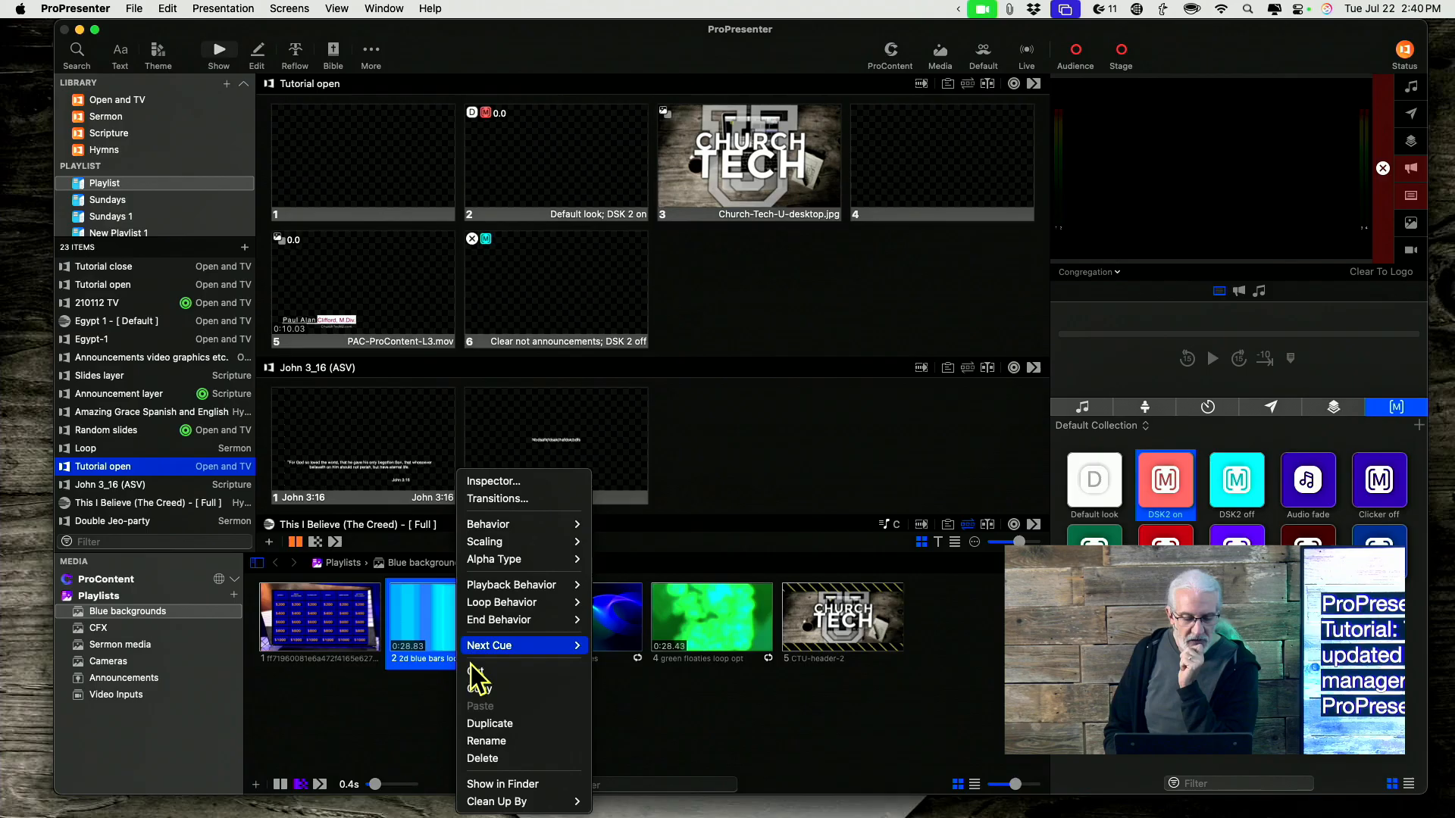
click(481, 758)
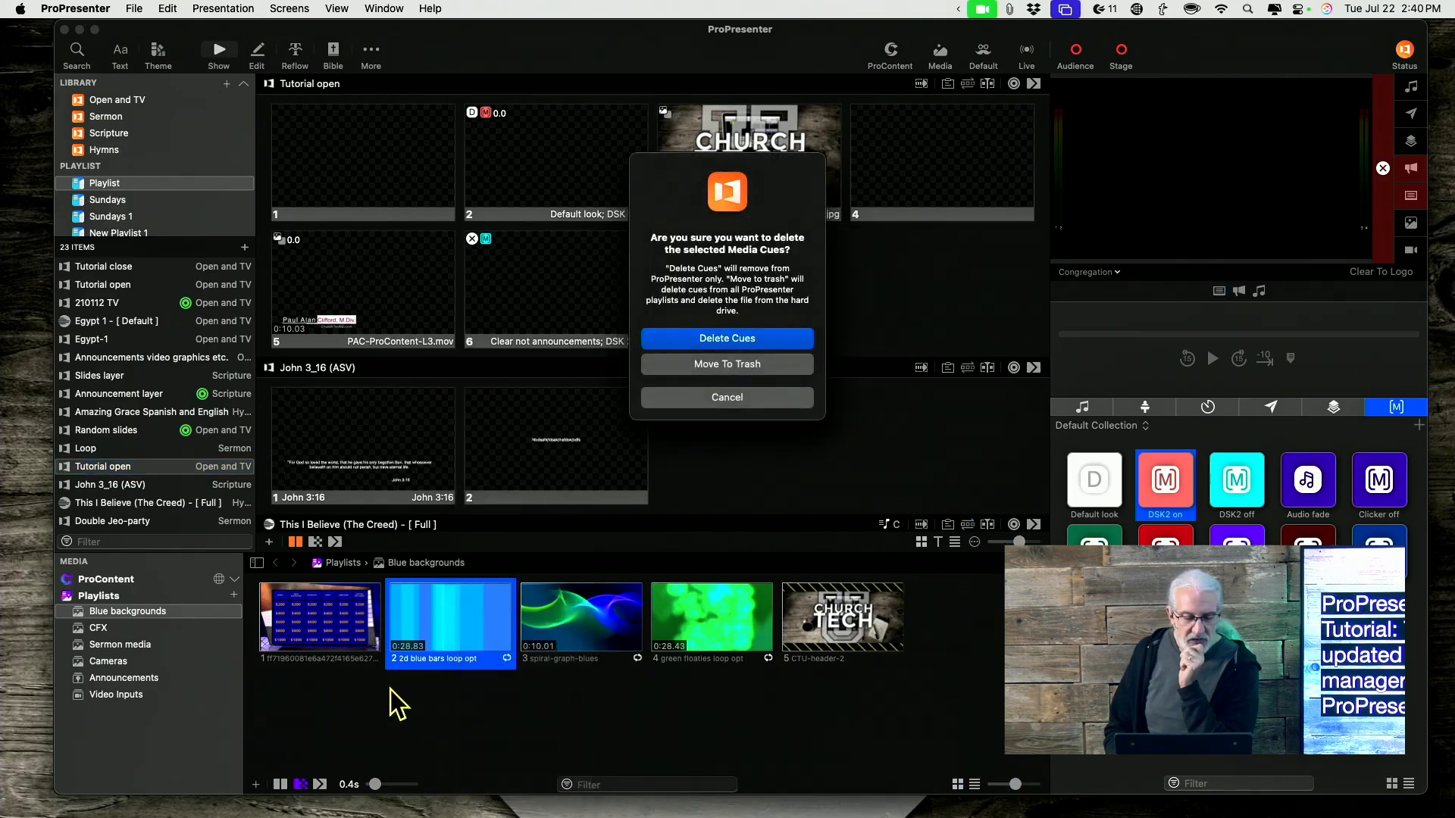
click(726, 338)
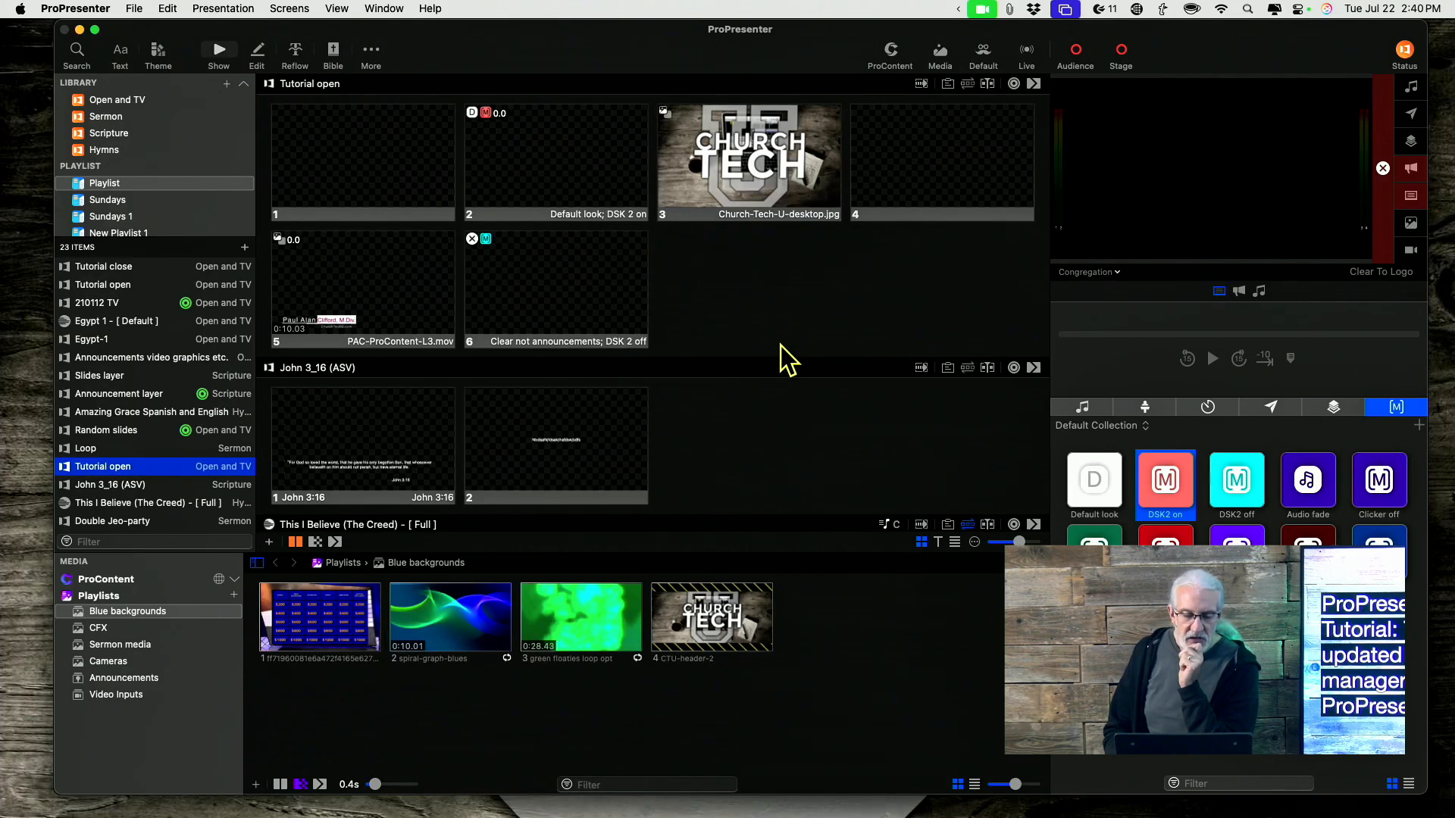
right_click(318, 617)
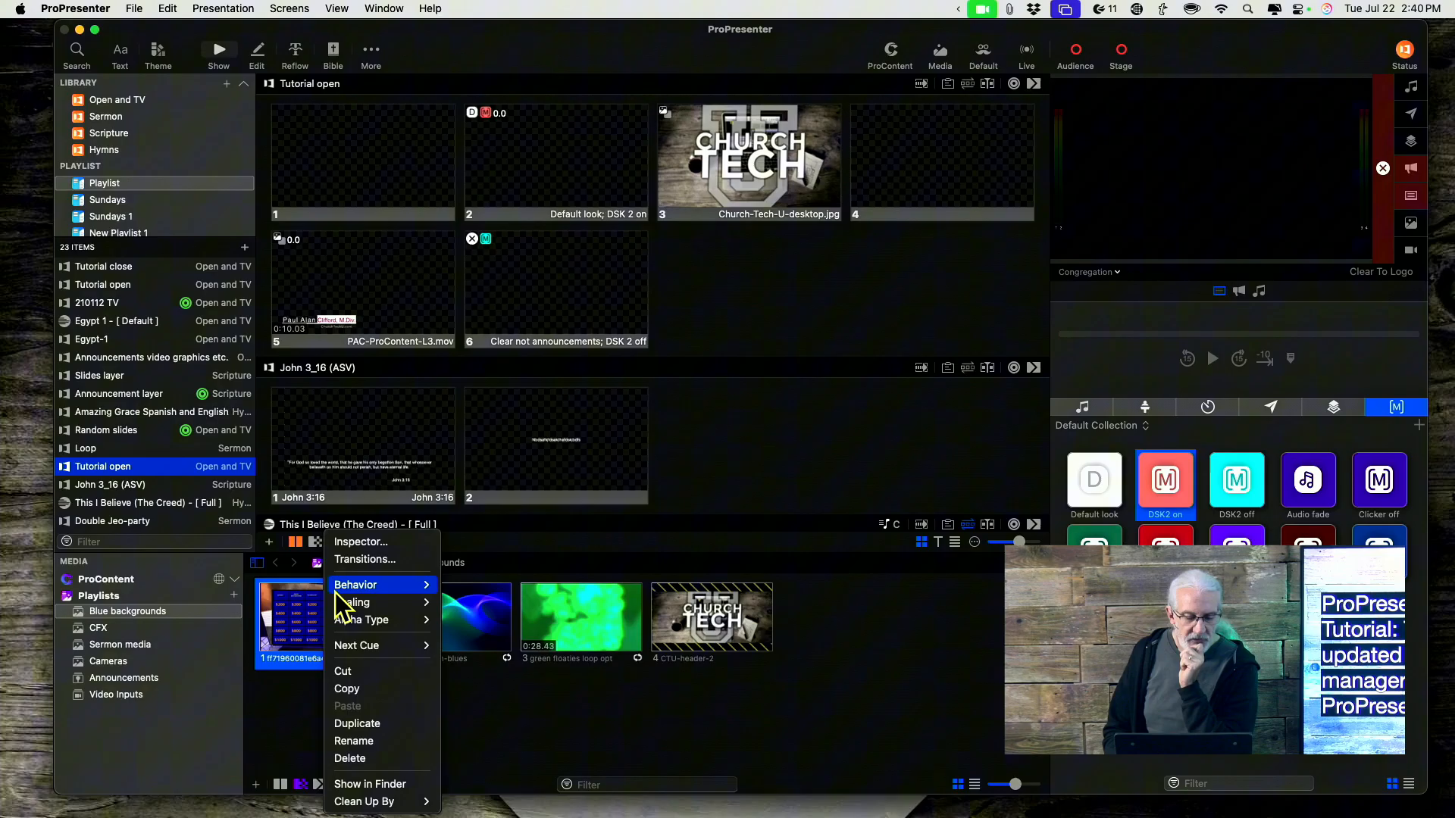
mouse_move(350, 757)
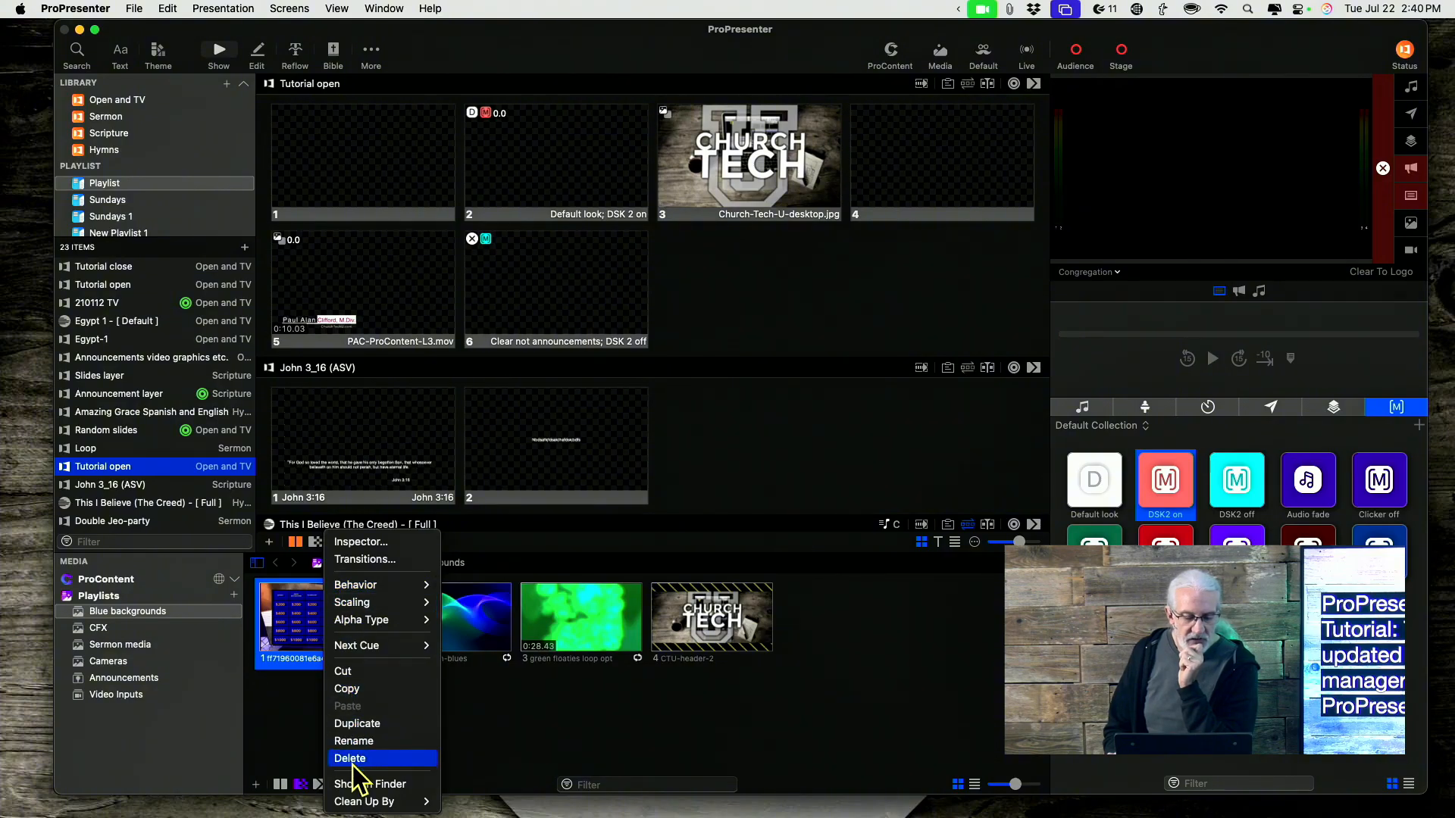
click(351, 758)
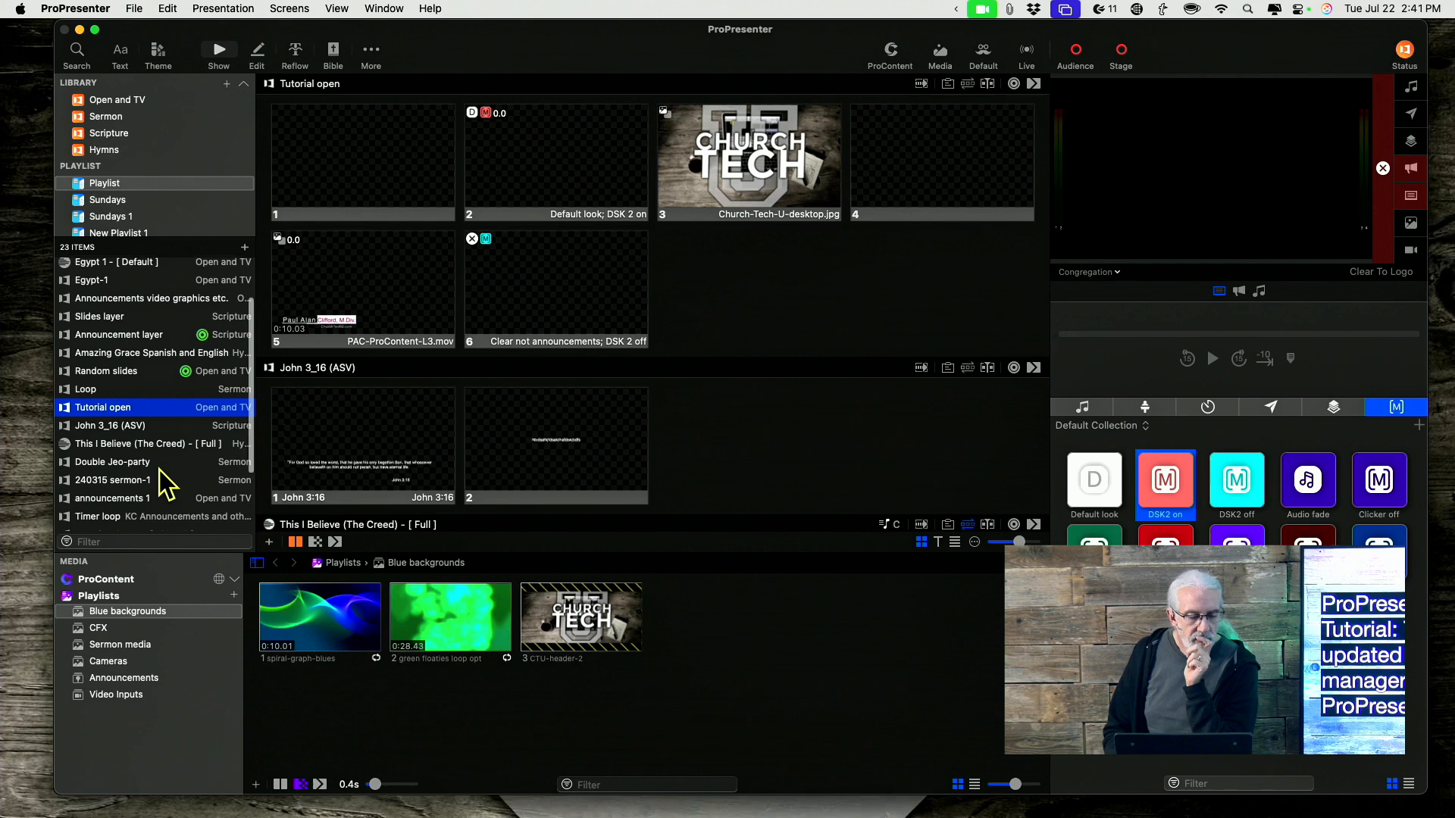
Select the Double Jeo-party presentation and bring up its actions menu
click(111, 460)
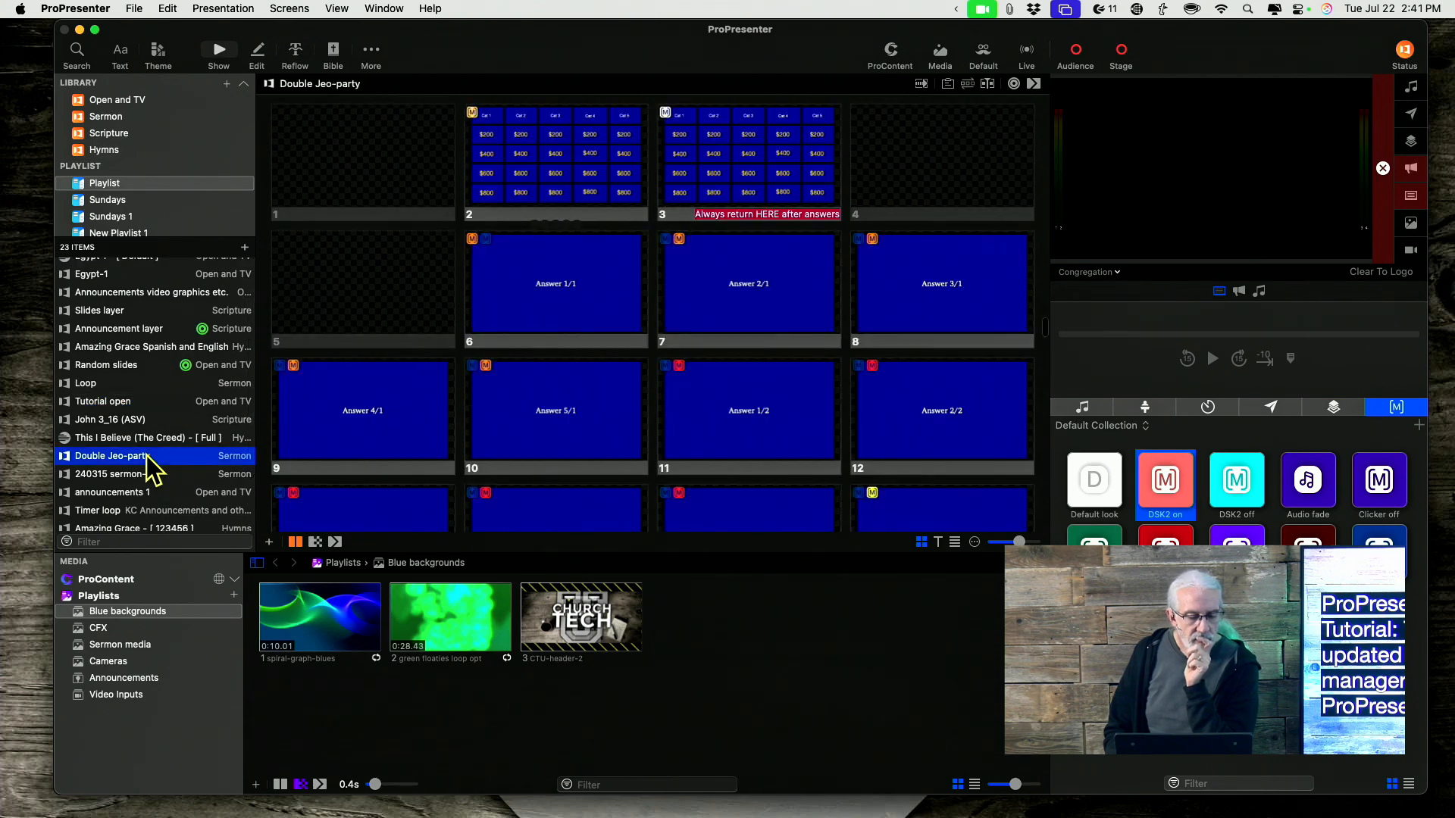
right_click(111, 456)
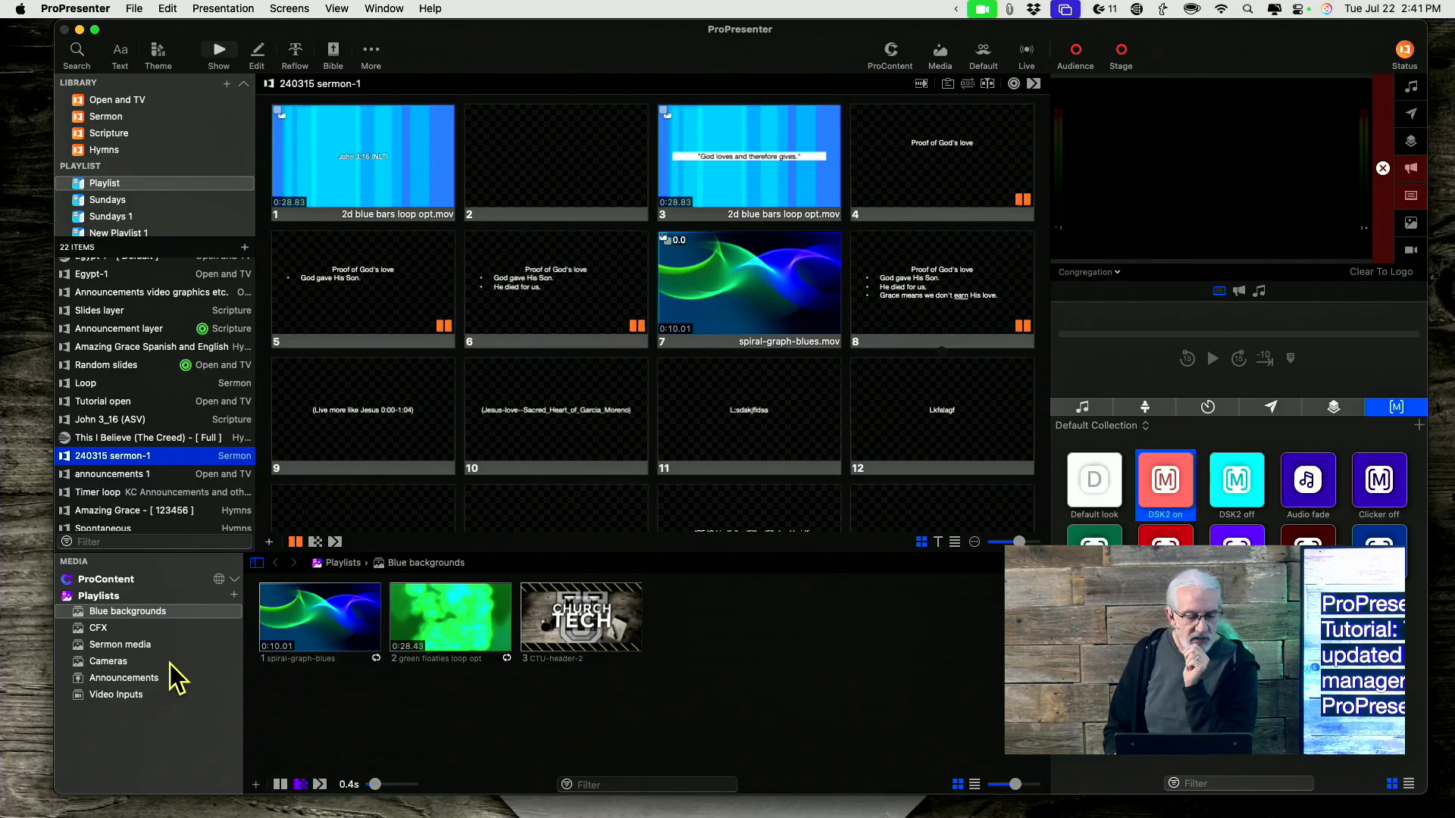
scroll(down, 3)
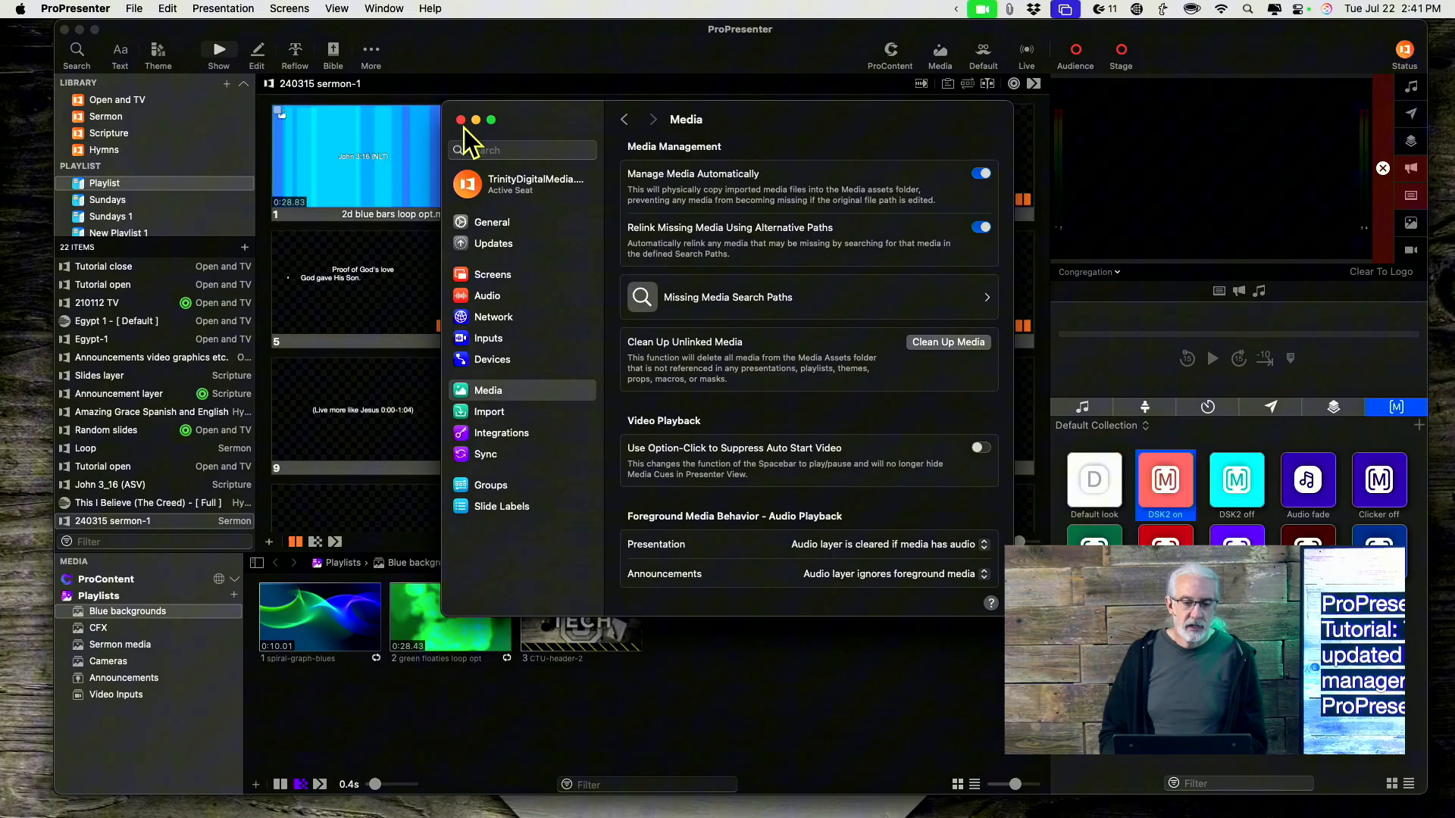
Close Settings and browse the Sermon library's presentations
click(459, 120)
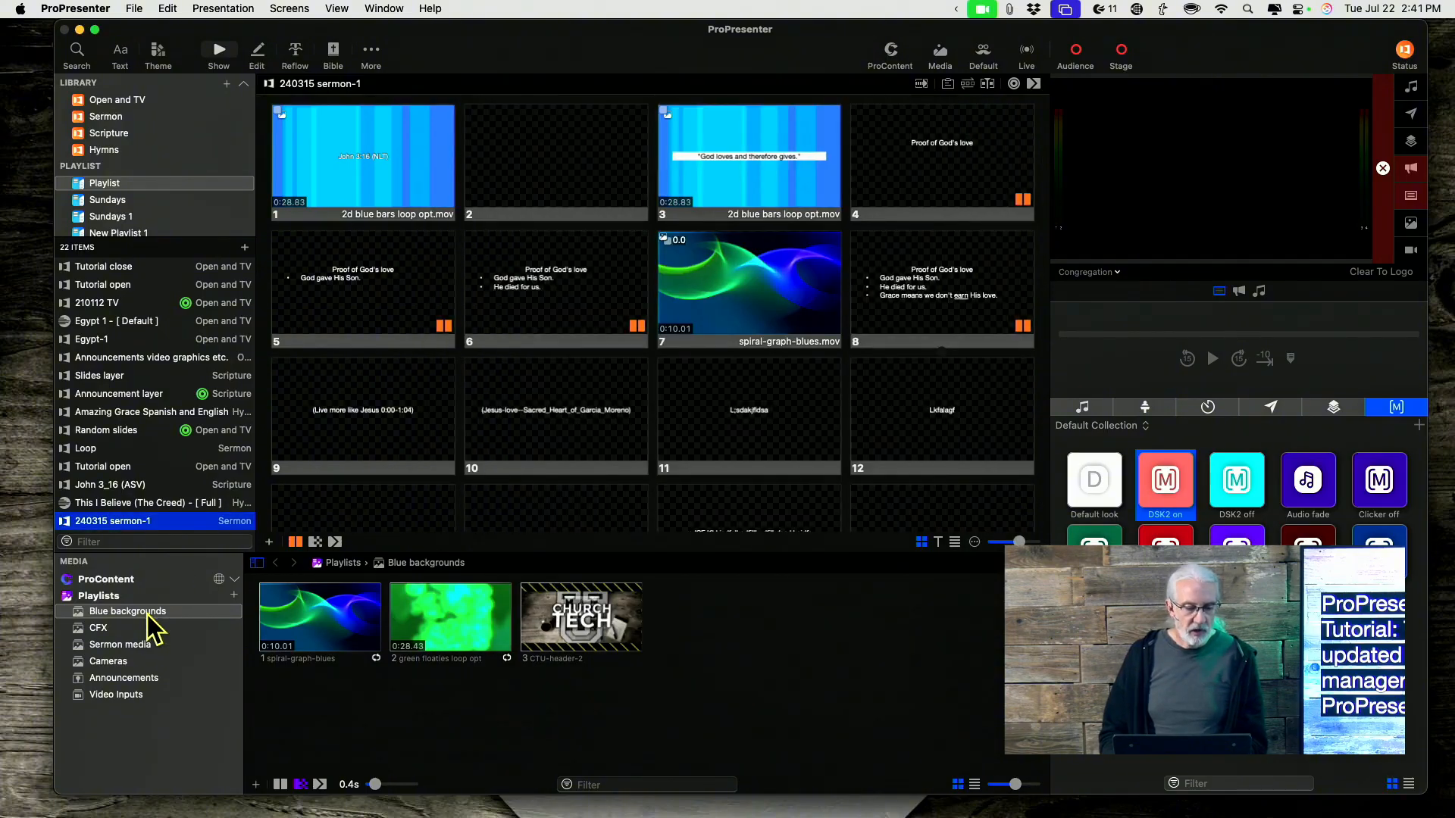
mouse_move(110, 346)
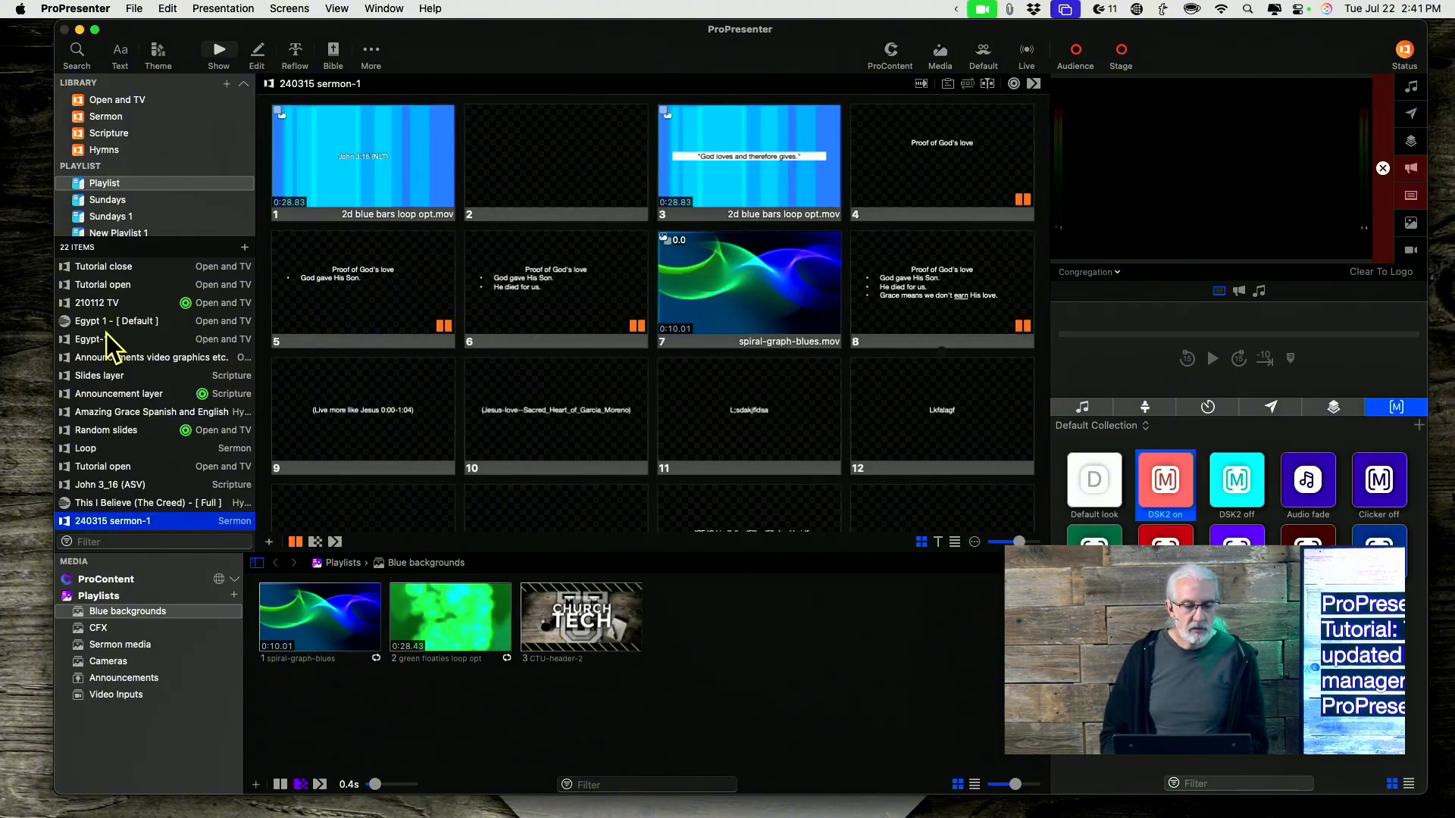
click(119, 644)
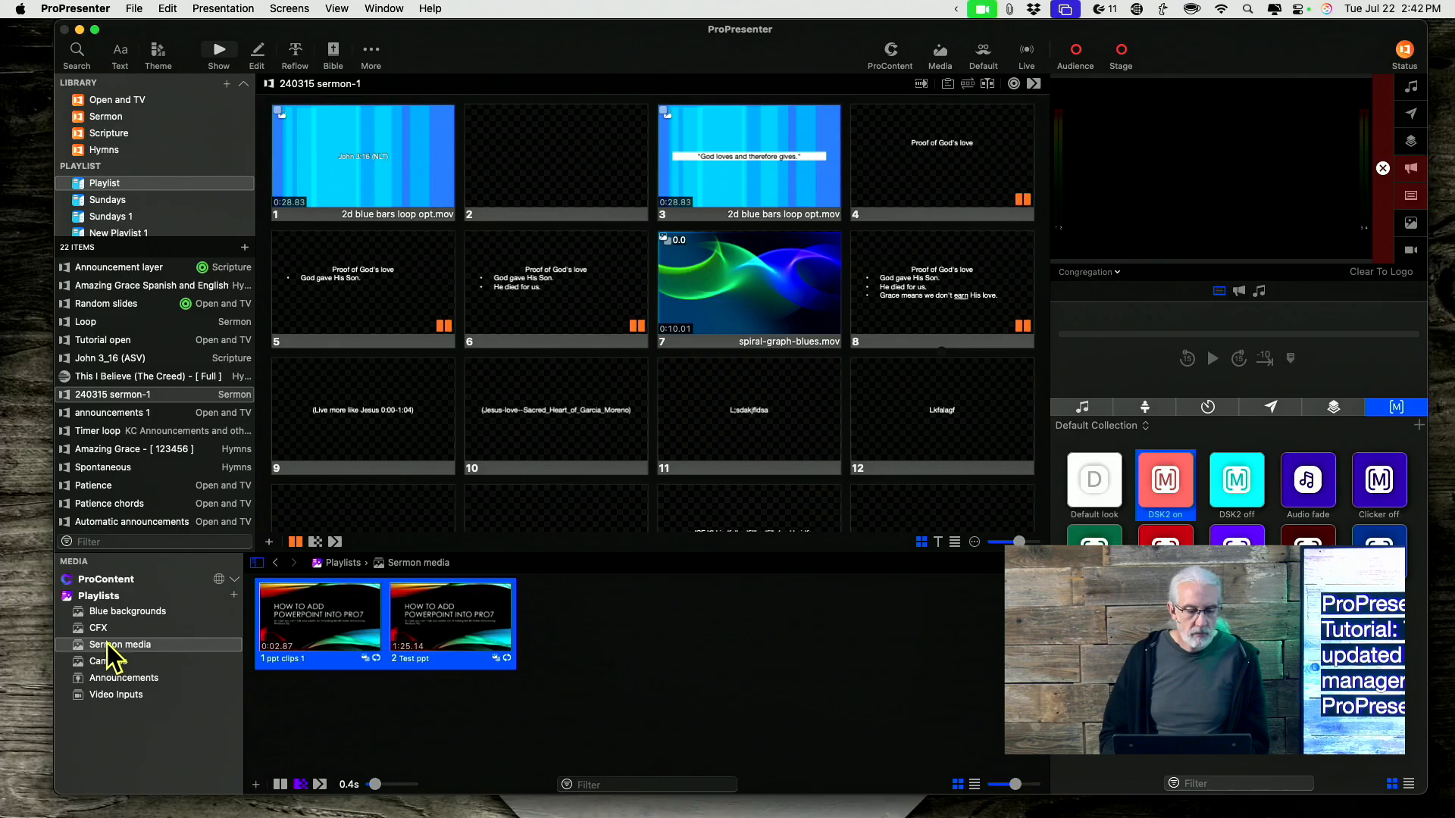
right_click(121, 644)
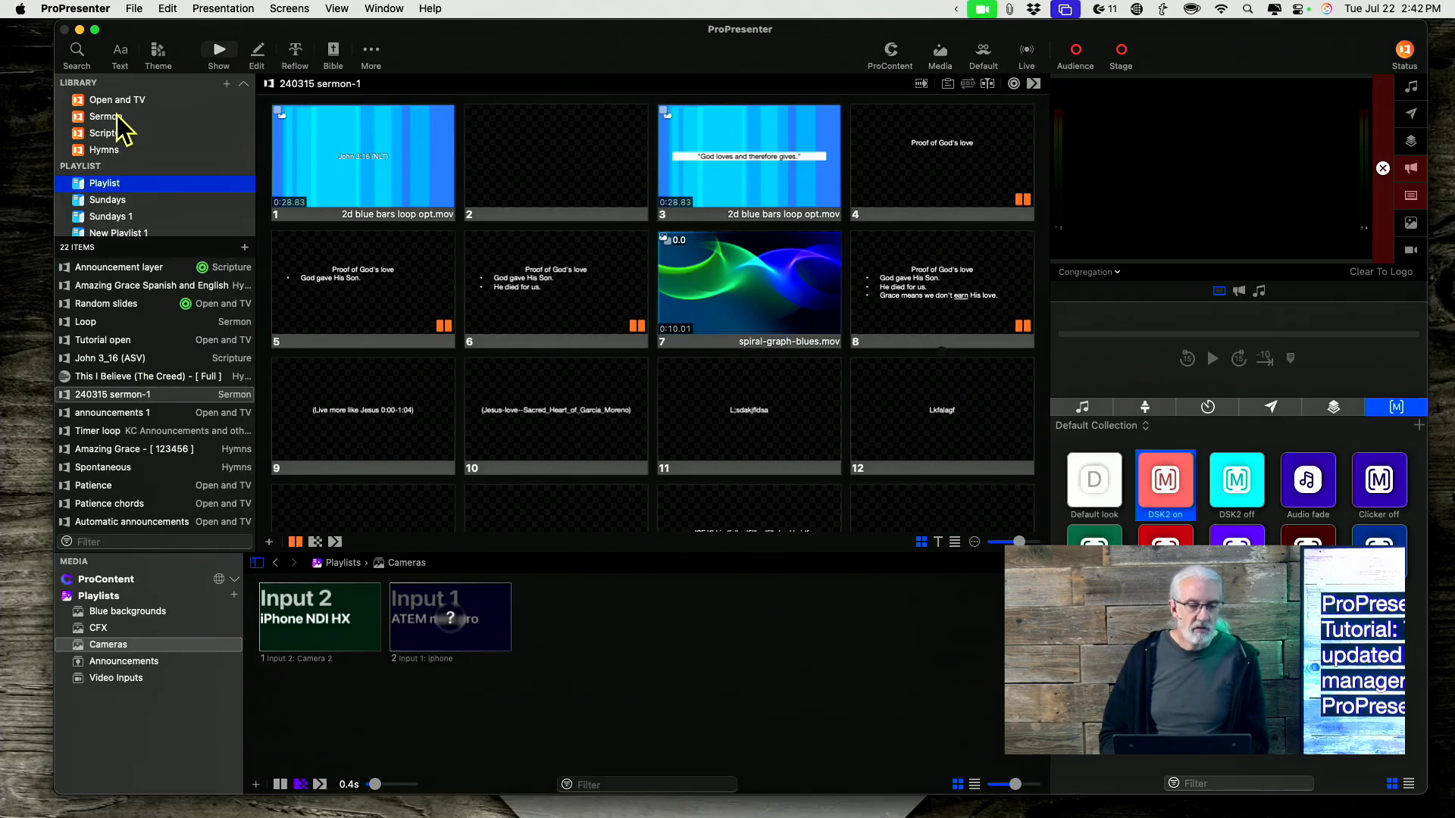
click(105, 117)
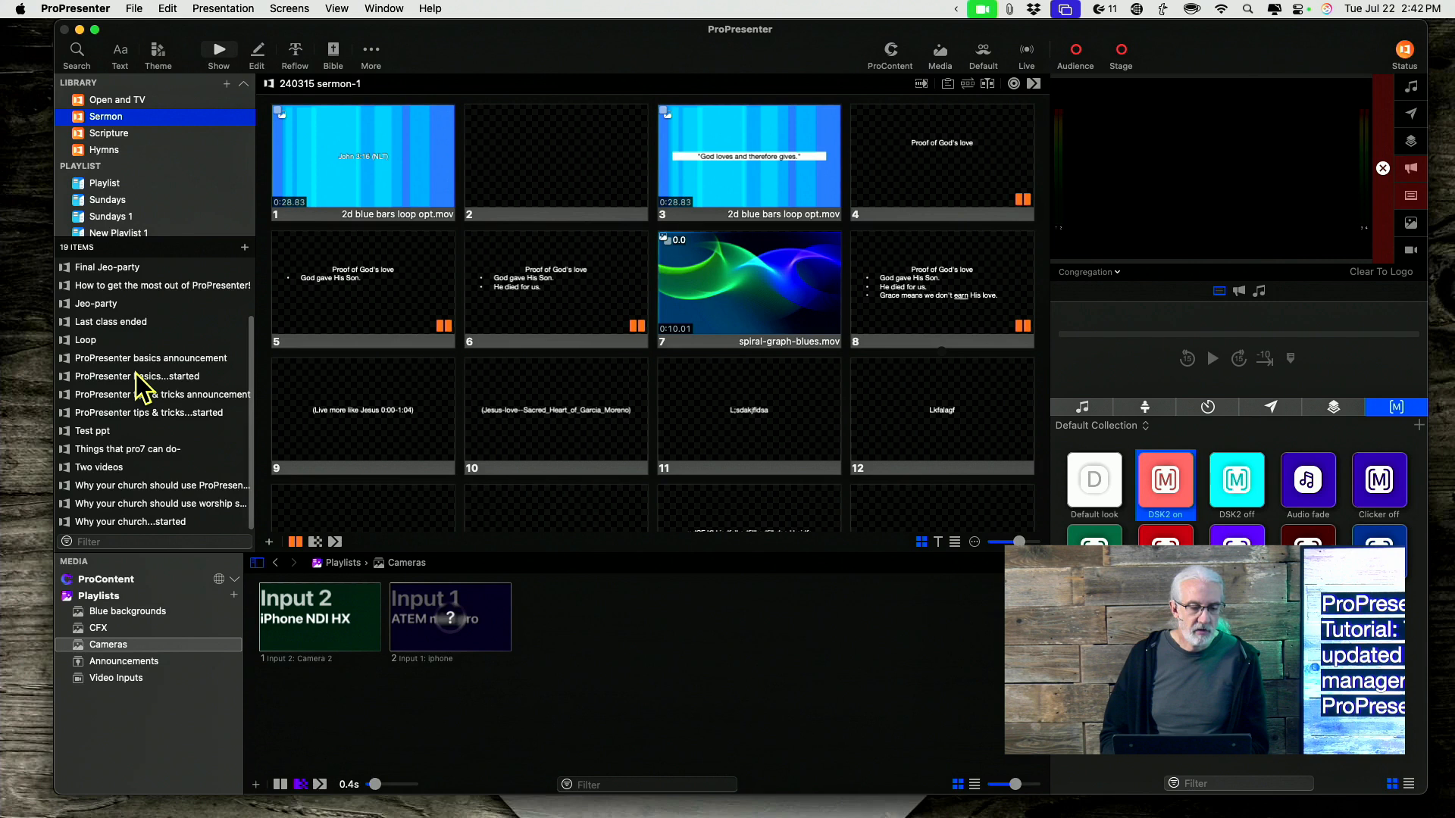
mouse_move(139, 468)
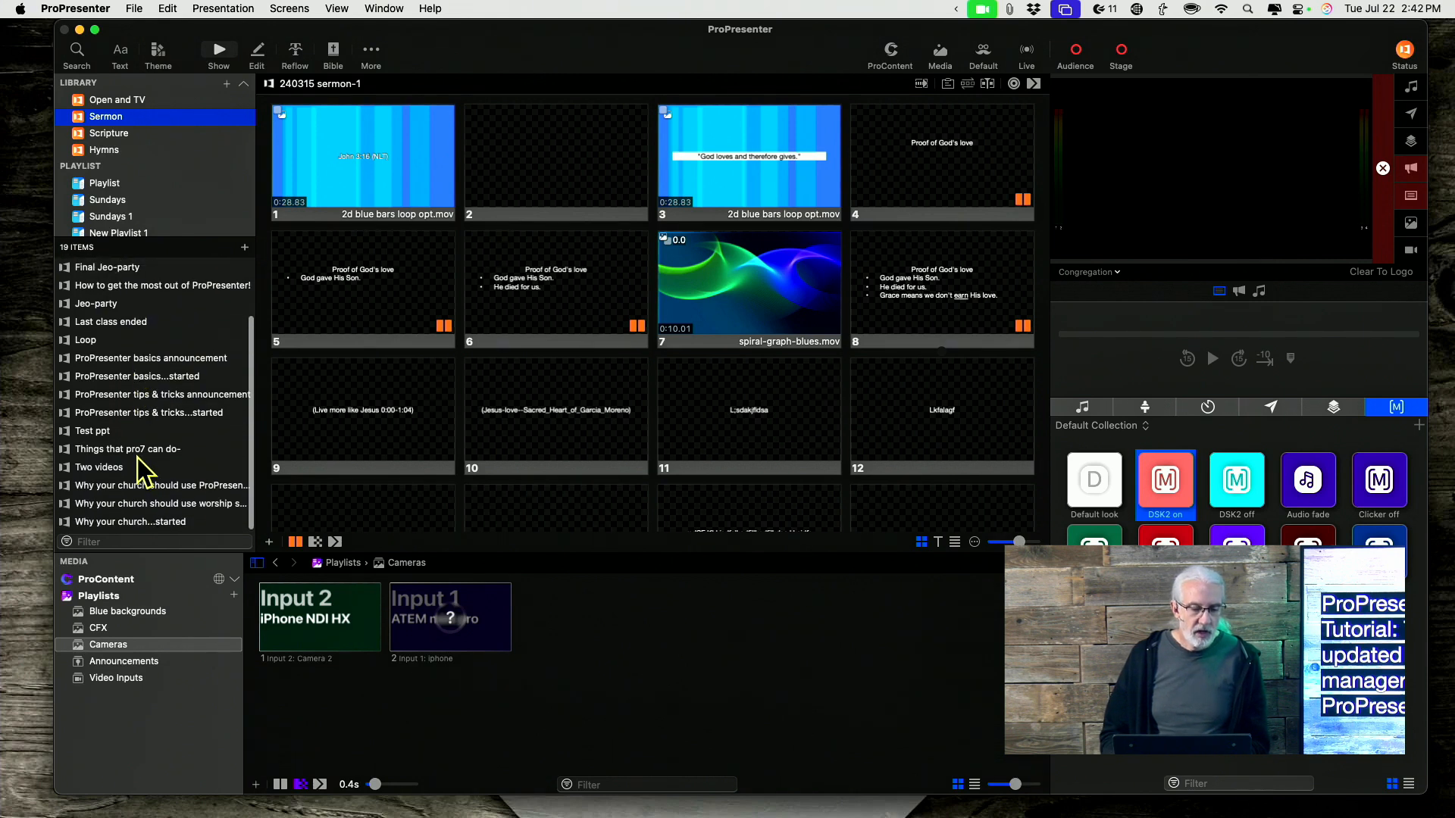
click(159, 485)
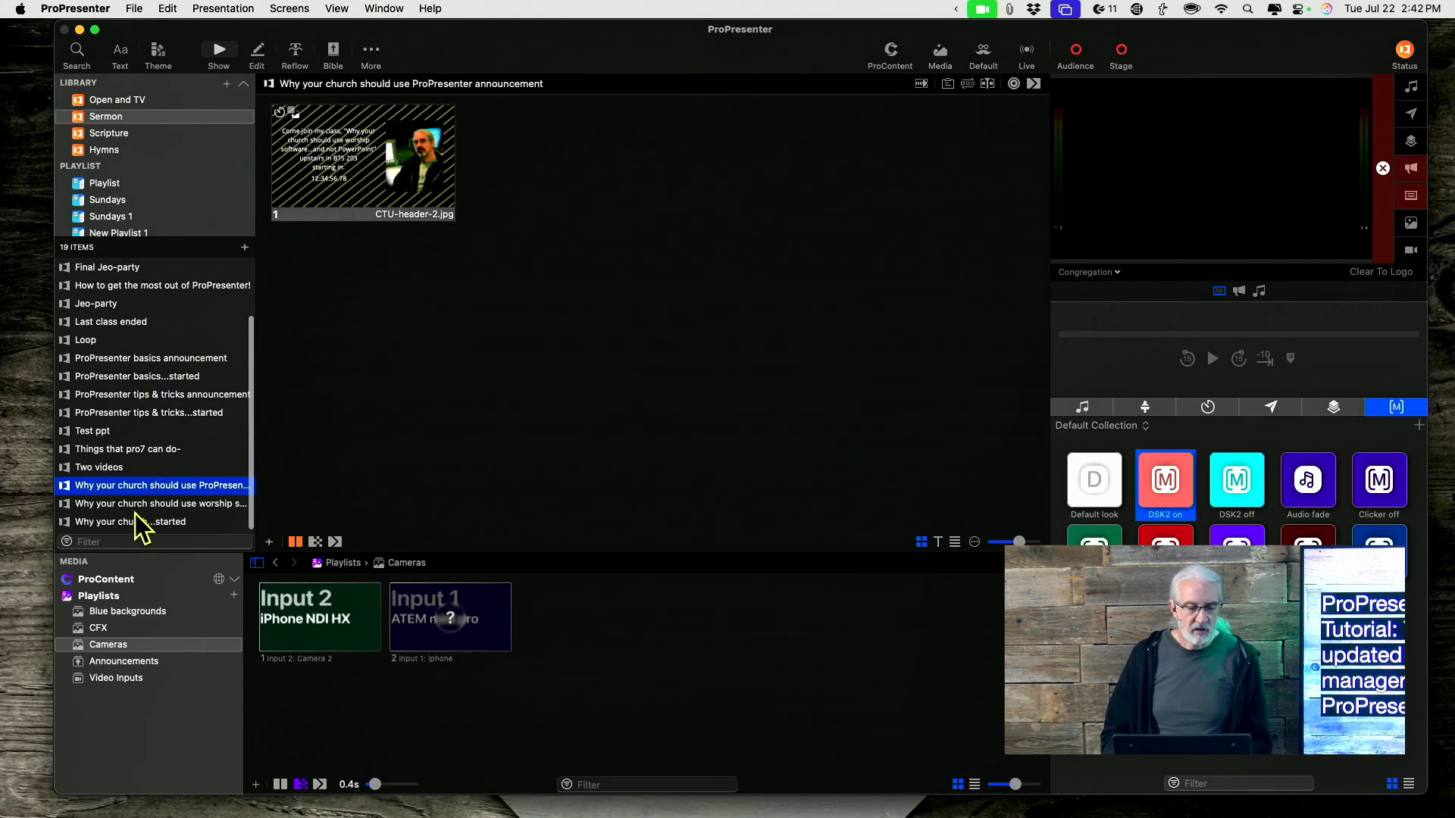
click(130, 521)
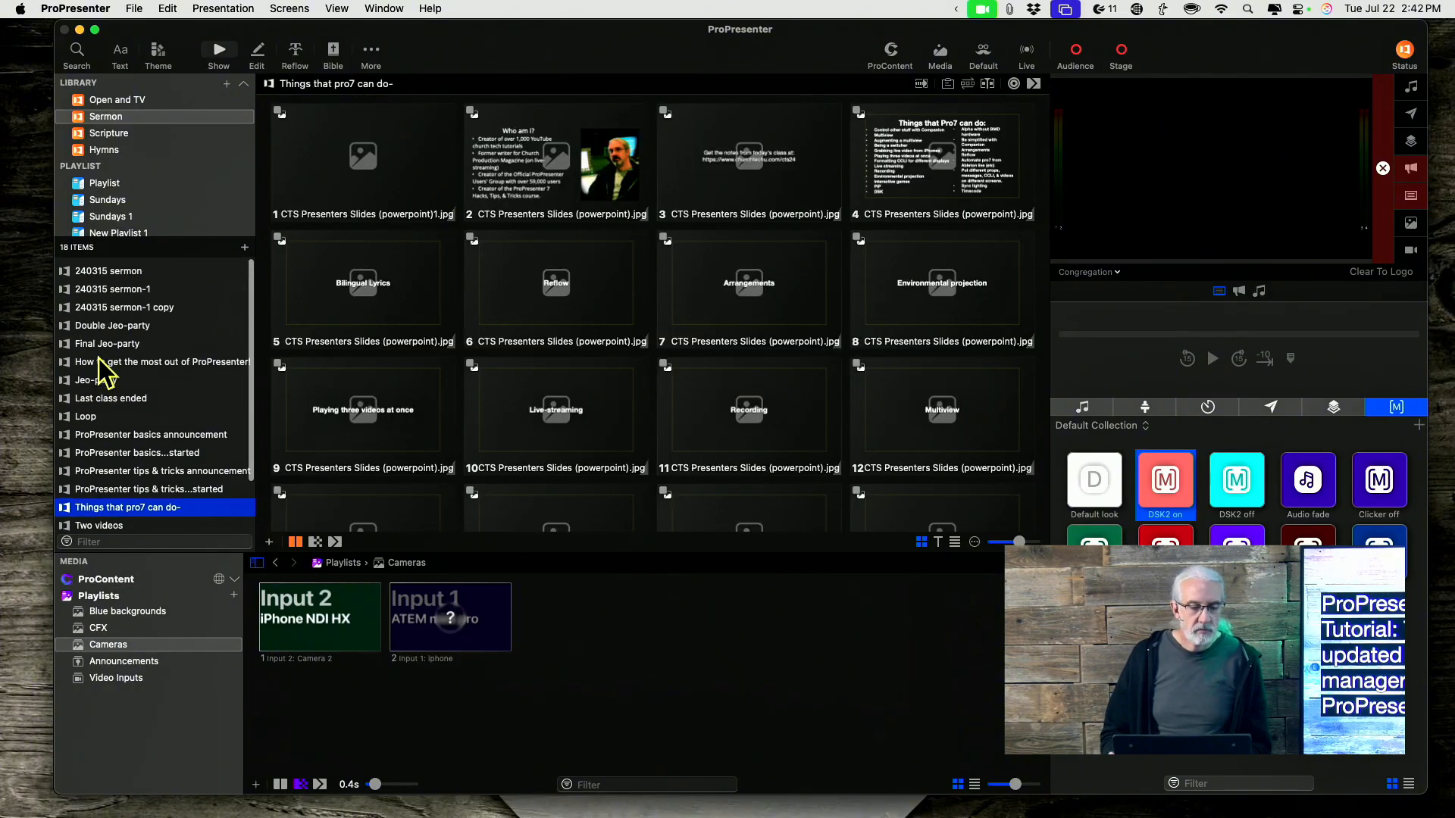
Delete the two Jeo-party presentations from the Sermon library and confirm
right_click(107, 267)
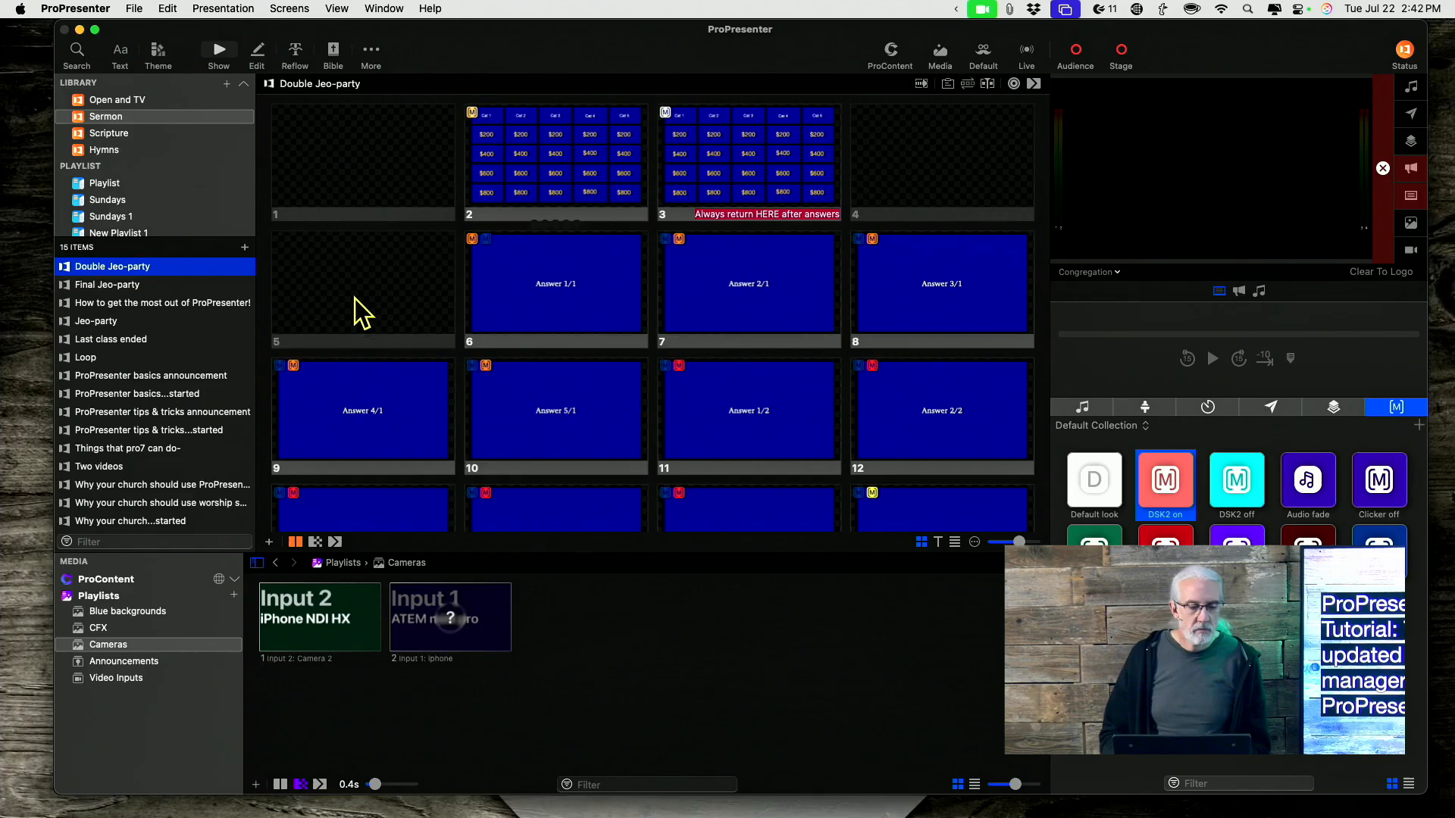
right_click(106, 285)
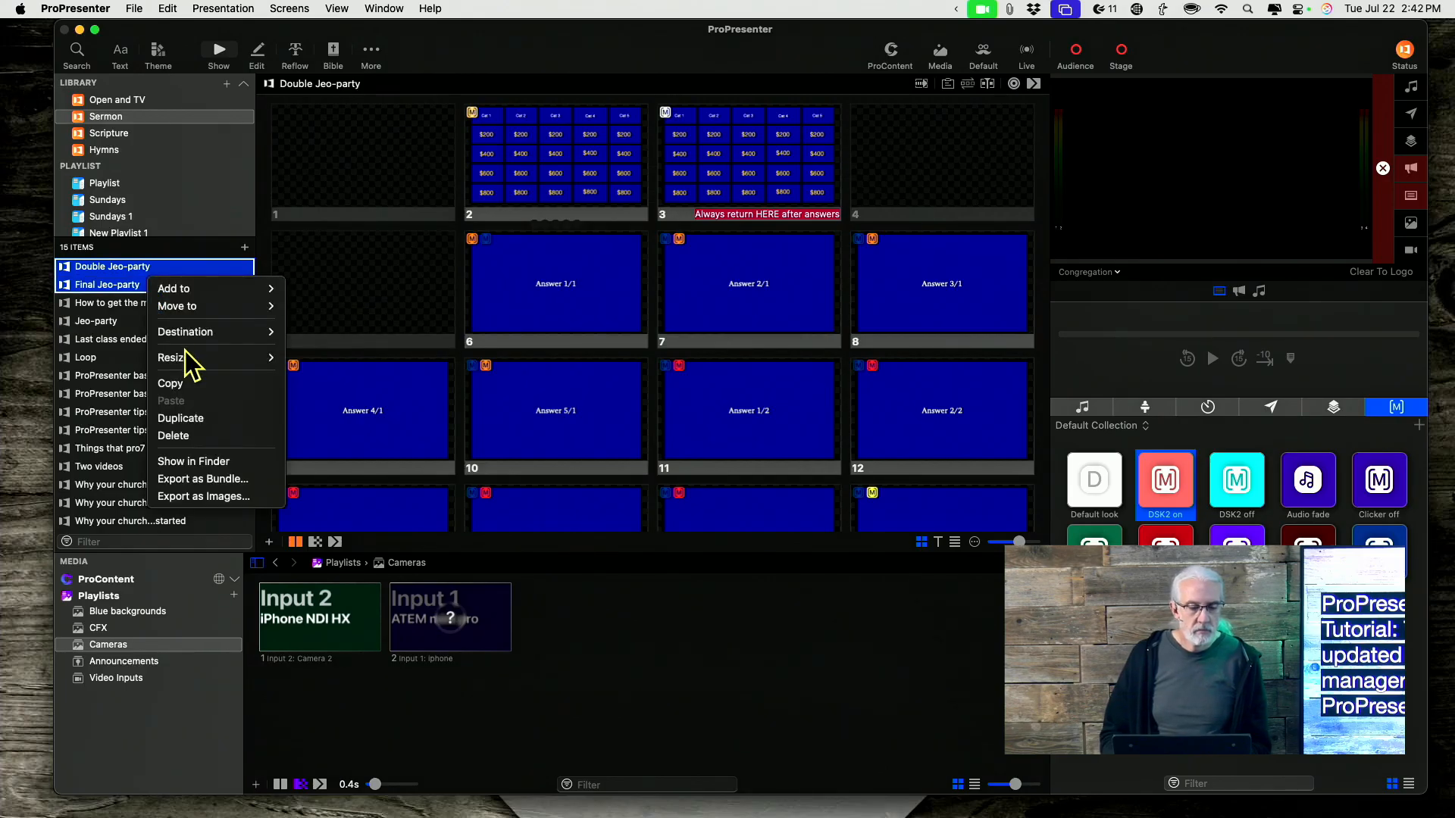
click(173, 435)
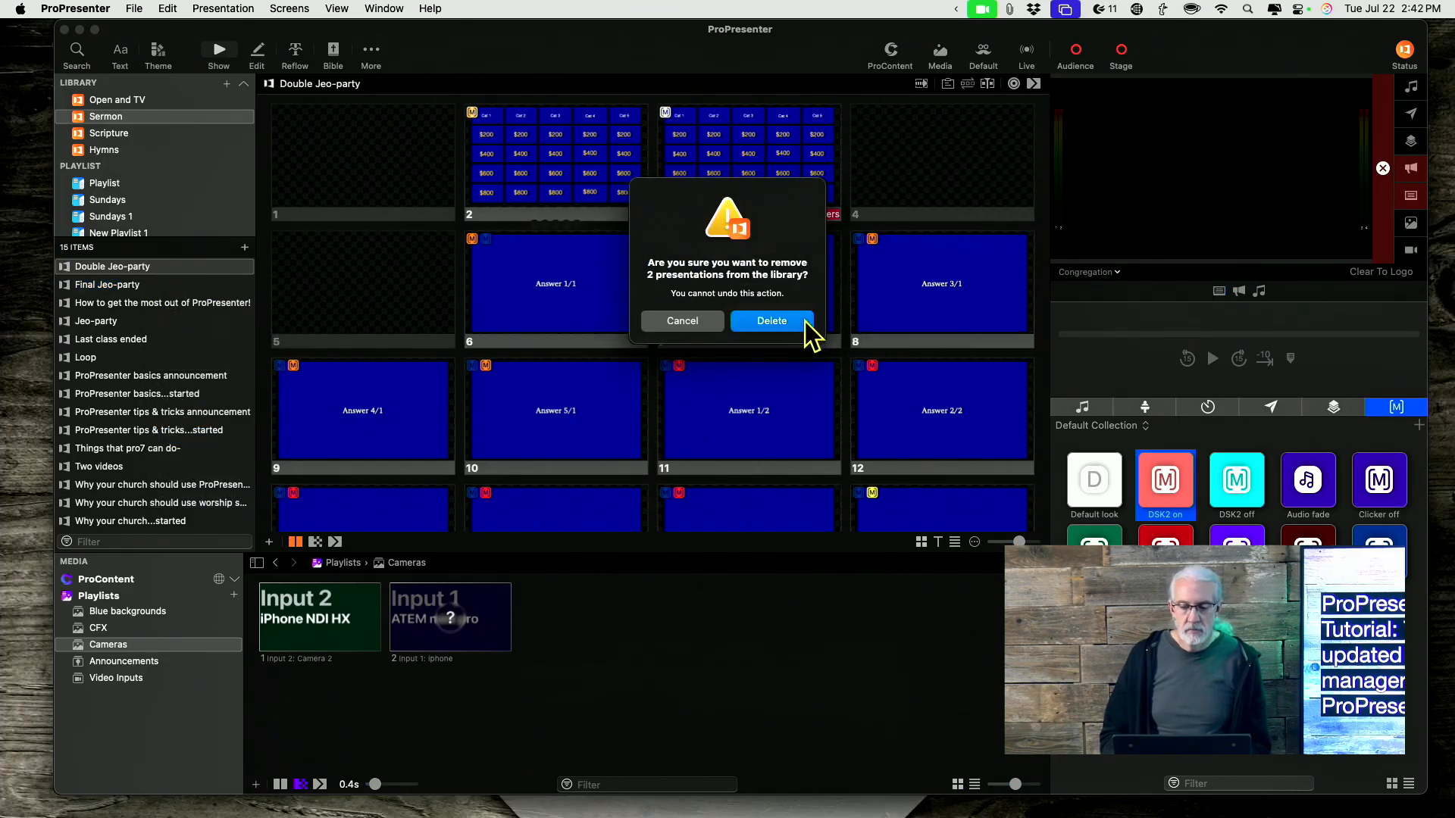
click(771, 321)
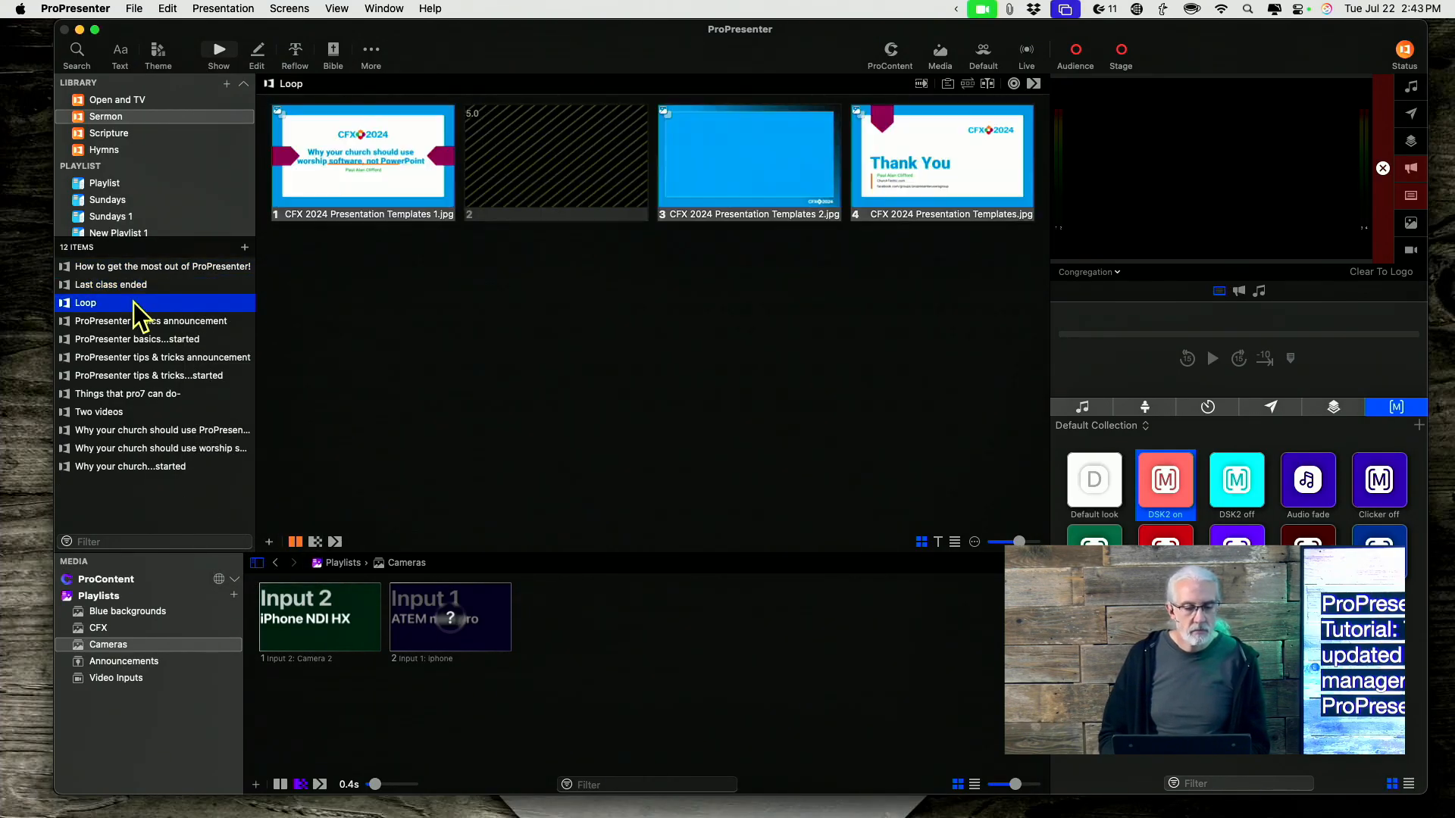
click(136, 338)
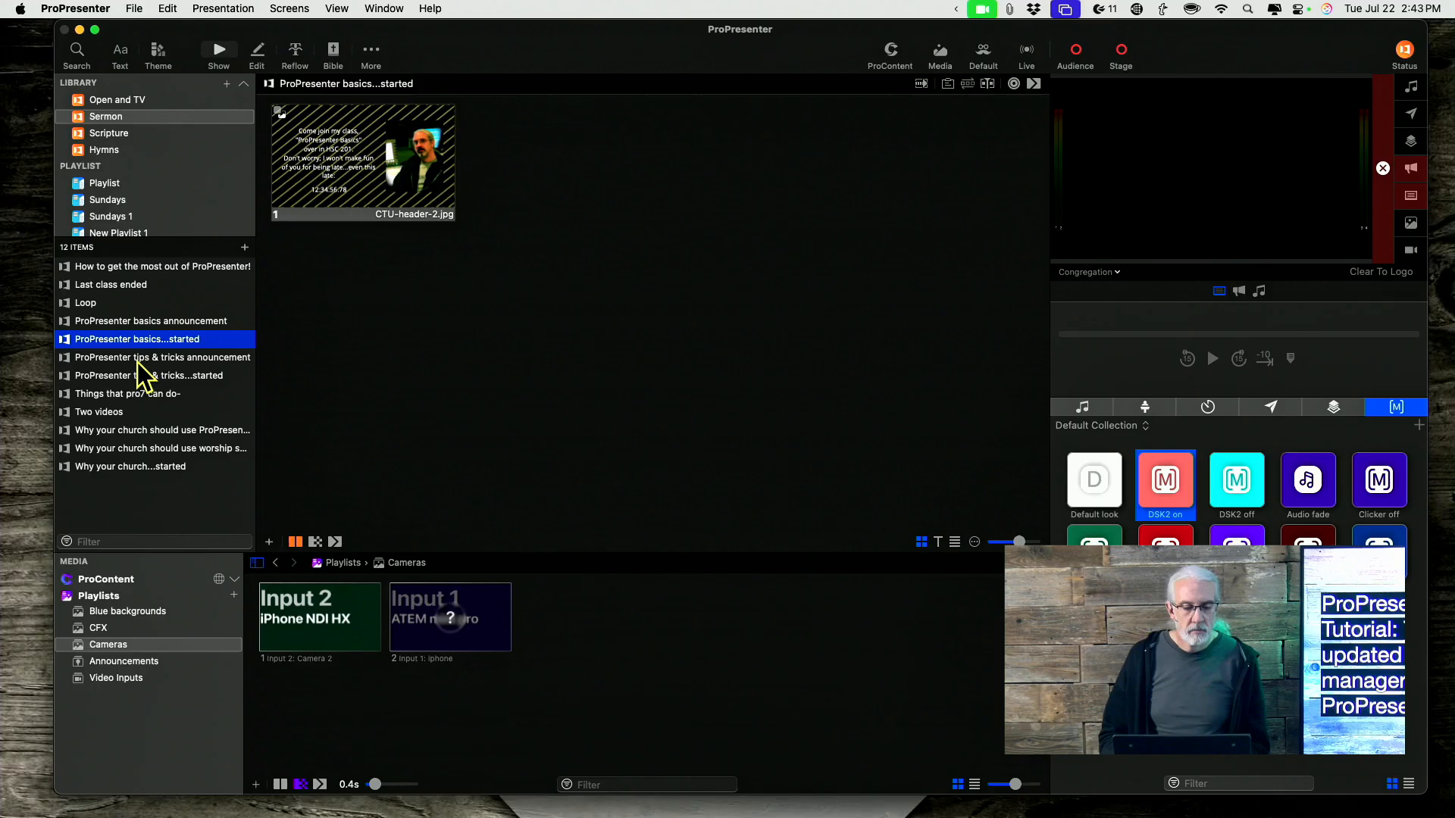
click(127, 394)
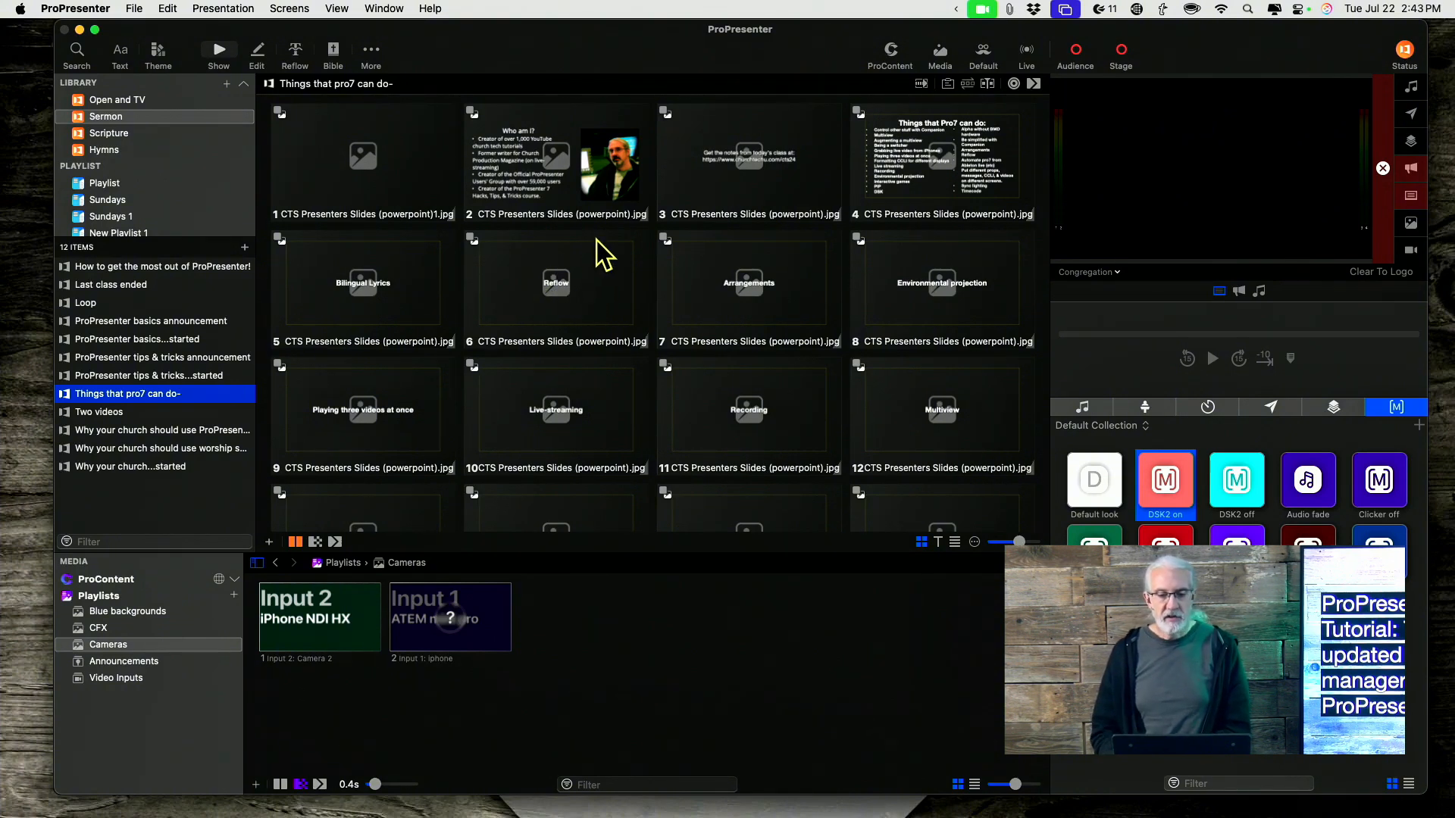
mouse_move(545, 313)
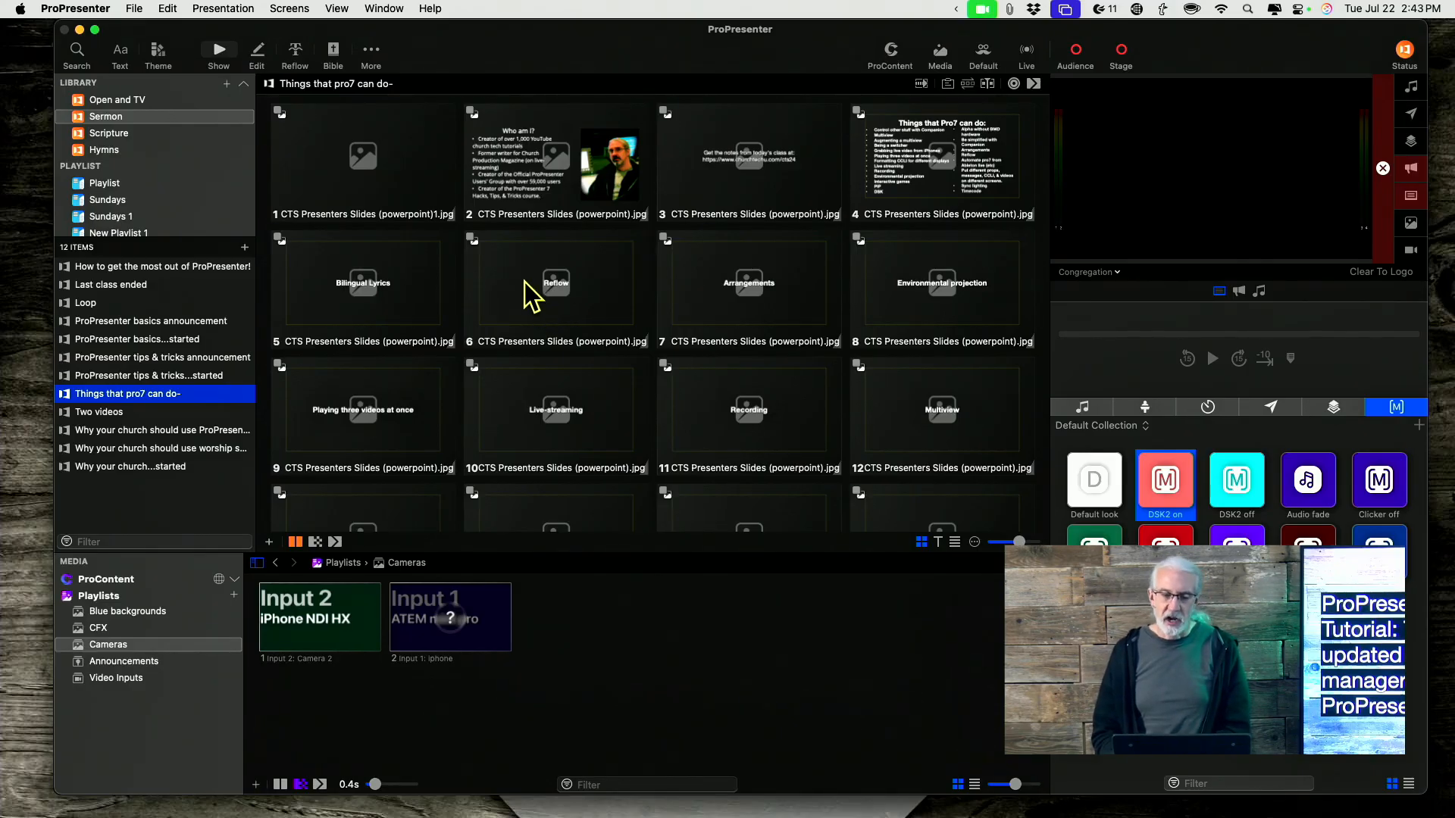
mouse_move(576, 315)
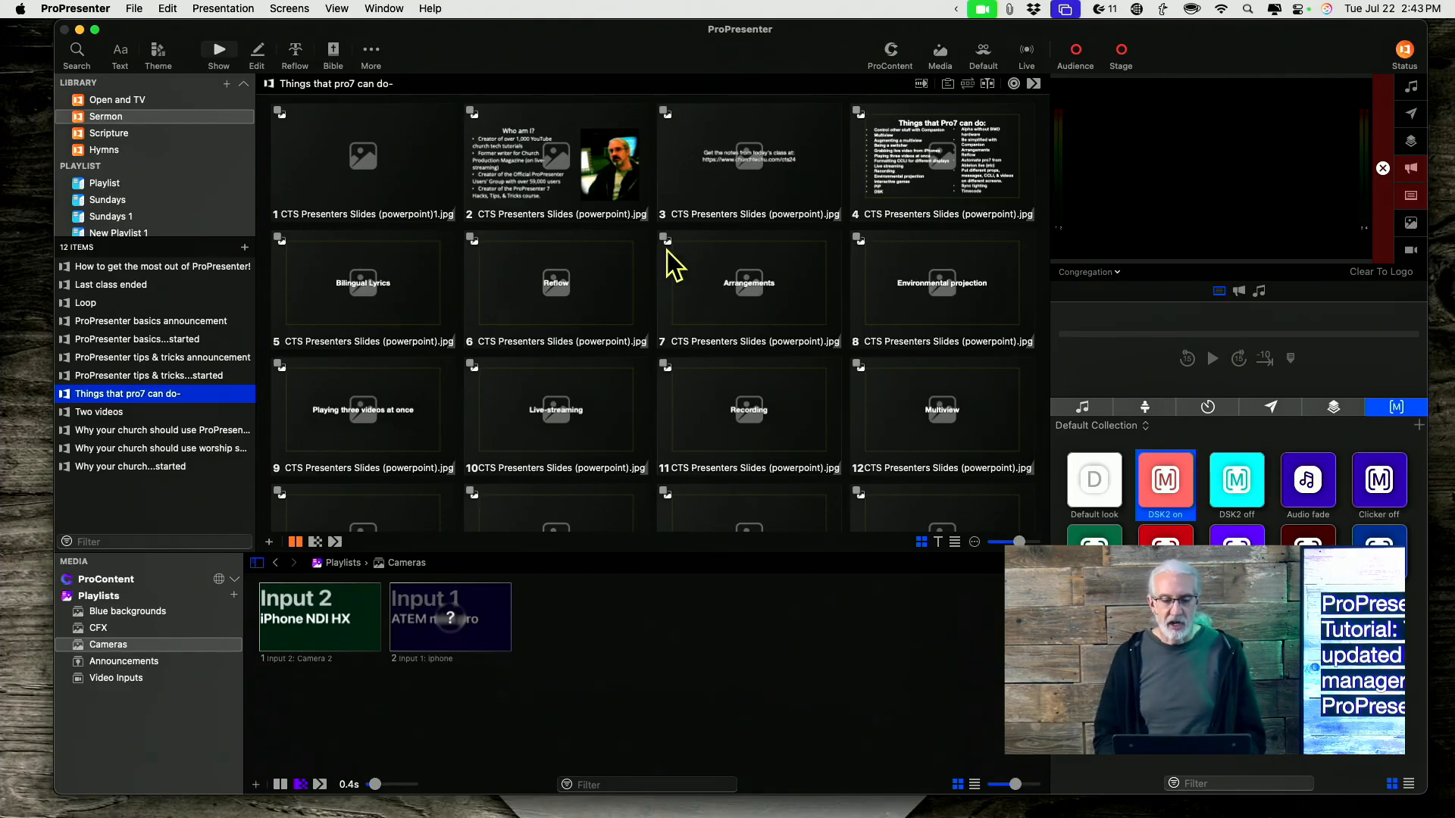
mouse_move(556, 306)
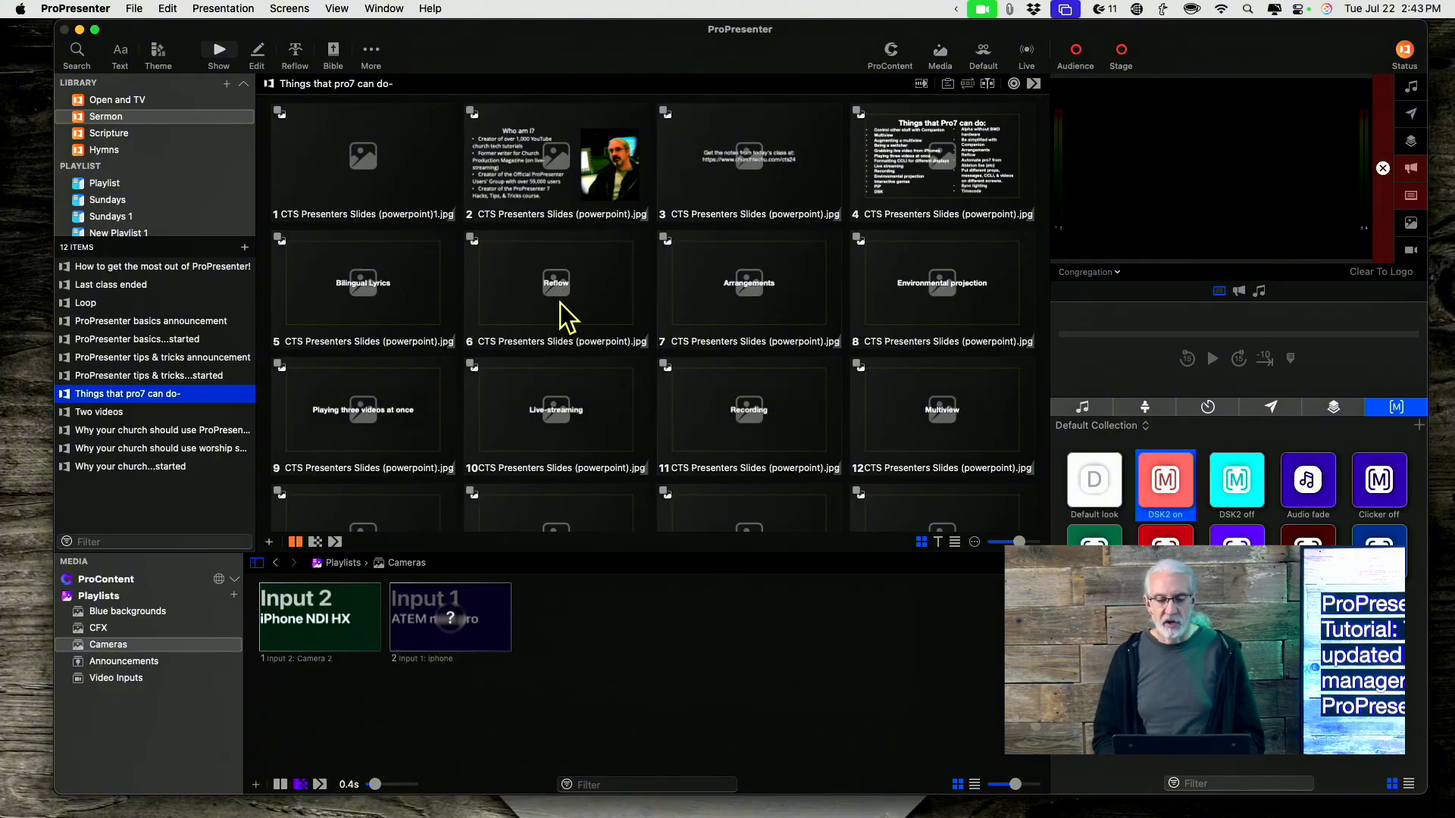
mouse_move(572, 320)
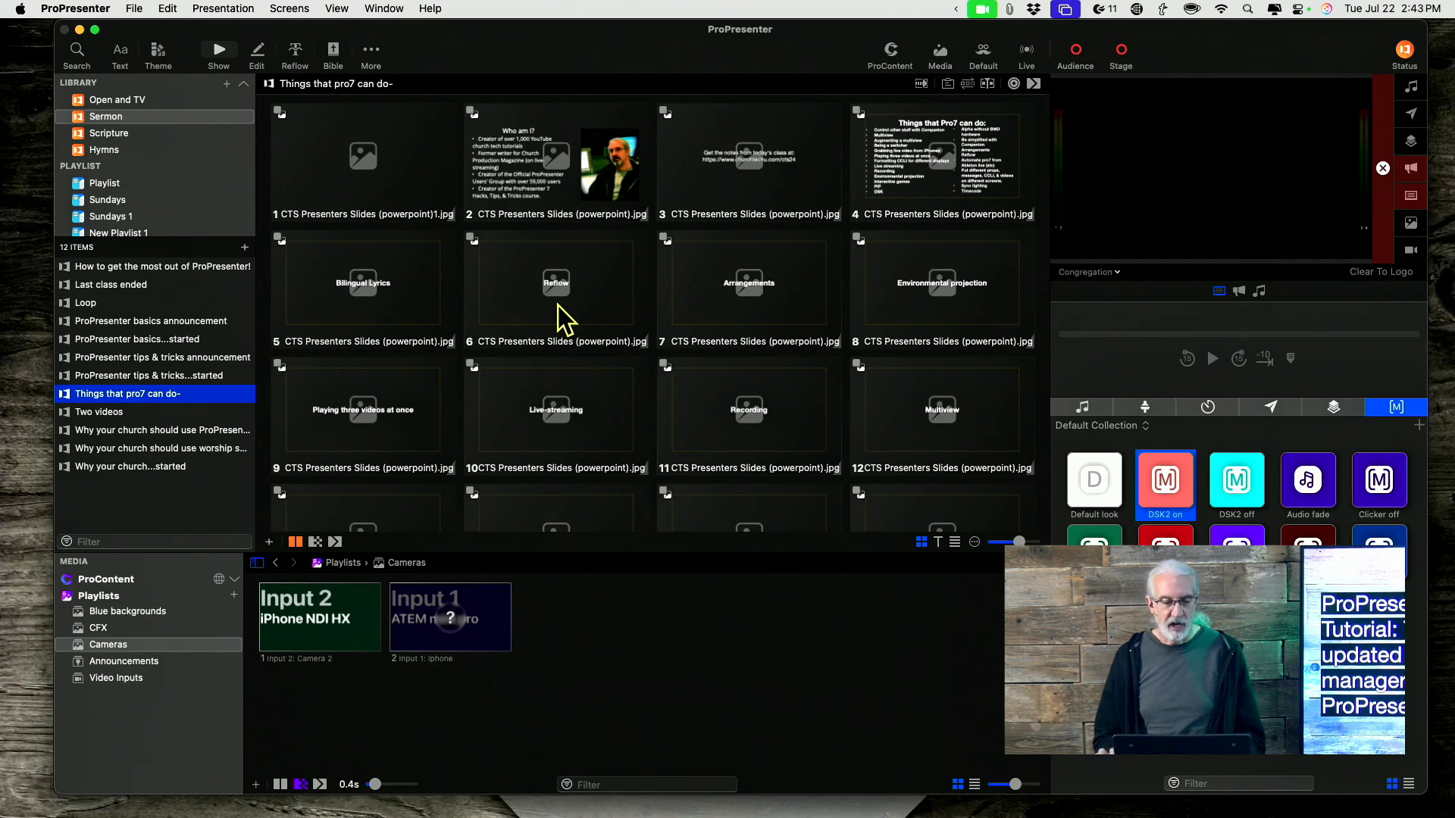
Start Clean Up Media from Settings > Media to get the folder-or-trash prompt
click(75, 9)
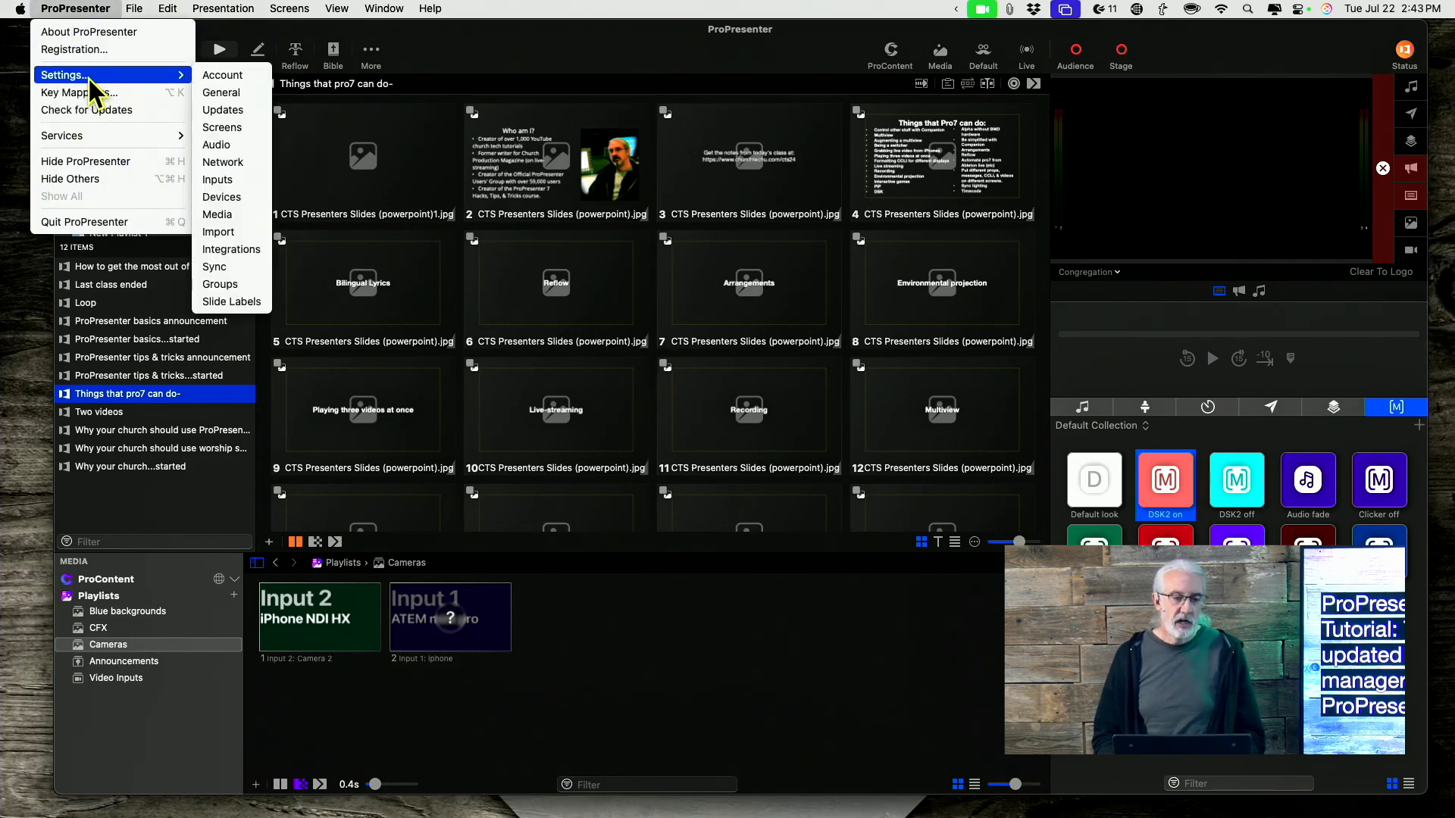
mouse_move(227, 228)
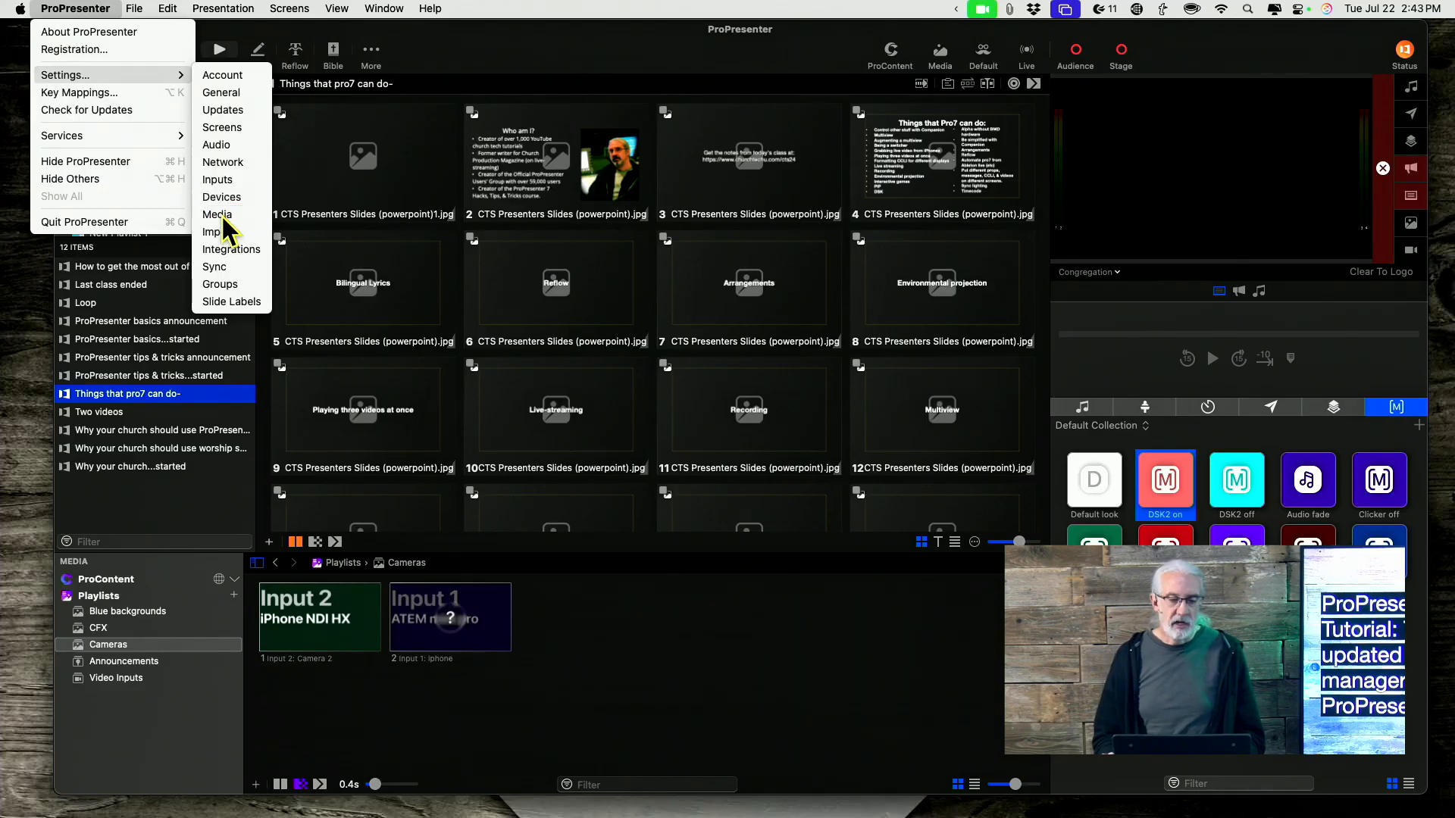
click(217, 213)
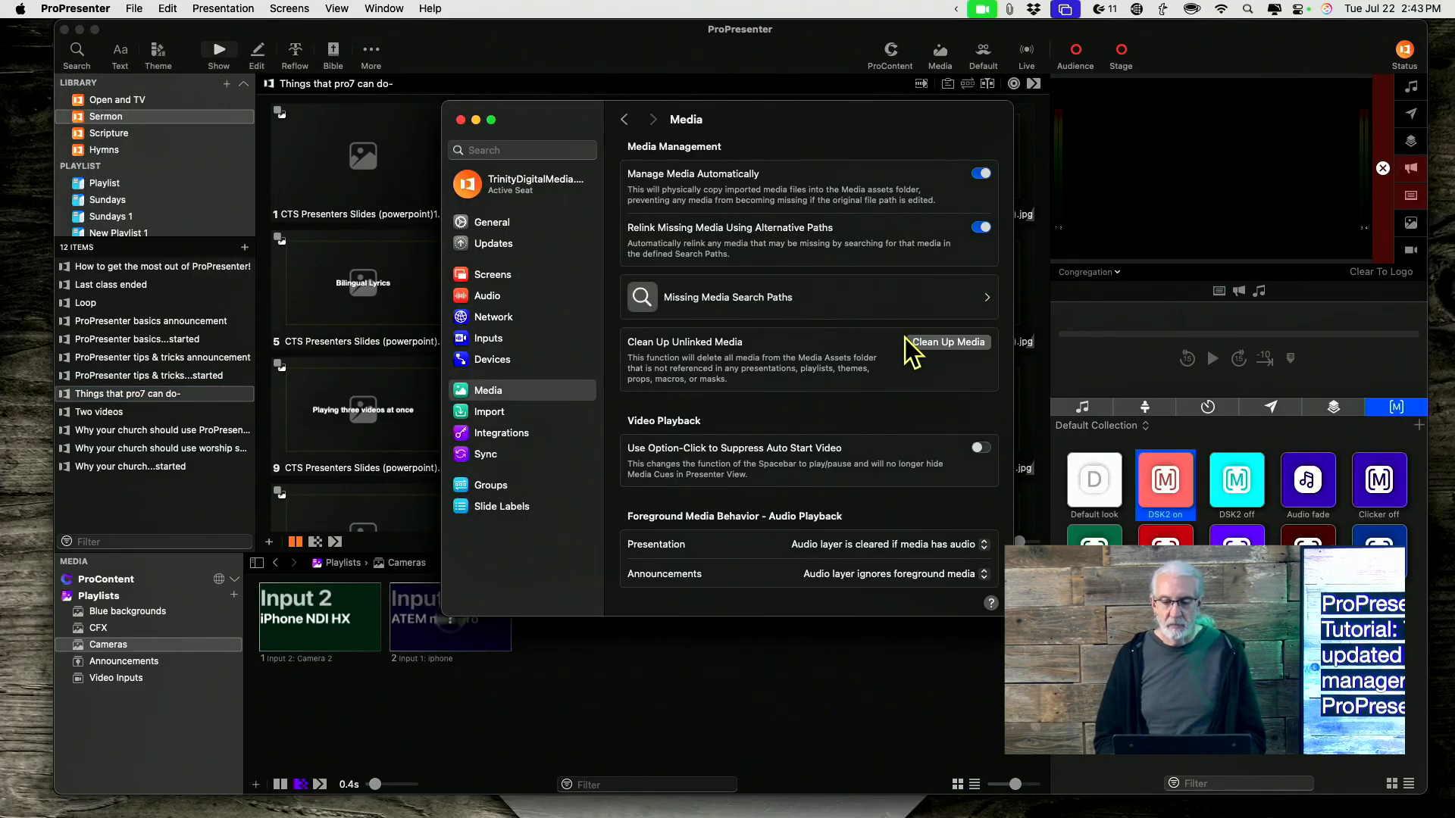
click(947, 342)
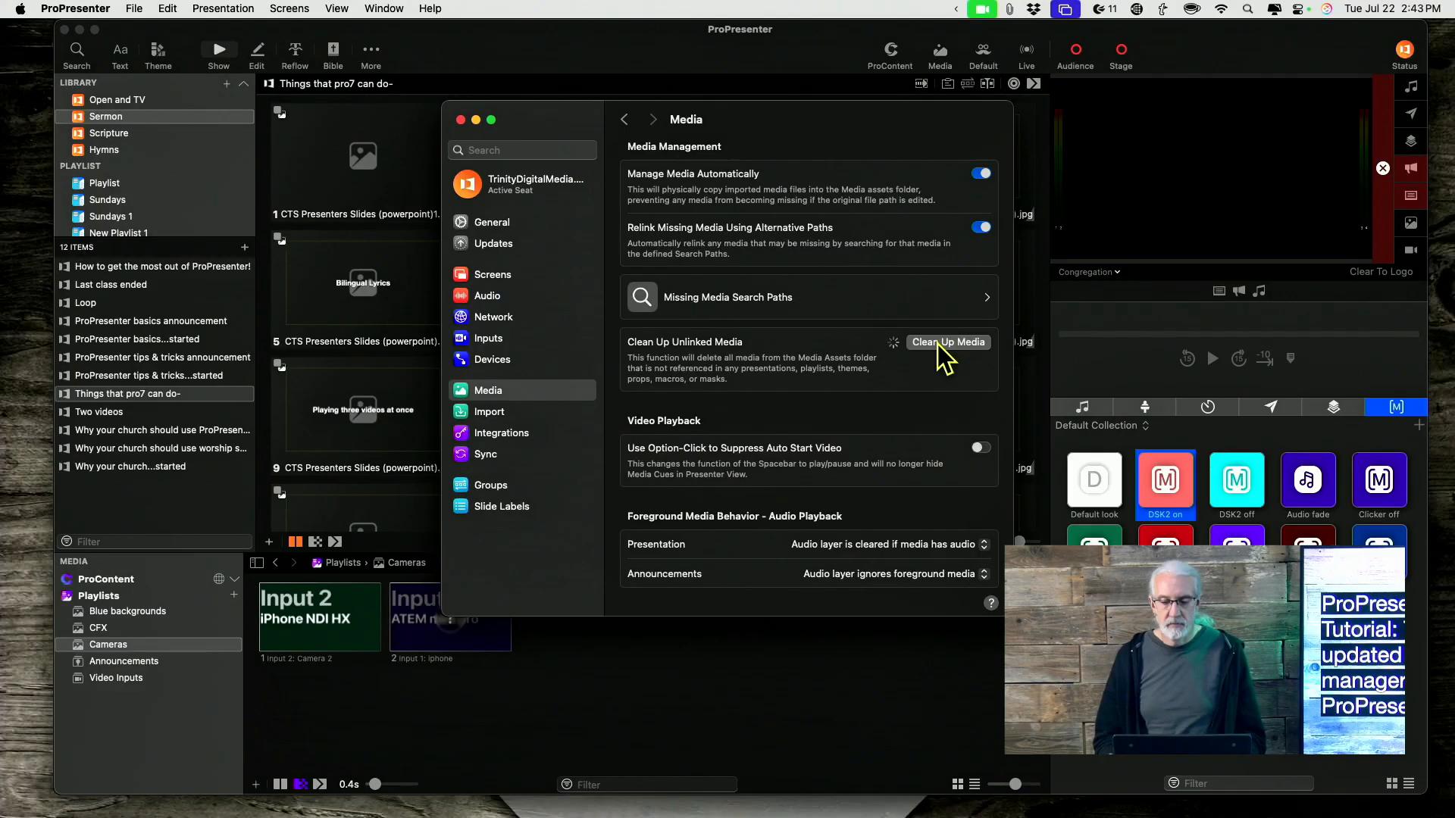
click(947, 341)
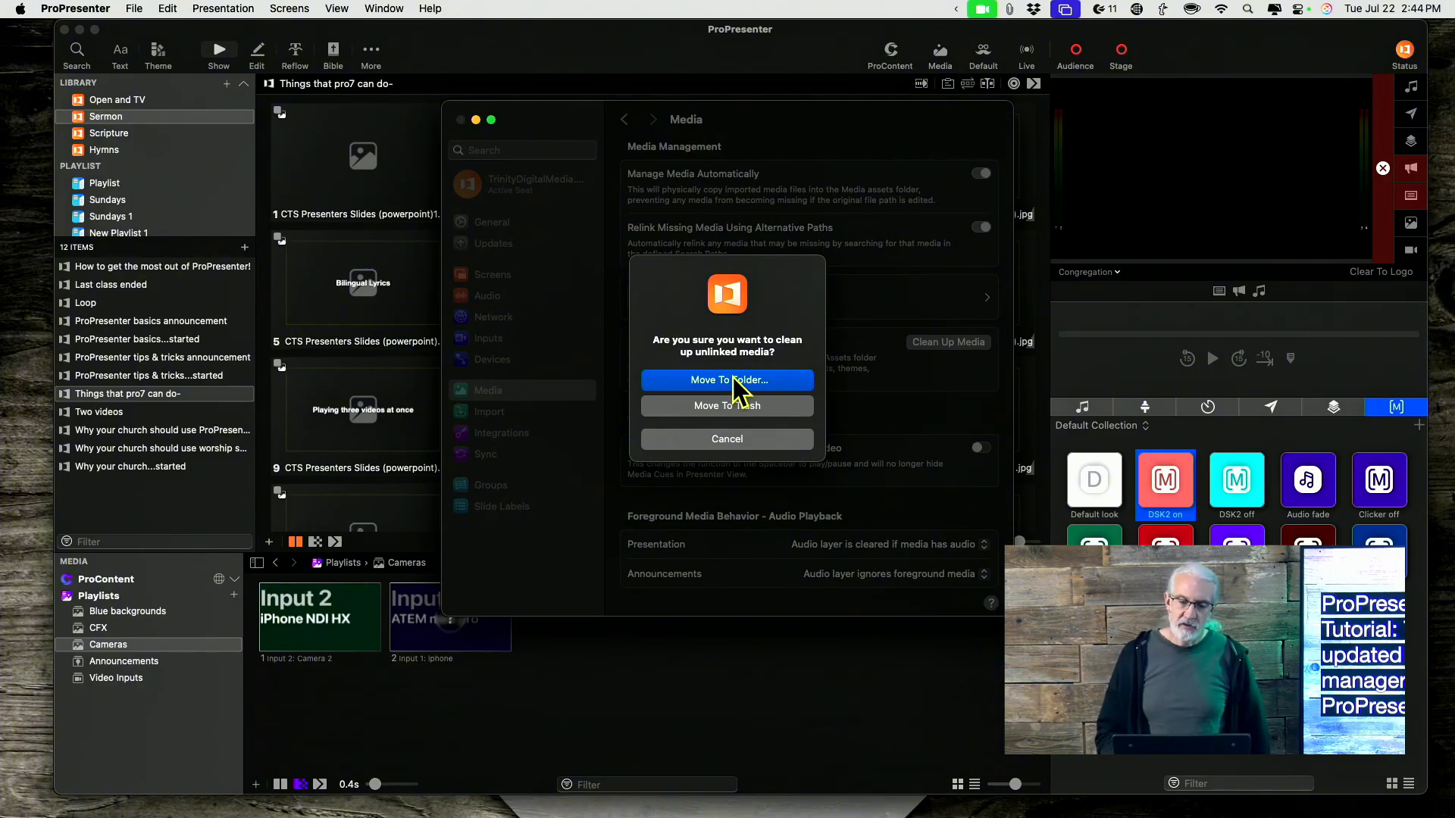
Choose Move To Folder and create '250722 media cleanup' as the destination for unlinked media
click(726, 380)
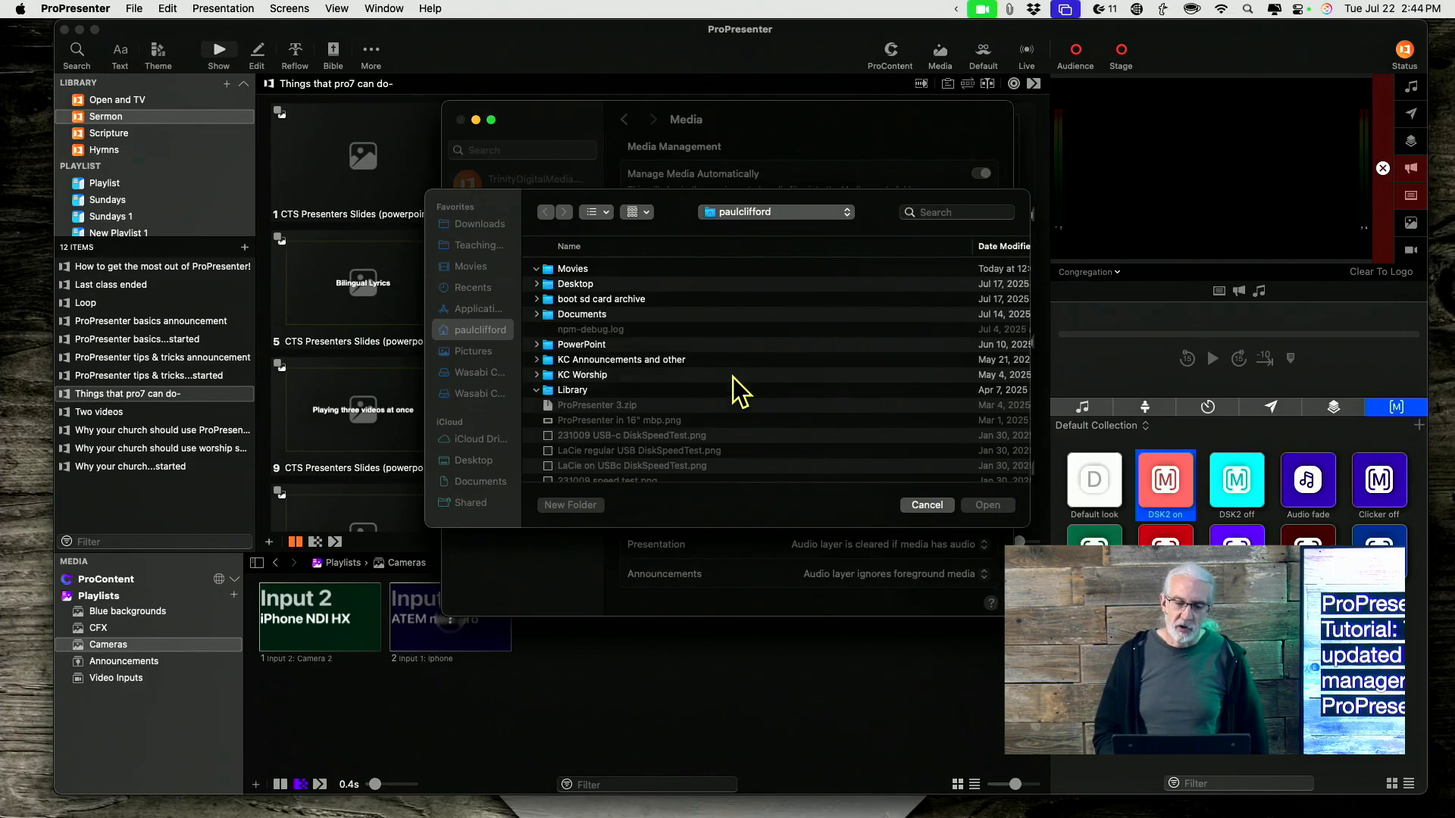
click(571, 268)
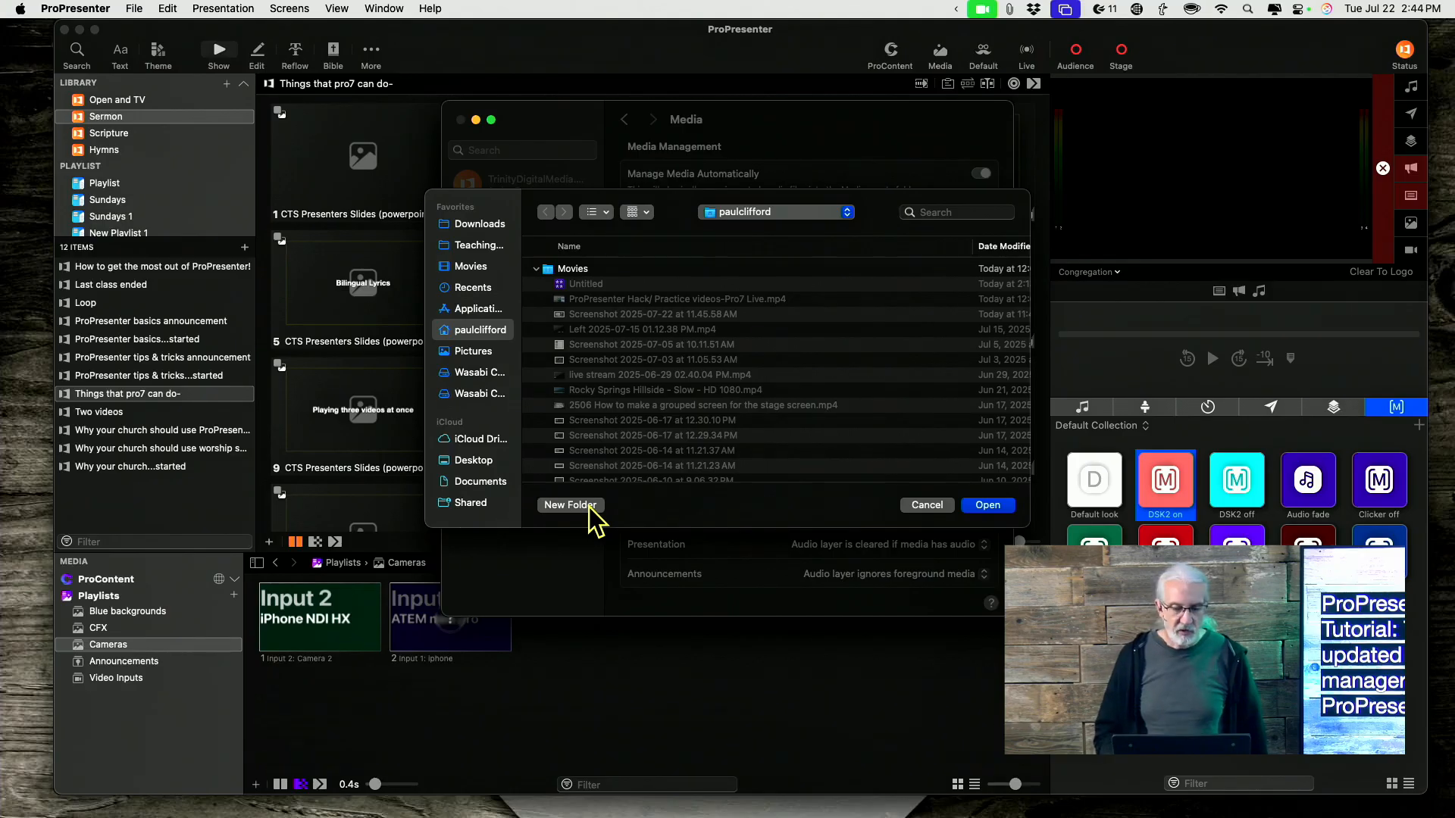
click(568, 505)
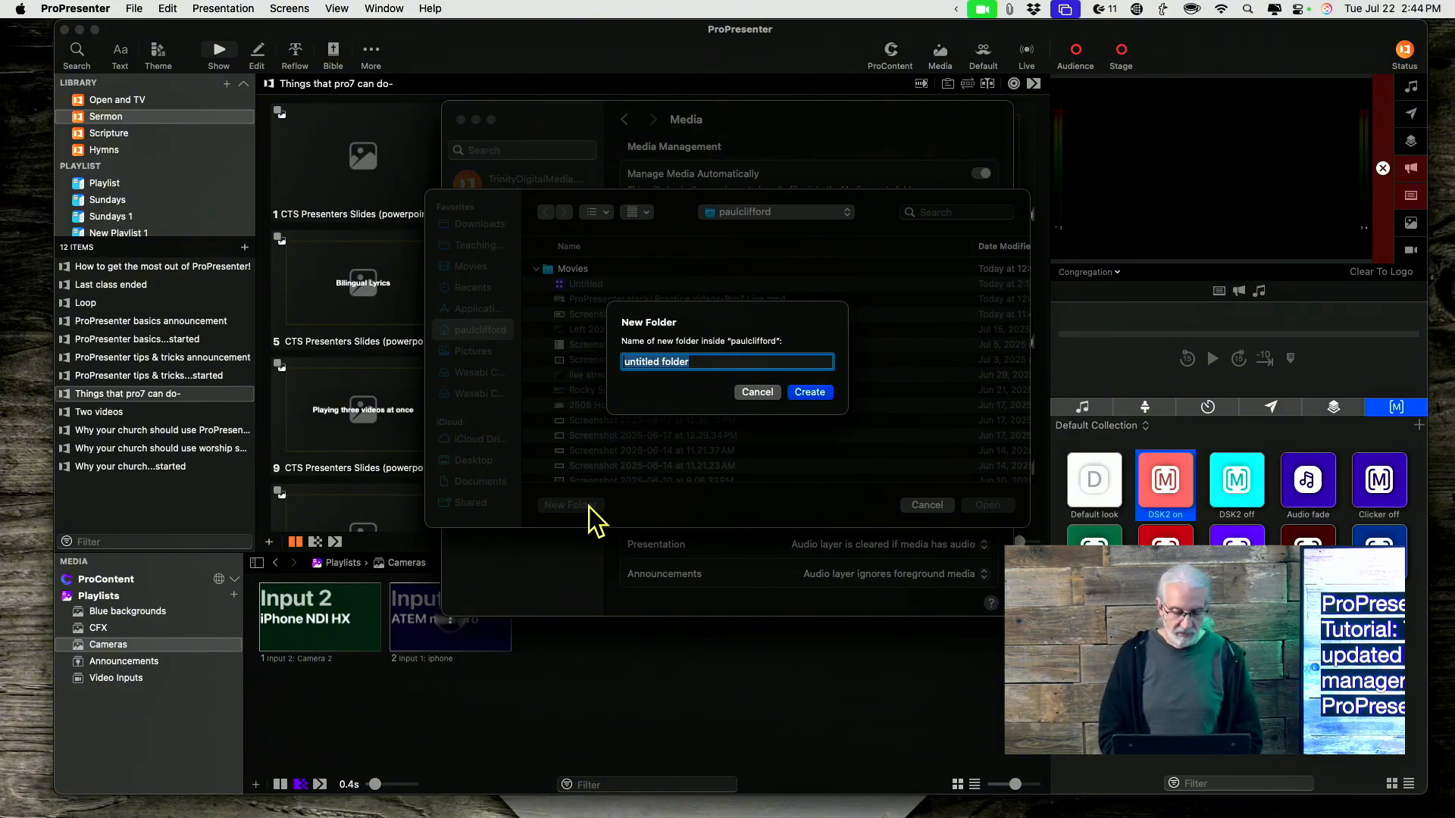
text(250722)
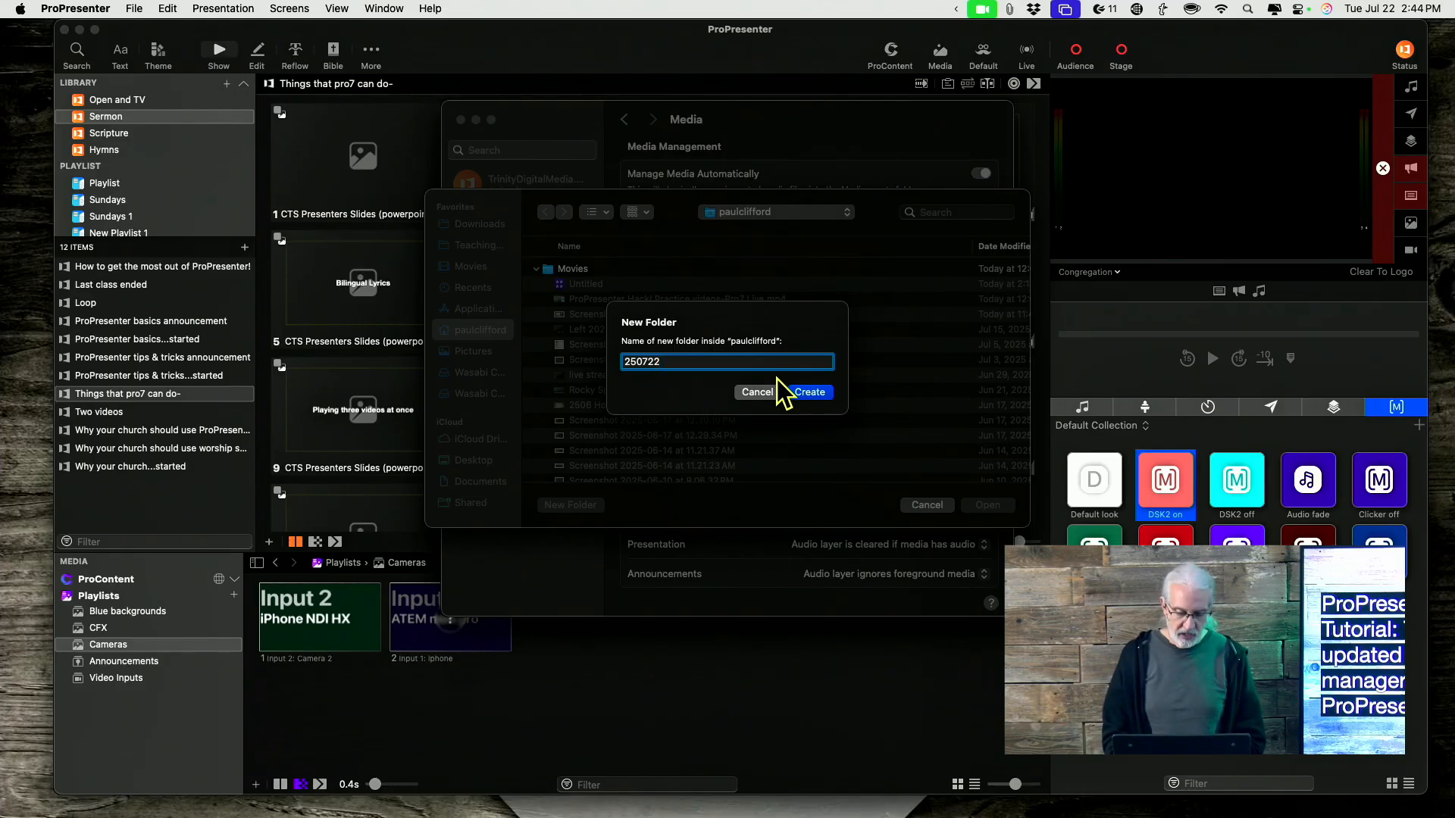
text(media)
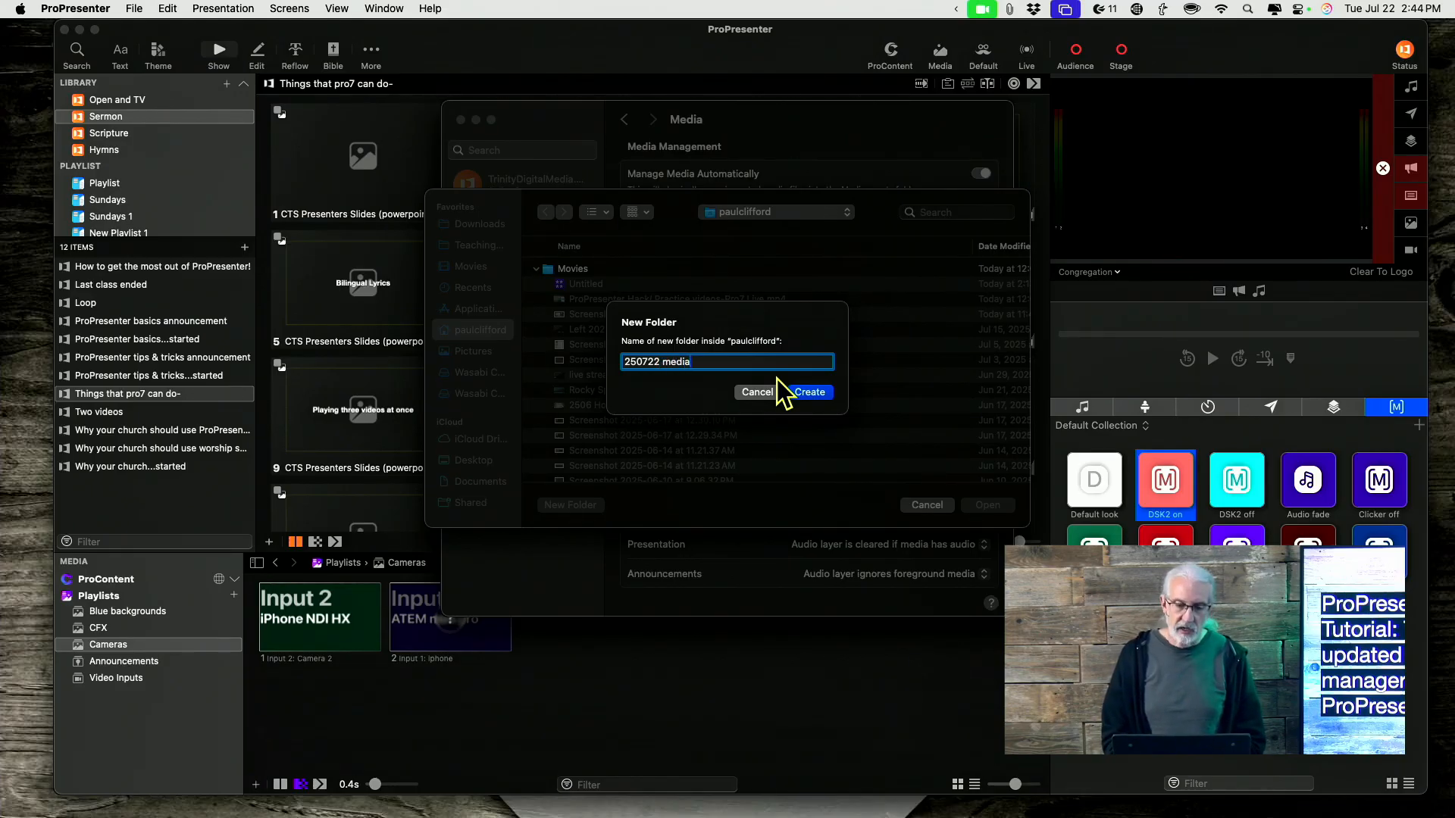
text(cleanup)
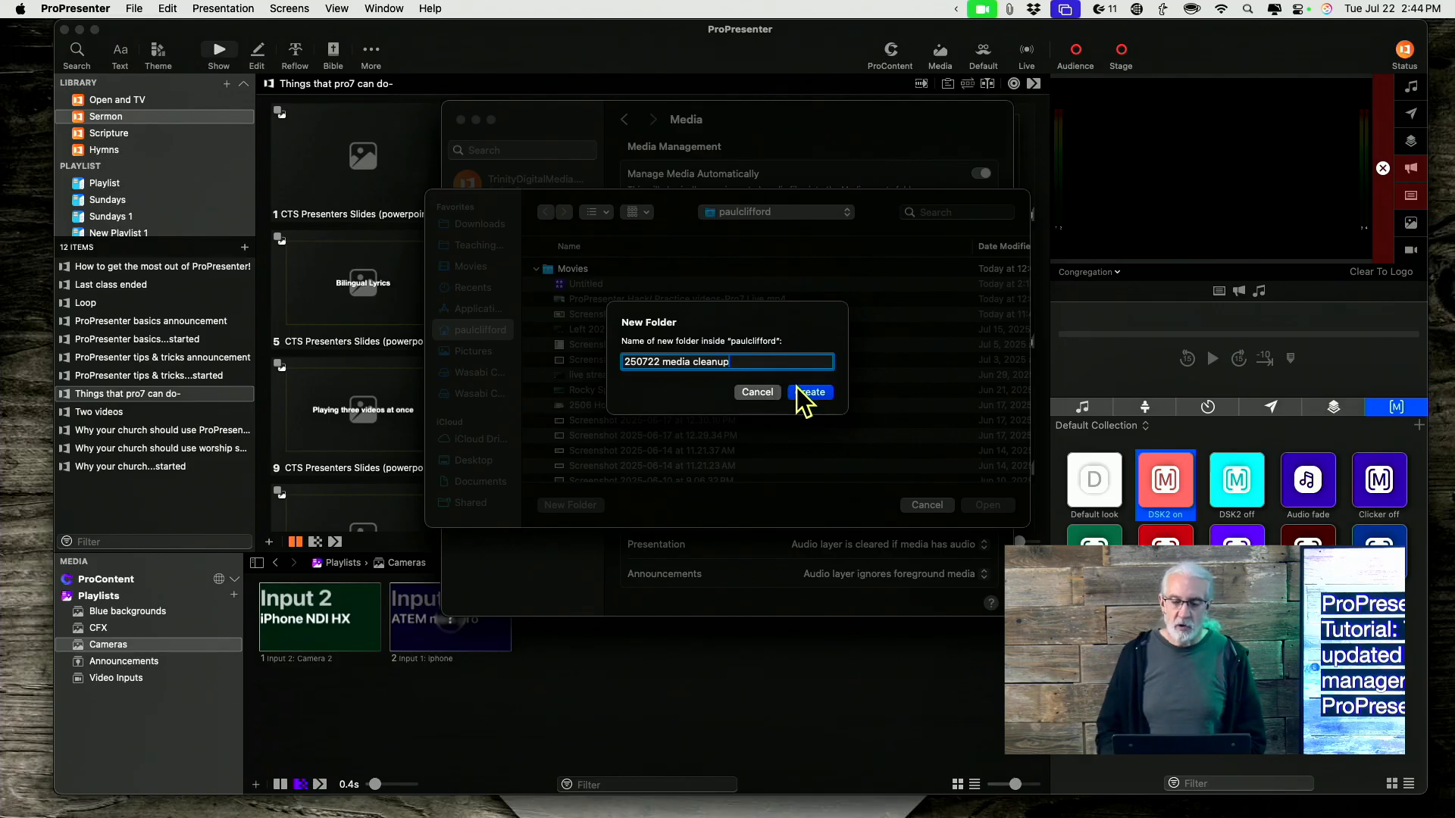
click(809, 391)
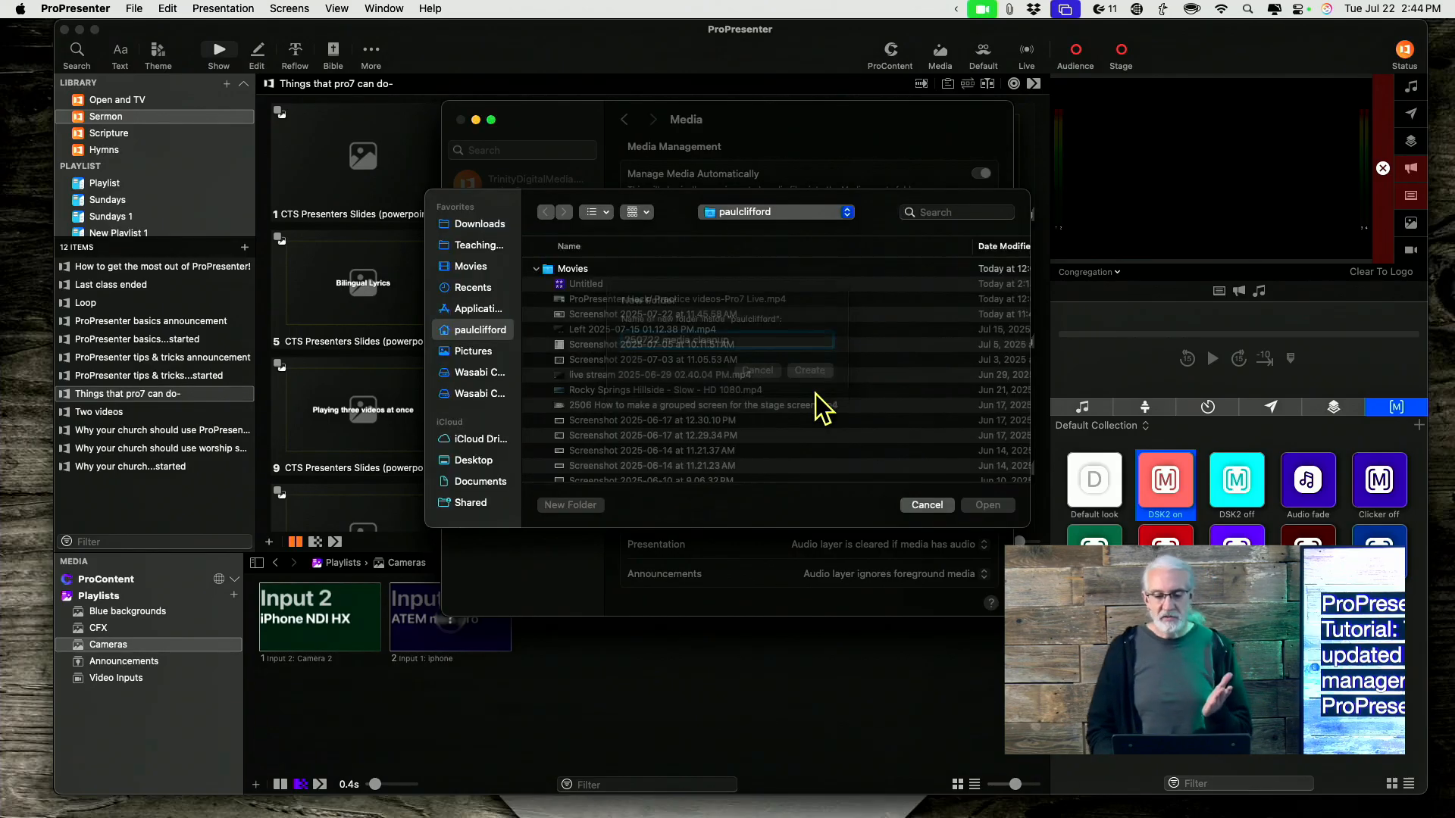
click(808, 370)
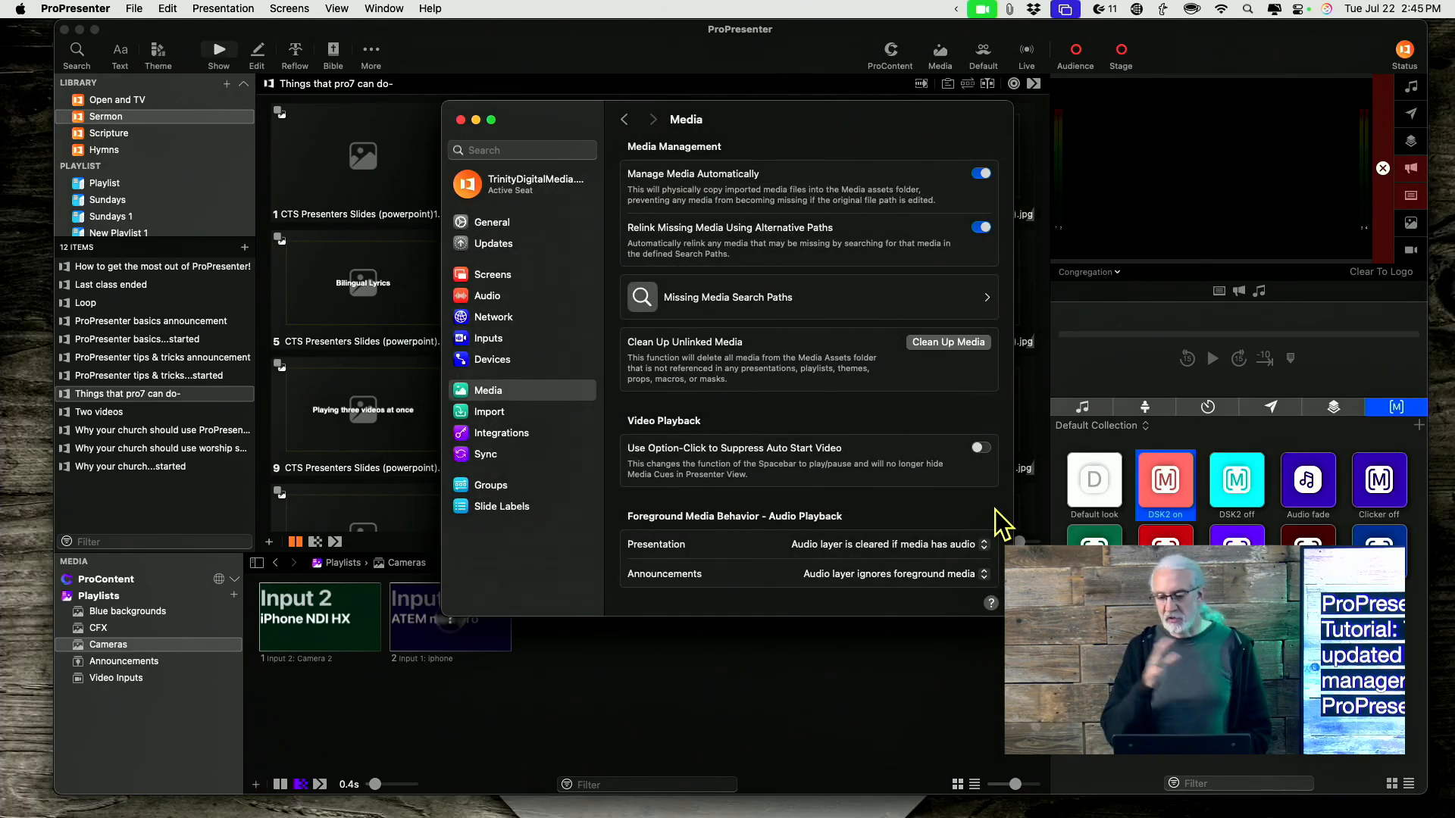
mouse_move(1254, 153)
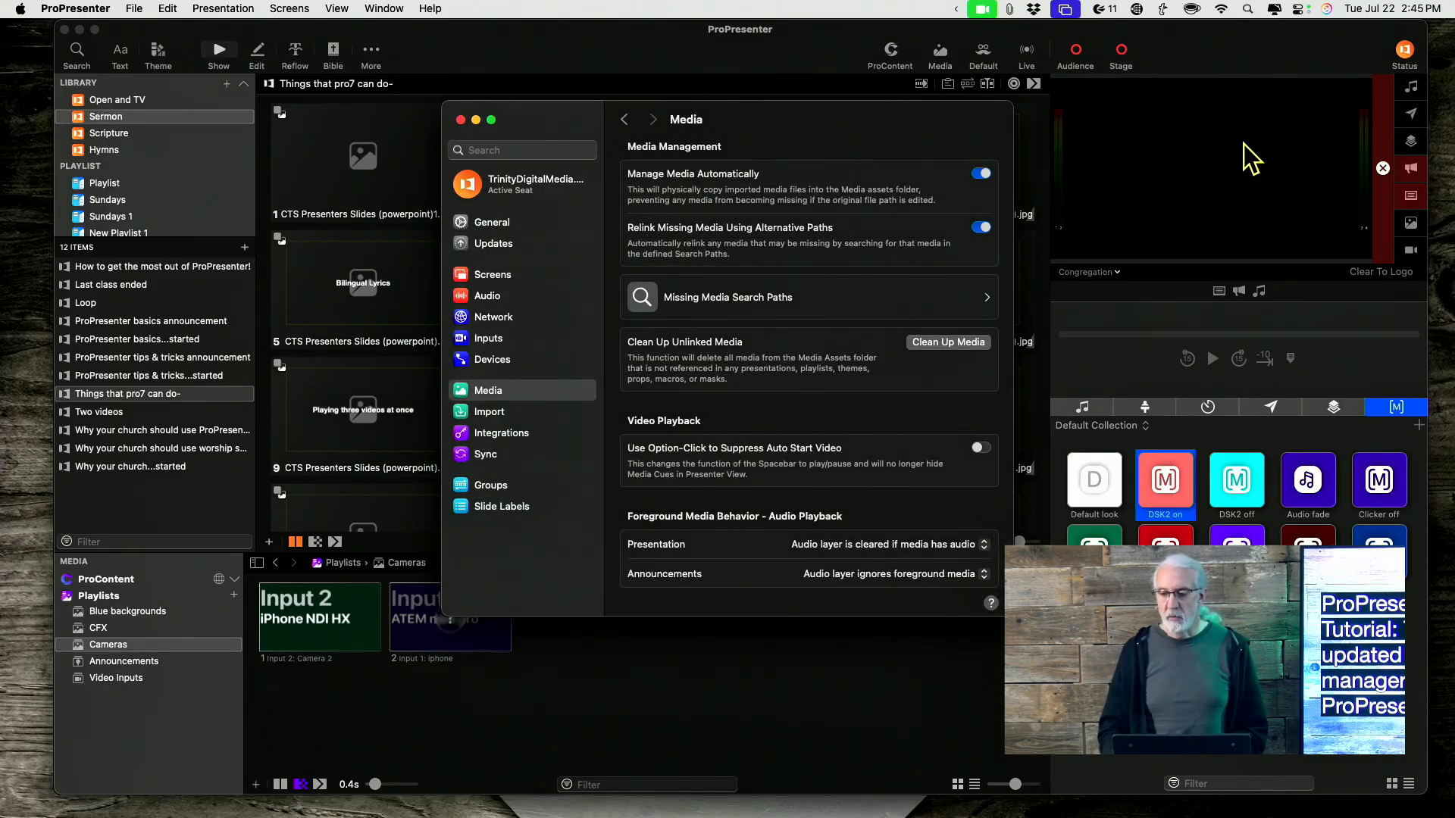
Check the Media Manager status is idle and close the Settings window
click(1403, 50)
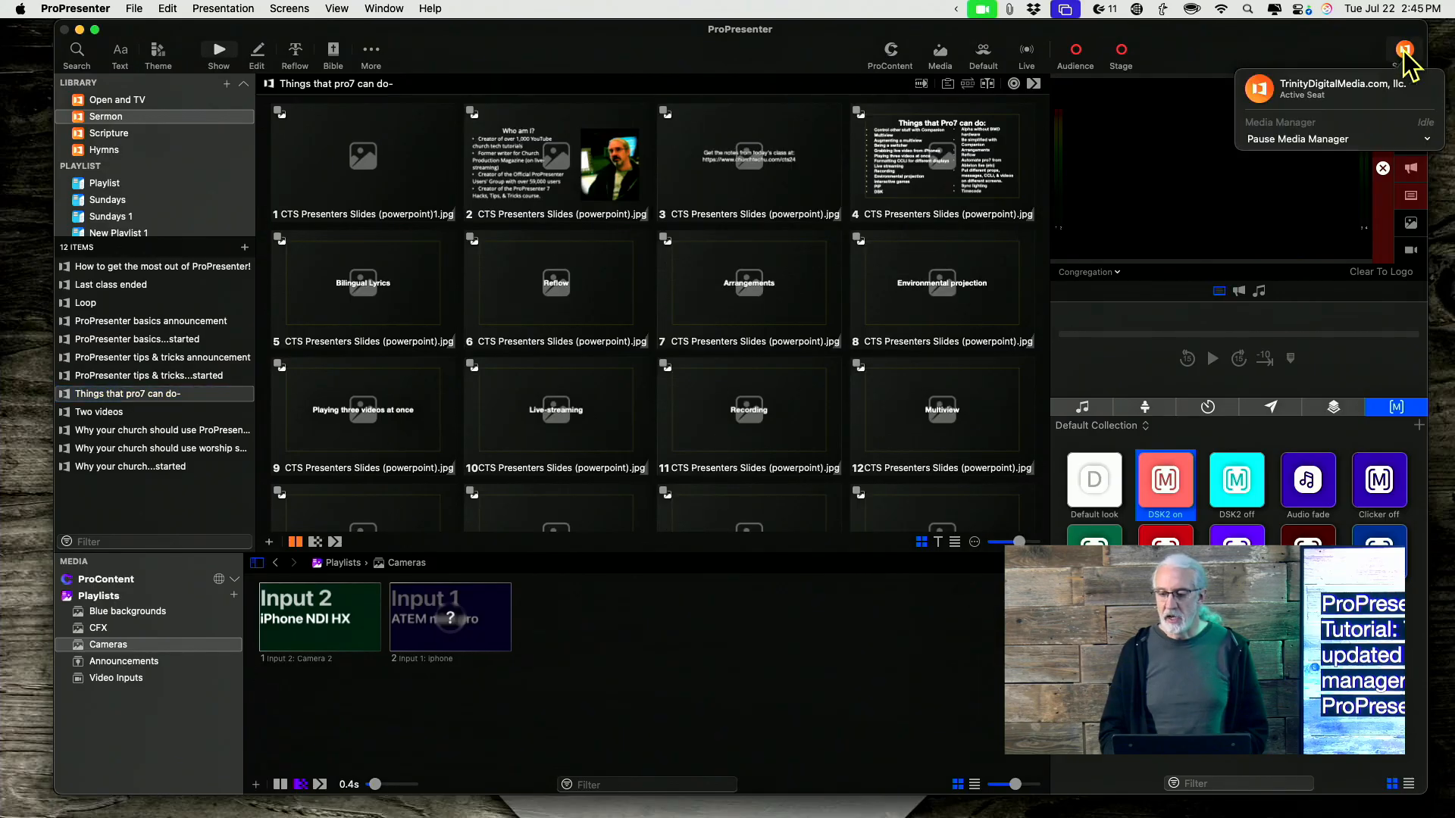
mouse_move(1386, 127)
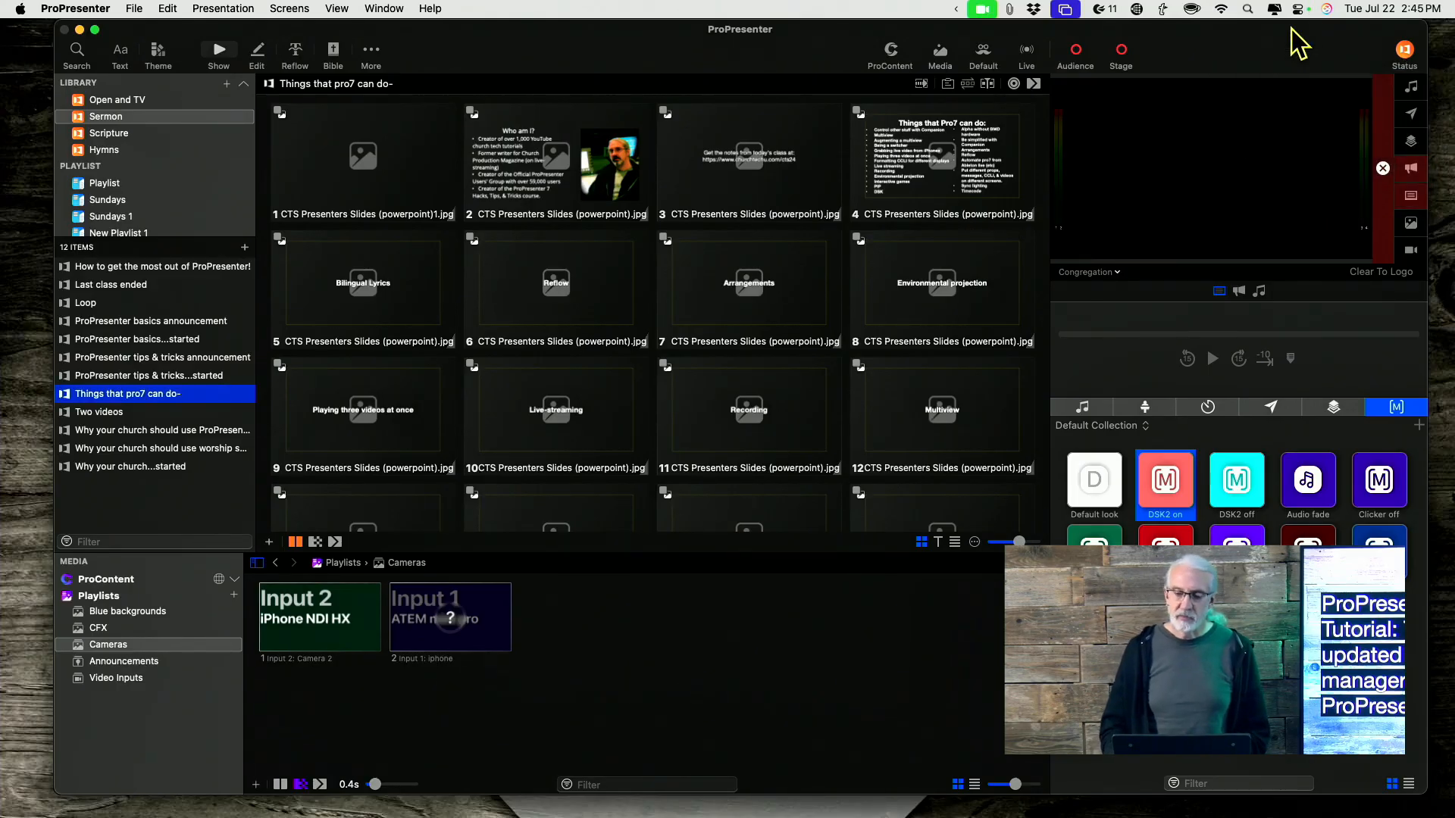
mouse_move(309, 183)
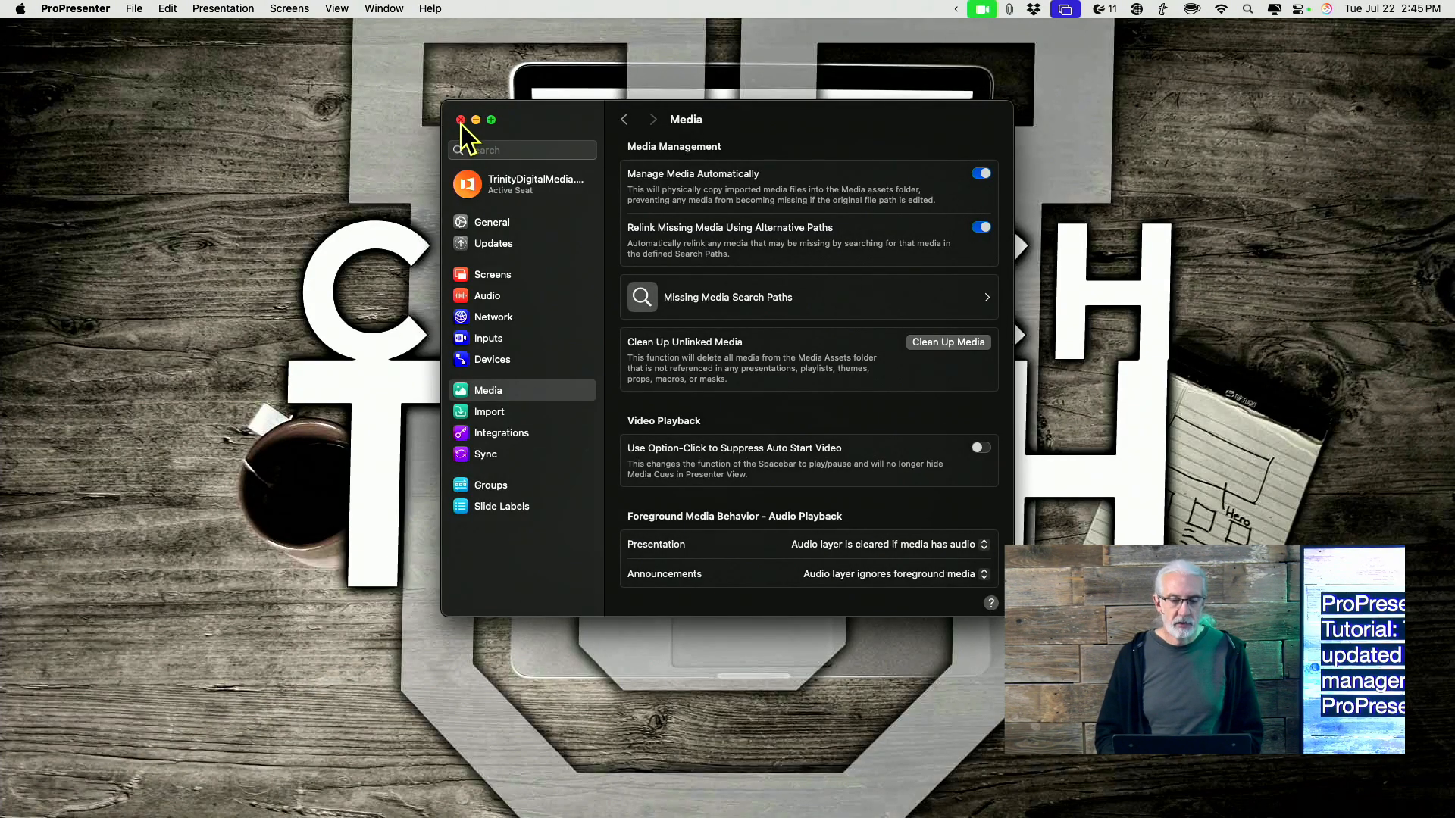
click(461, 120)
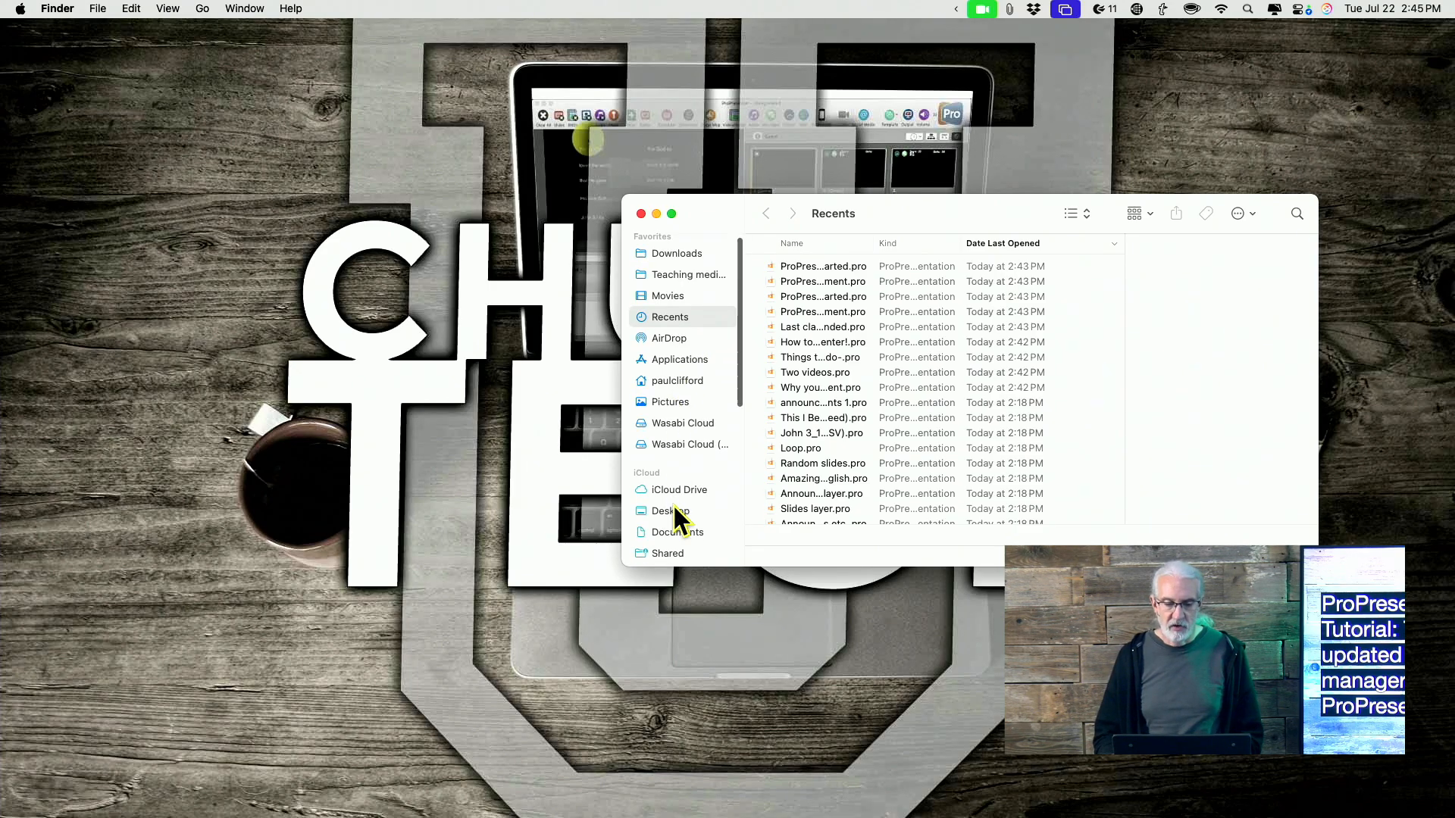
Expand '250722 media cleanup' in the home folder and preview ppt clips 1.mov and Test ppt.mov
scroll(down, 3)
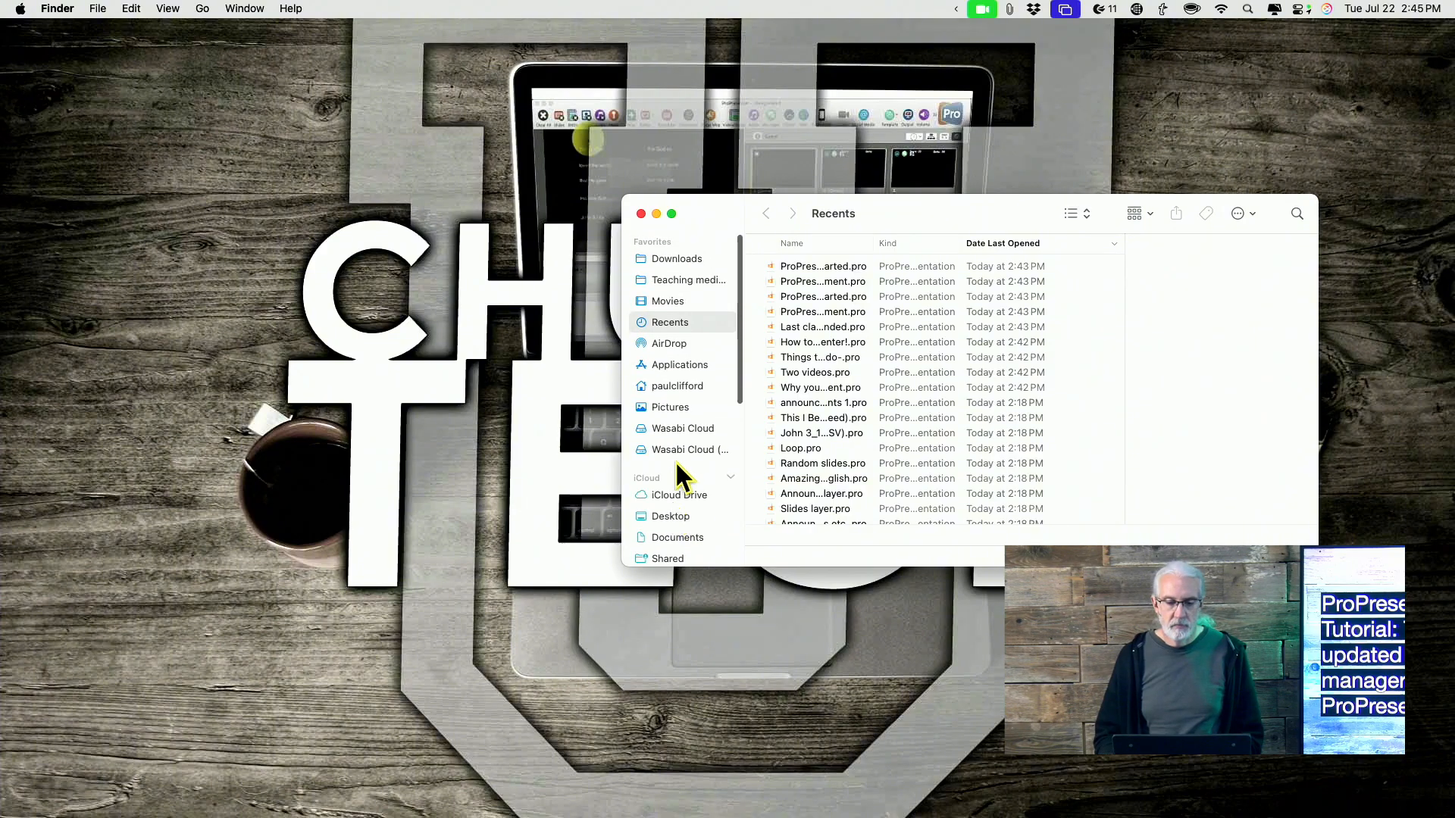
click(678, 386)
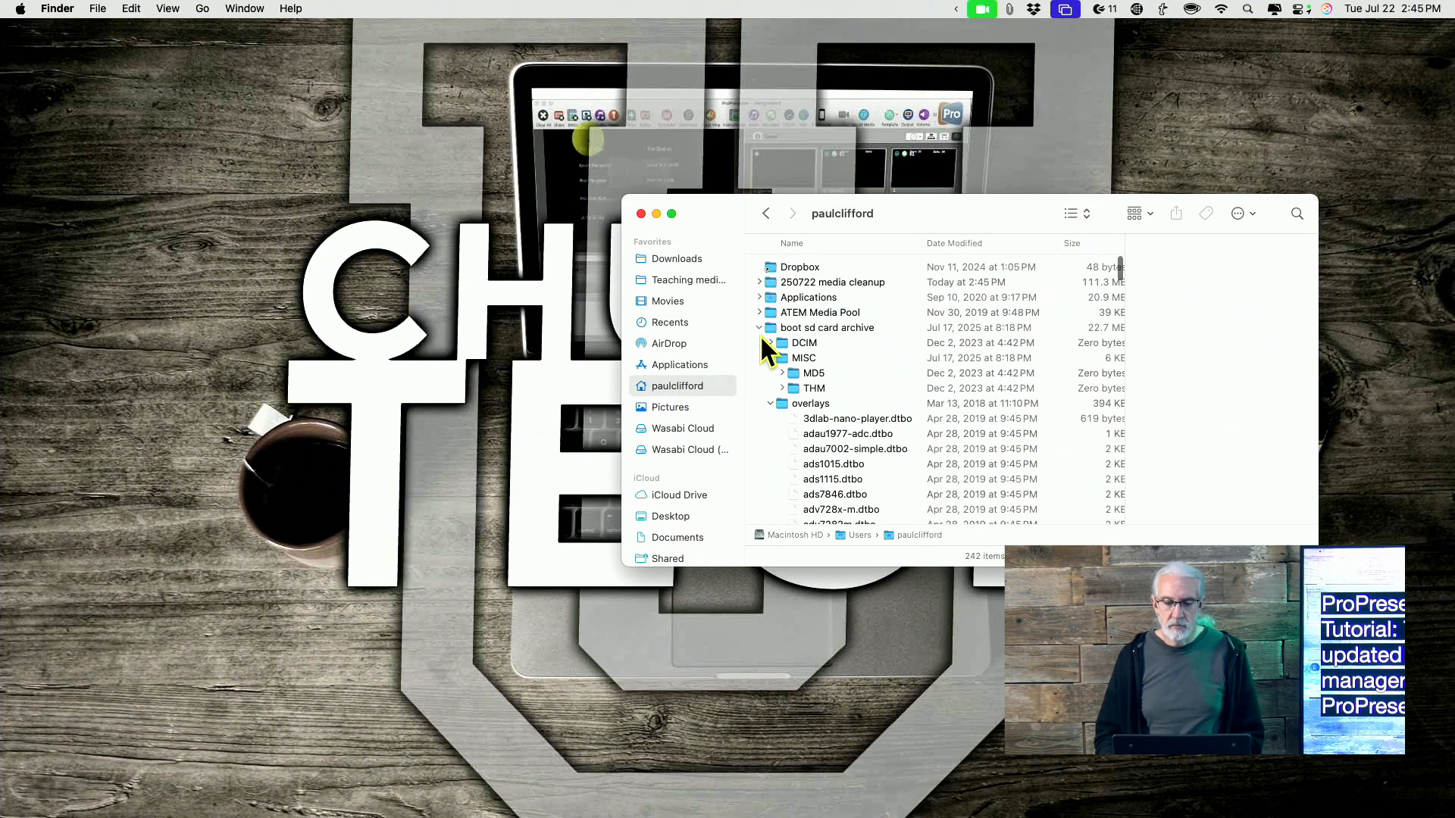
click(832, 282)
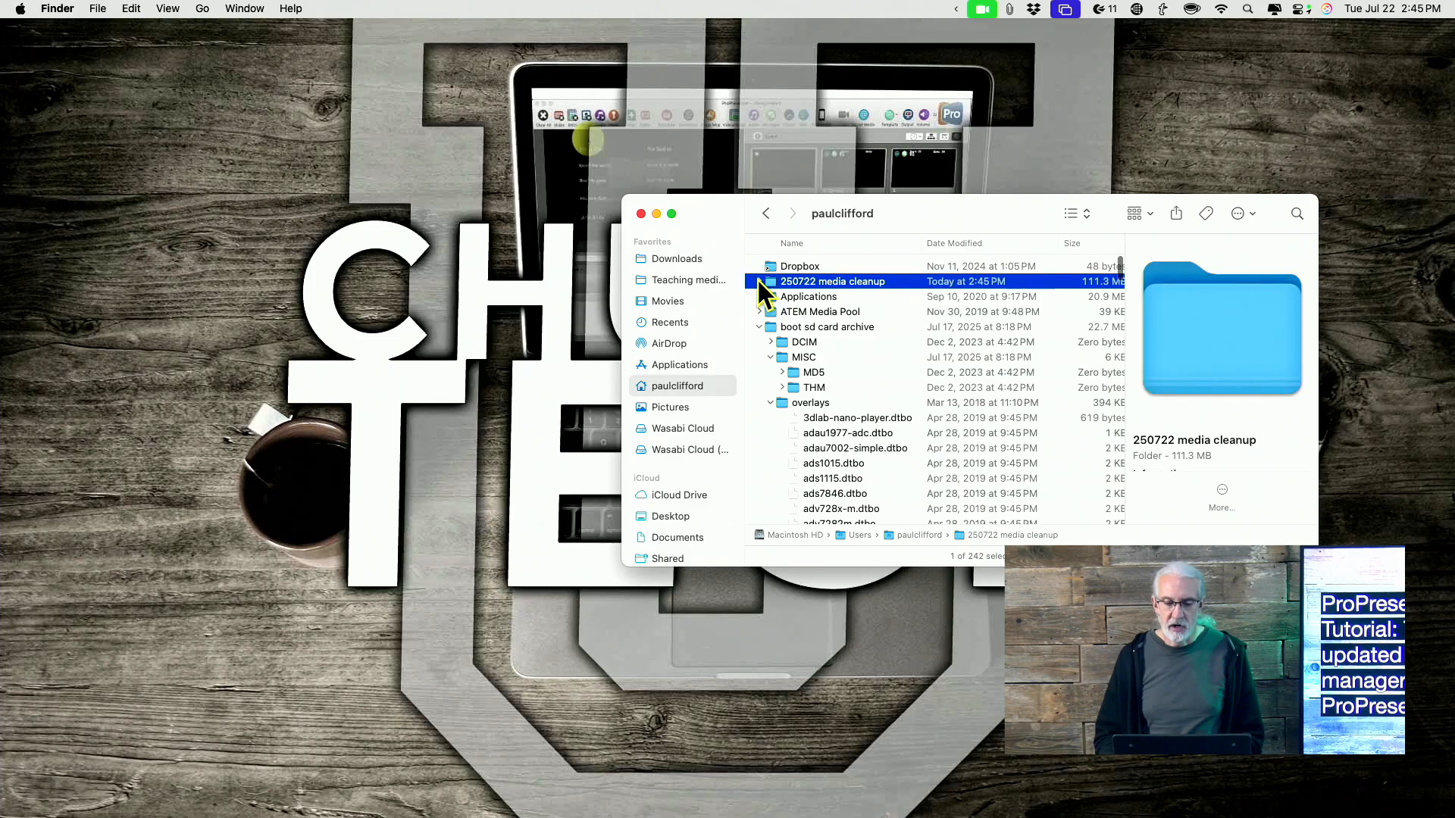
click(759, 282)
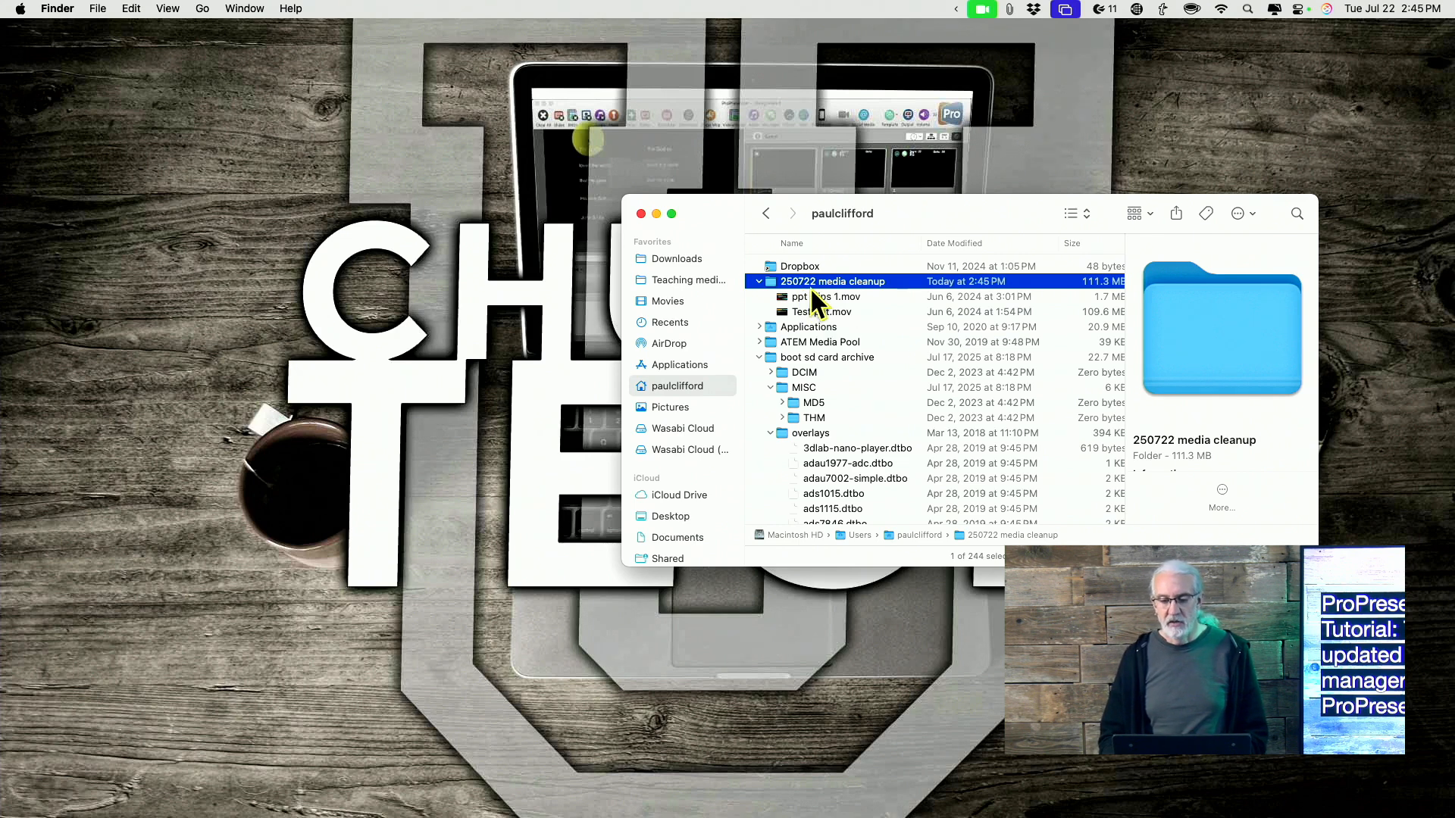
click(824, 295)
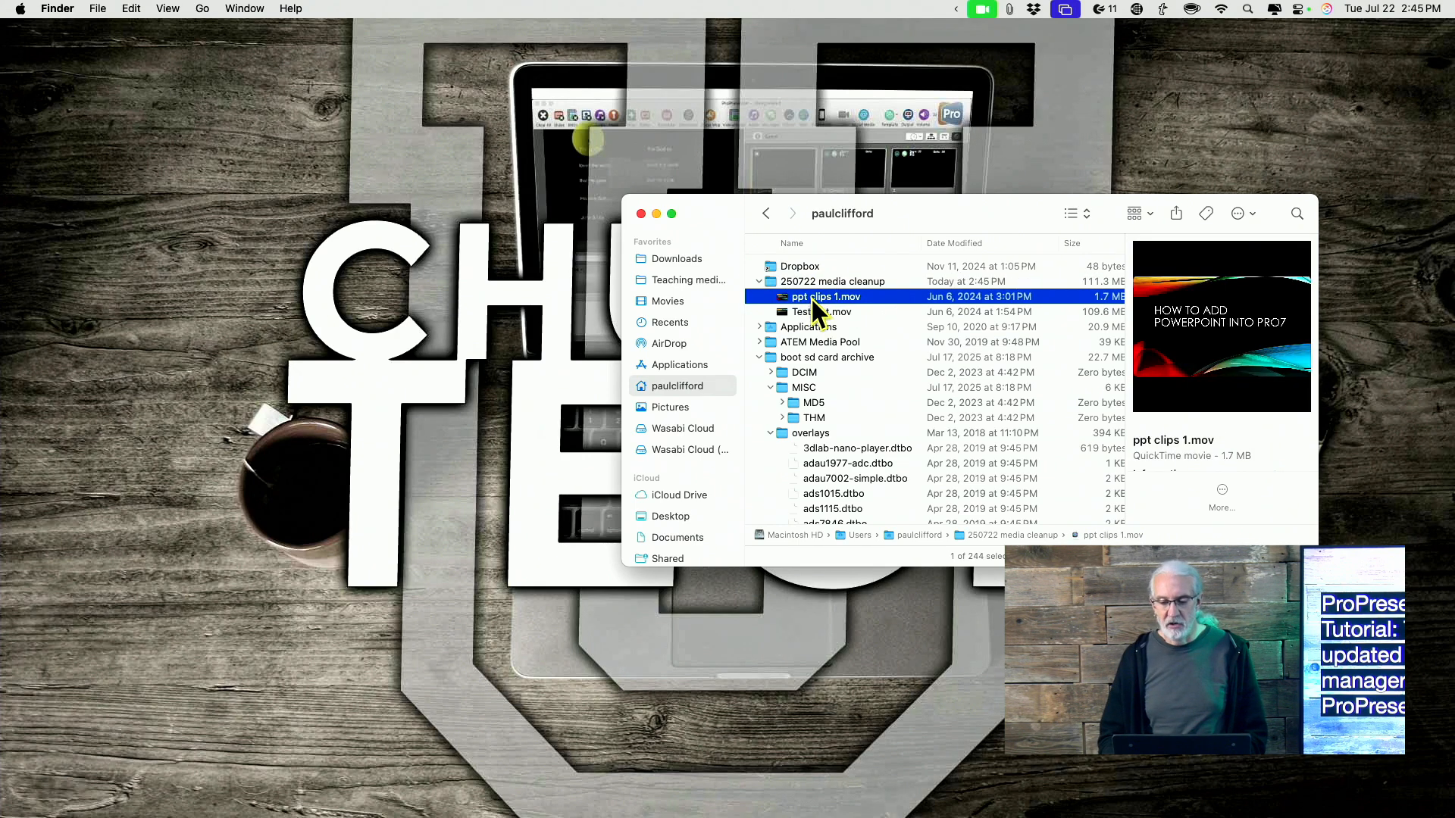
click(820, 311)
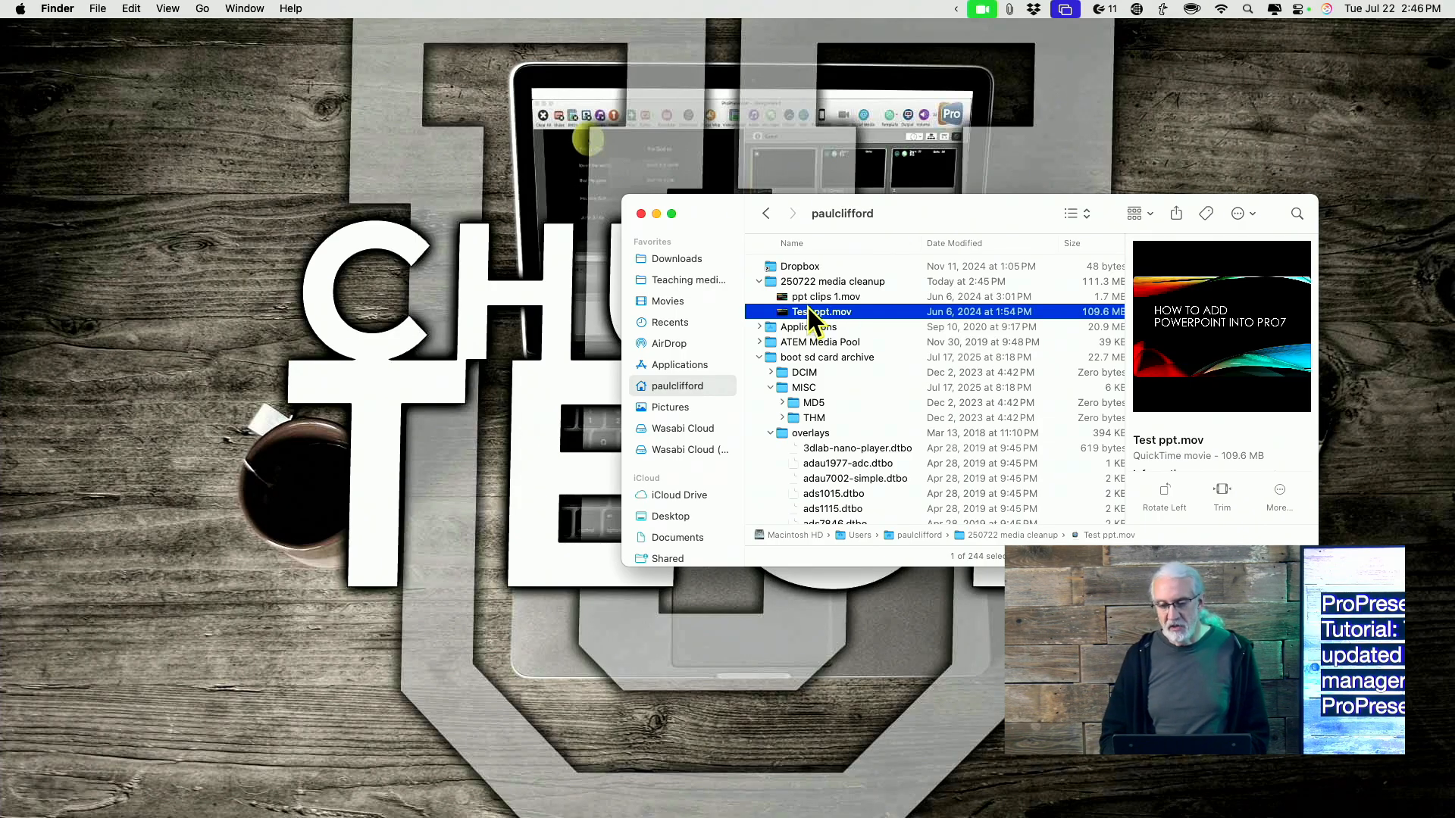
mouse_move(891, 297)
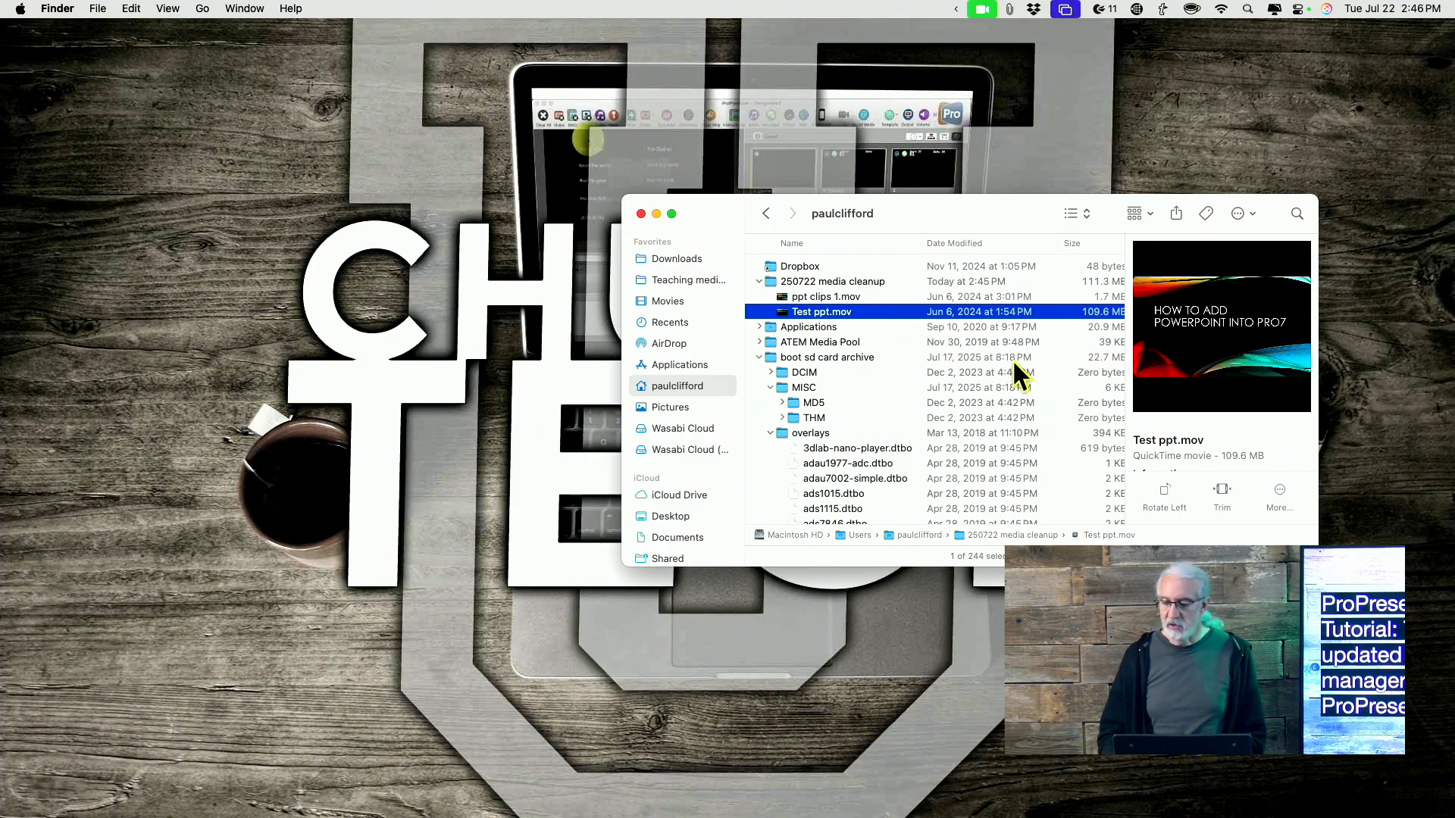
mouse_move(984, 399)
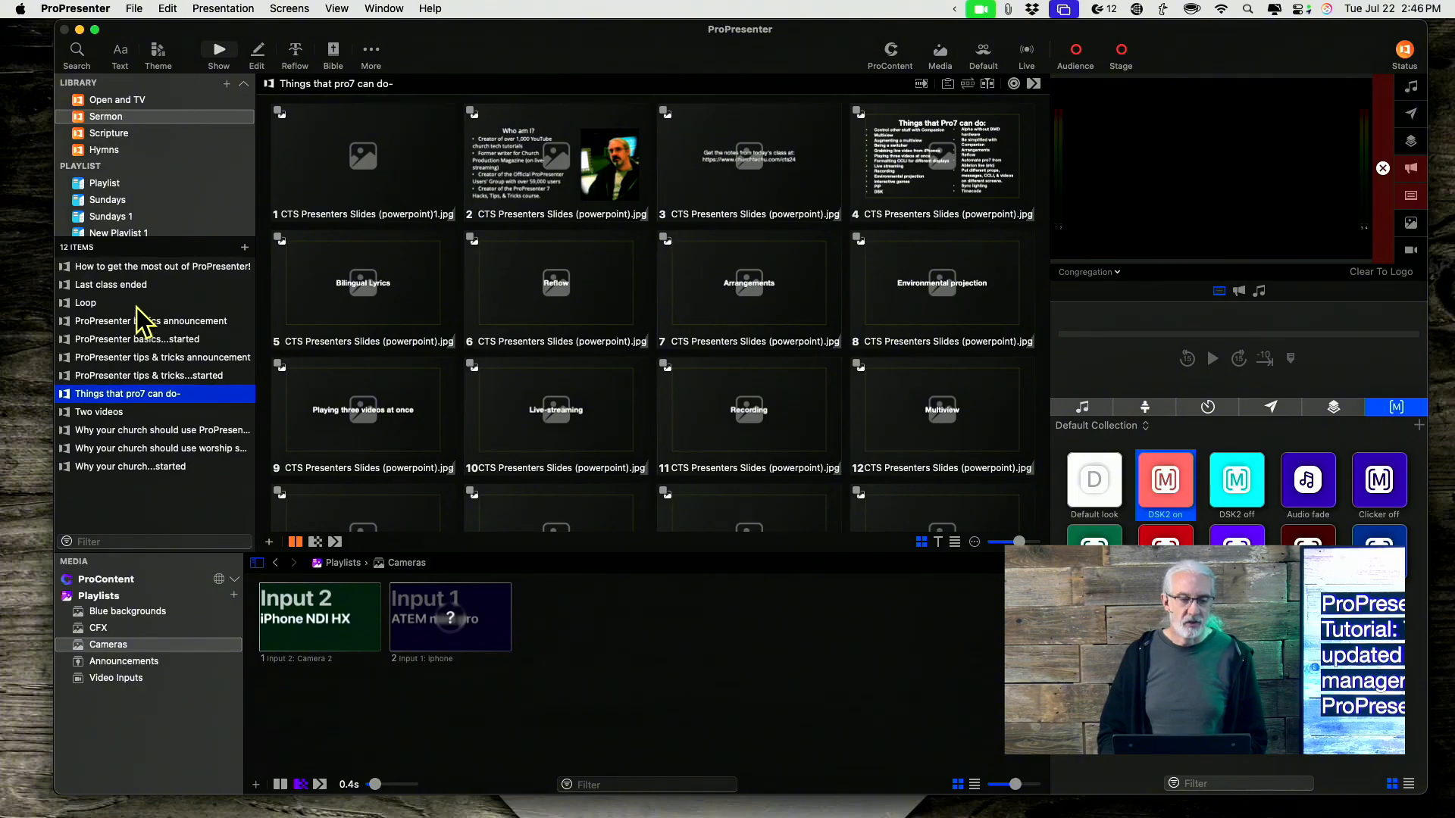
mouse_move(413, 196)
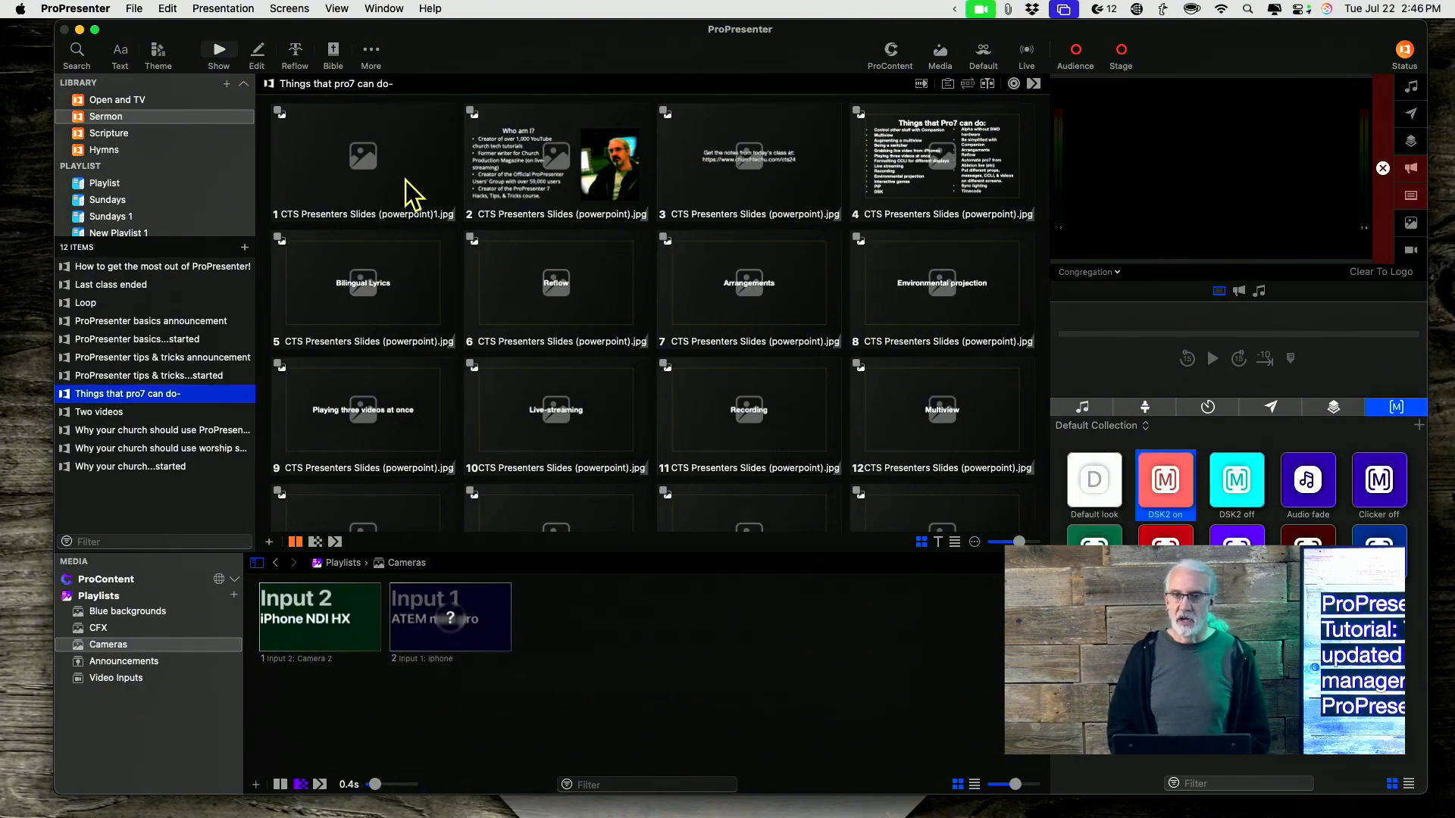